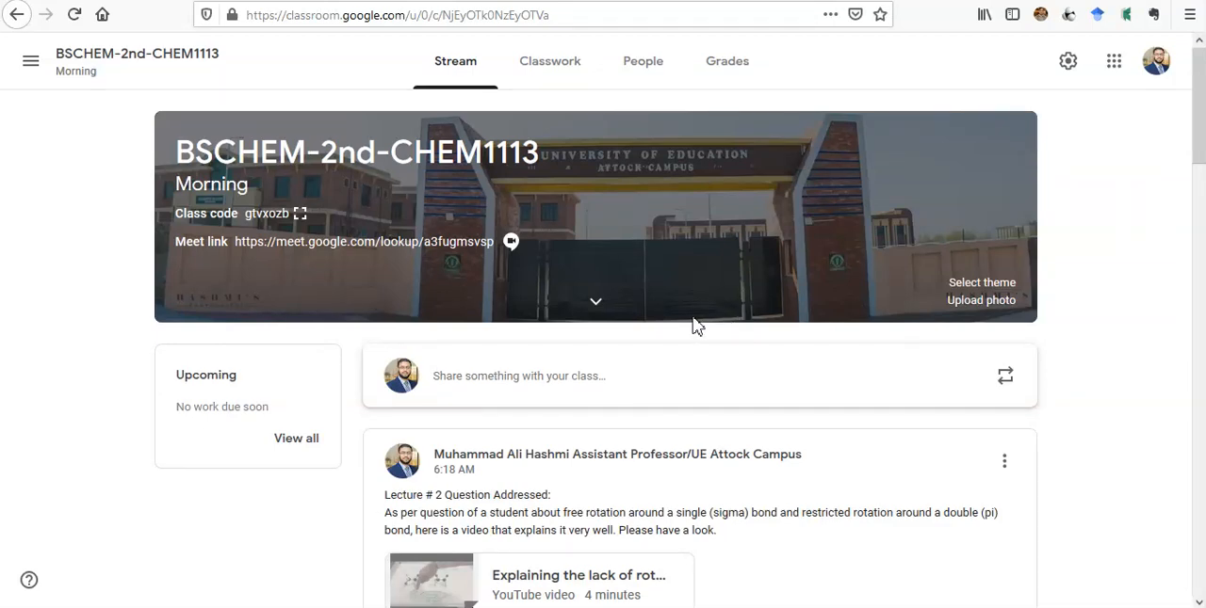
mouse_move(659, 300)
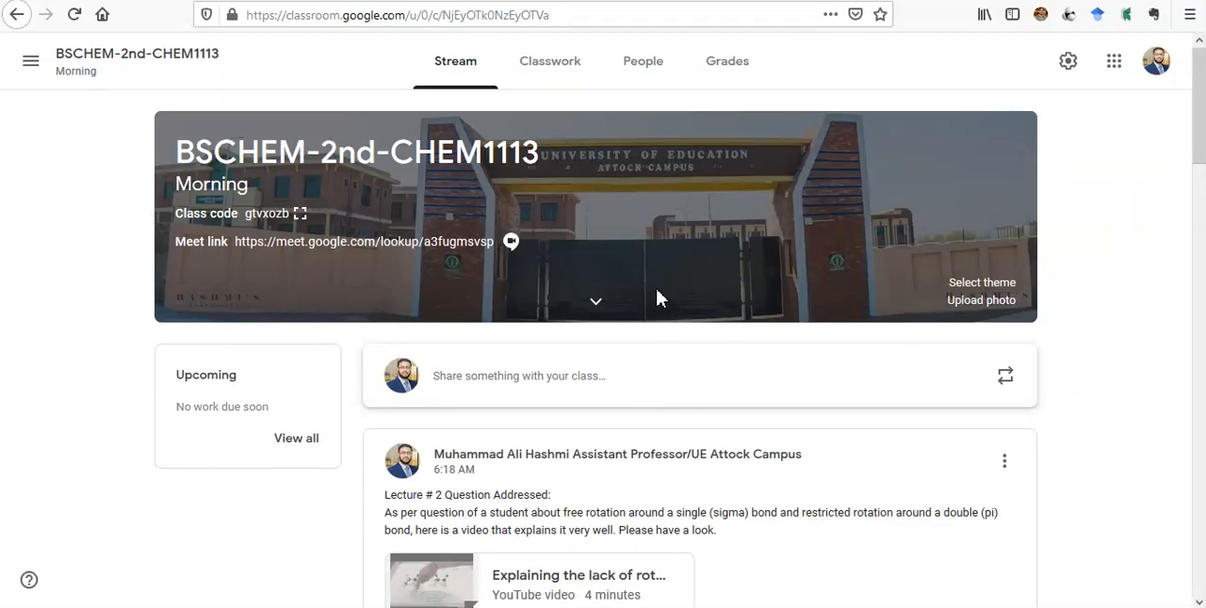
mouse_move(625, 287)
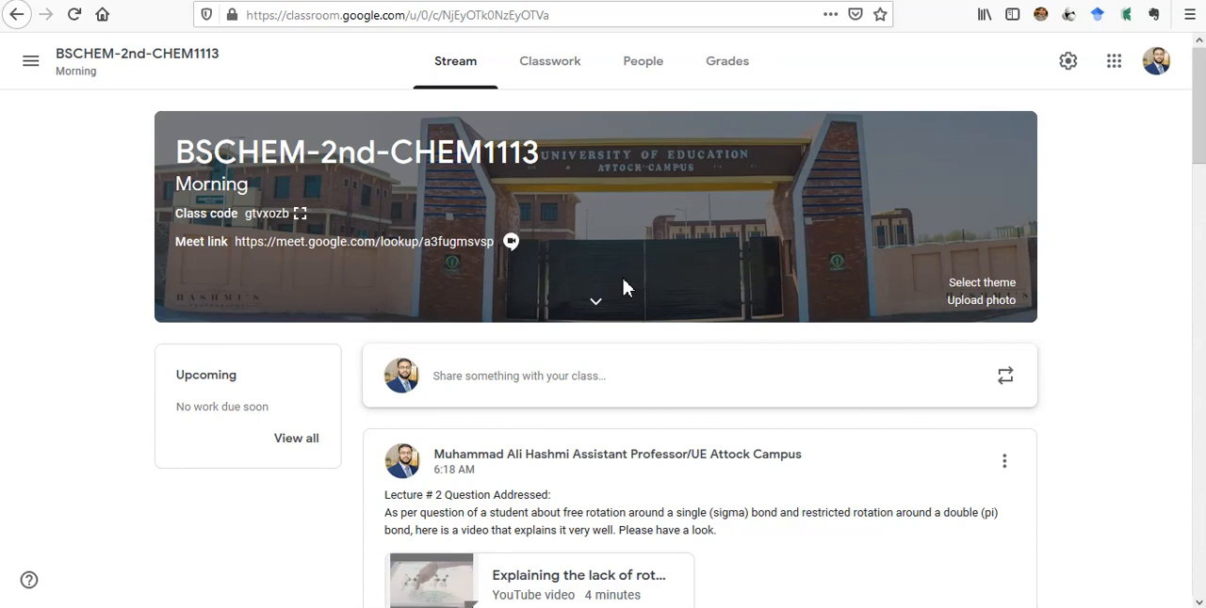
mouse_move(606, 277)
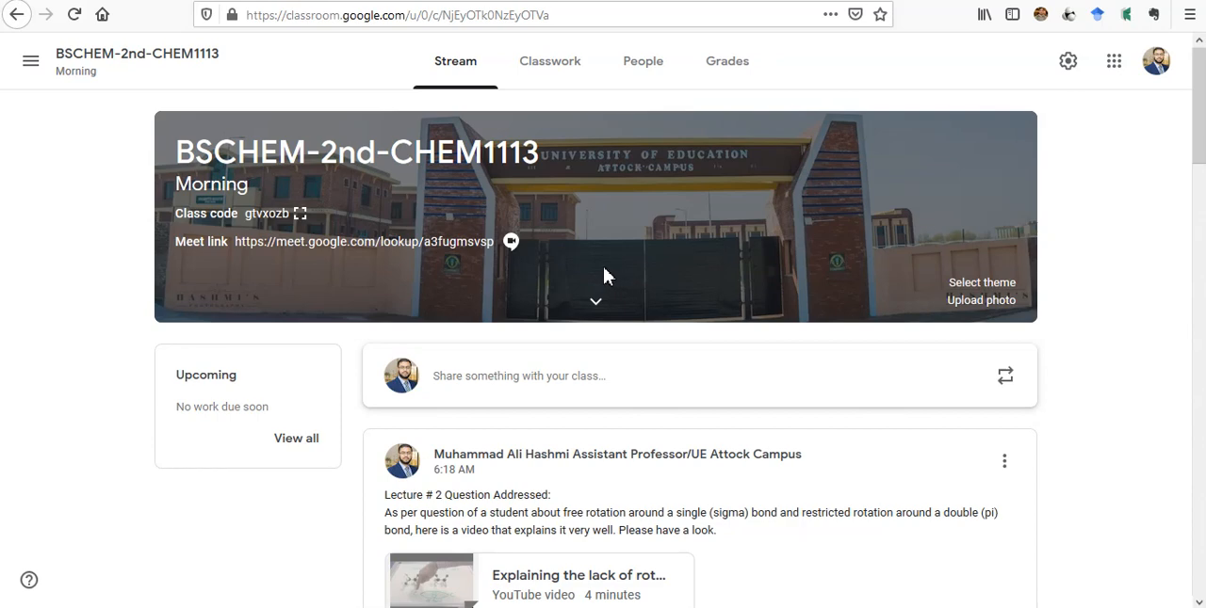
mouse_move(497, 213)
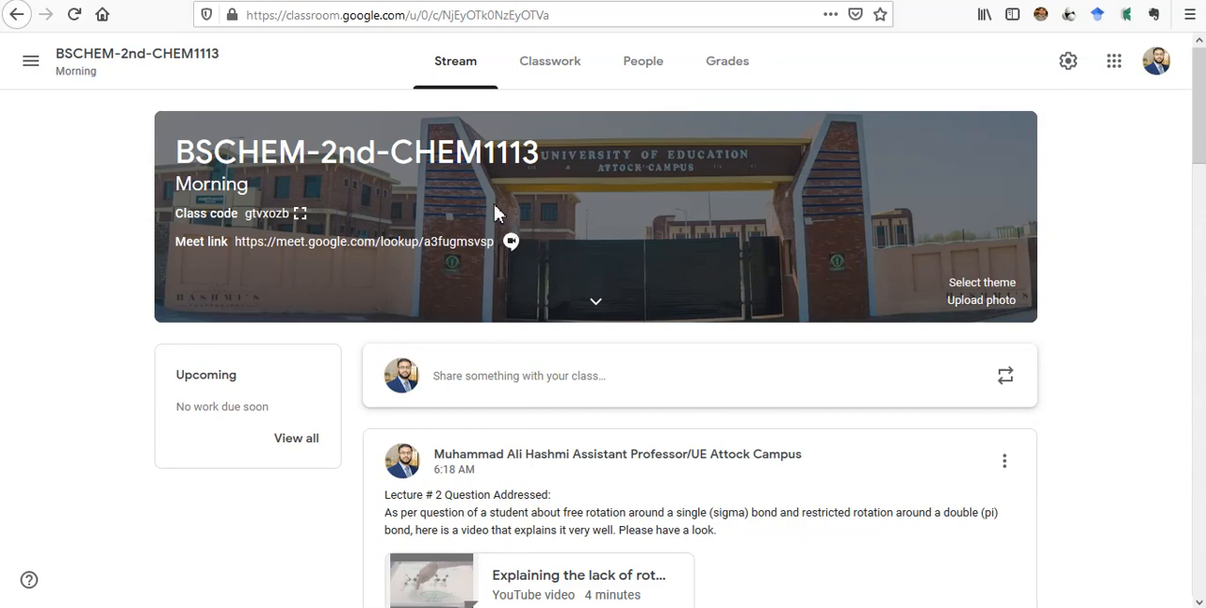
mouse_move(569, 186)
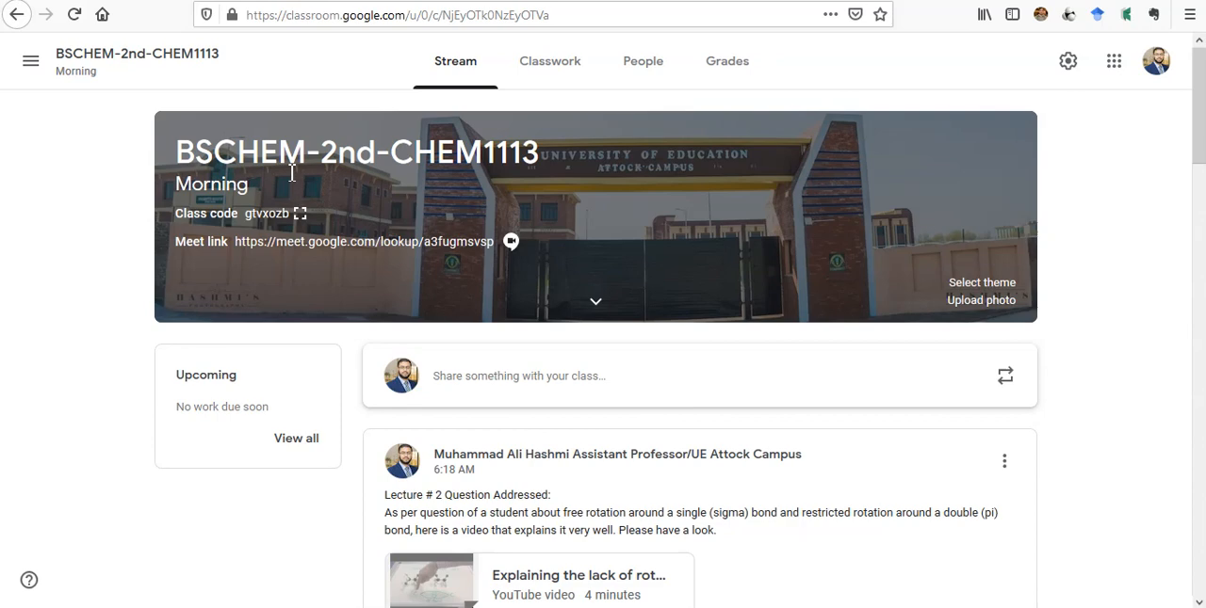
mouse_move(556, 155)
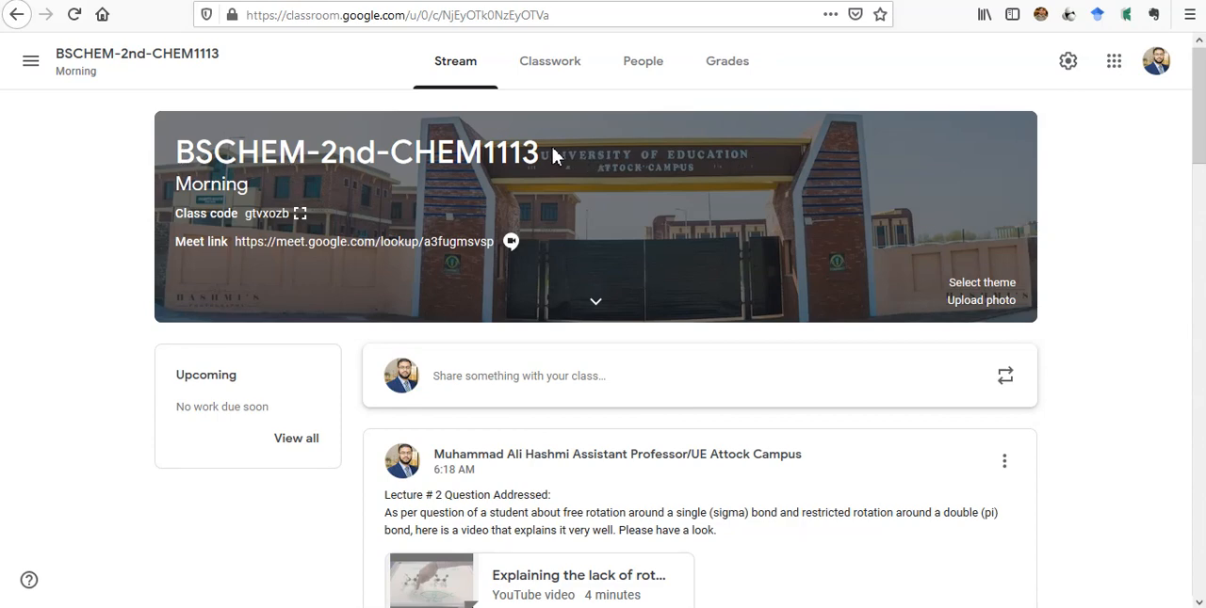
mouse_move(591, 183)
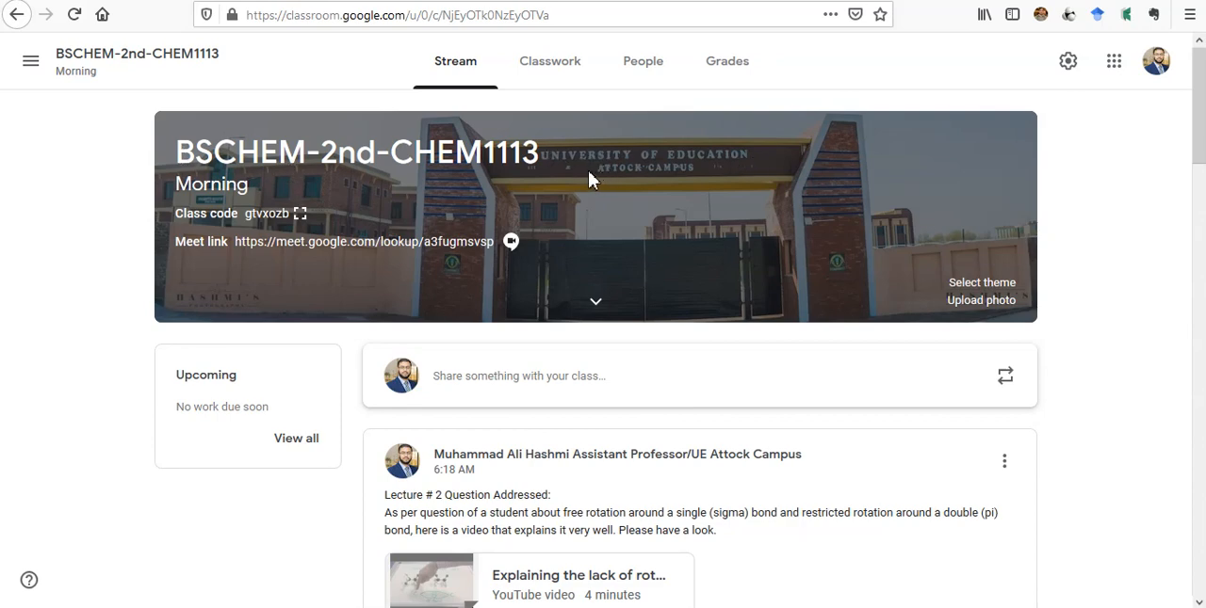
mouse_move(588, 174)
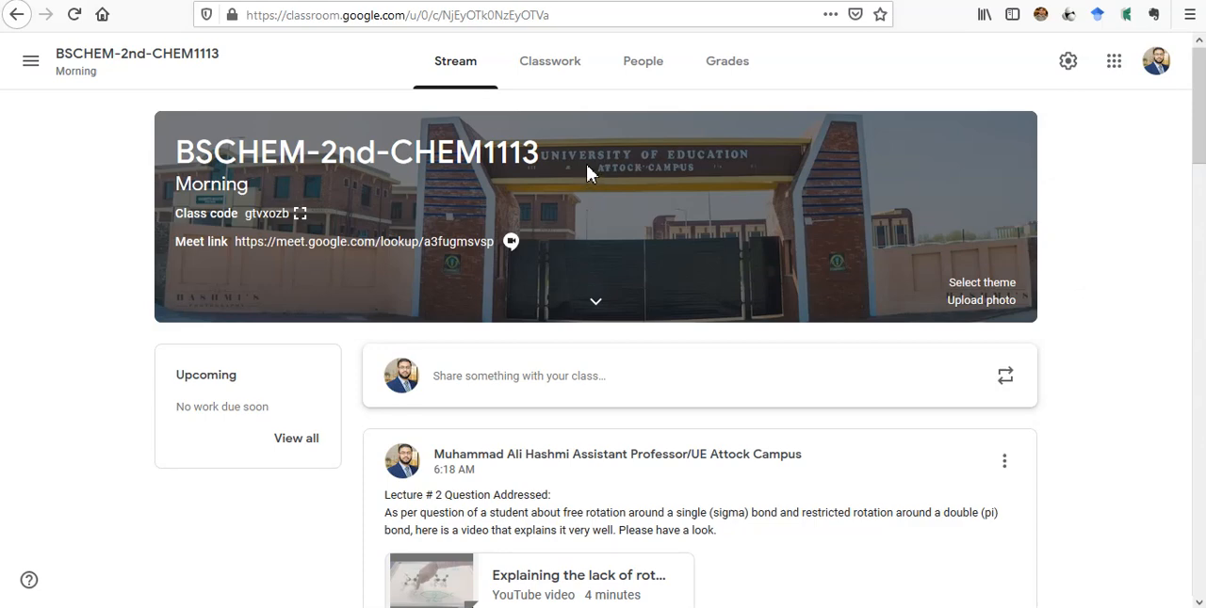
mouse_move(456, 142)
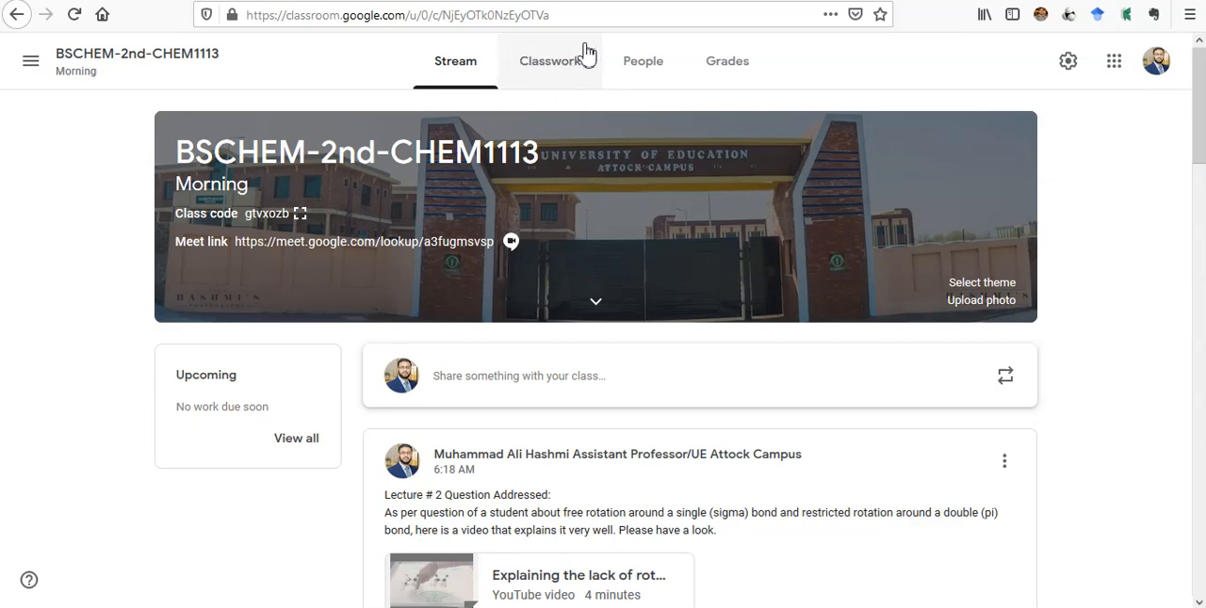
mouse_move(550, 60)
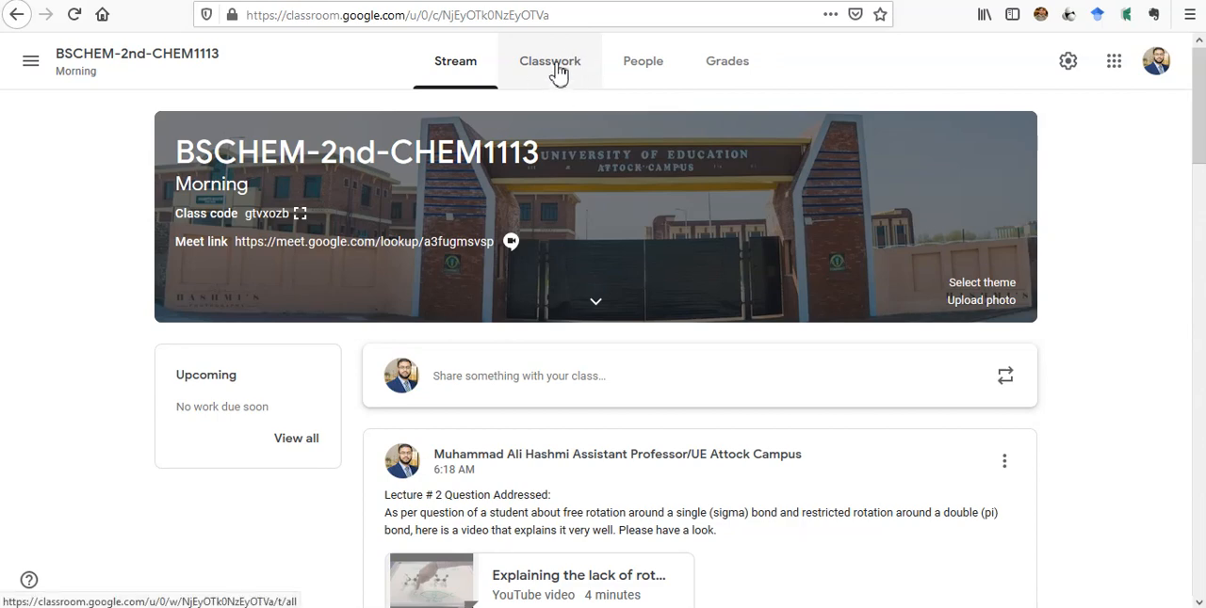
Go to the Classwork page and bring up the Create menu of classwork types.
left_click(550, 60)
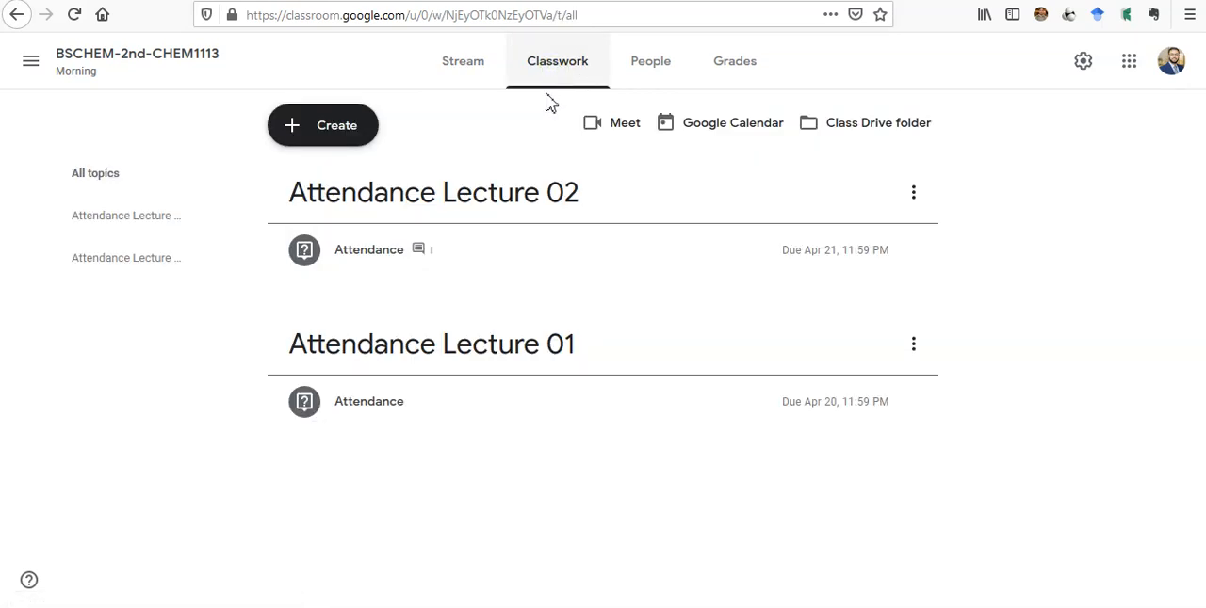
mouse_move(519, 358)
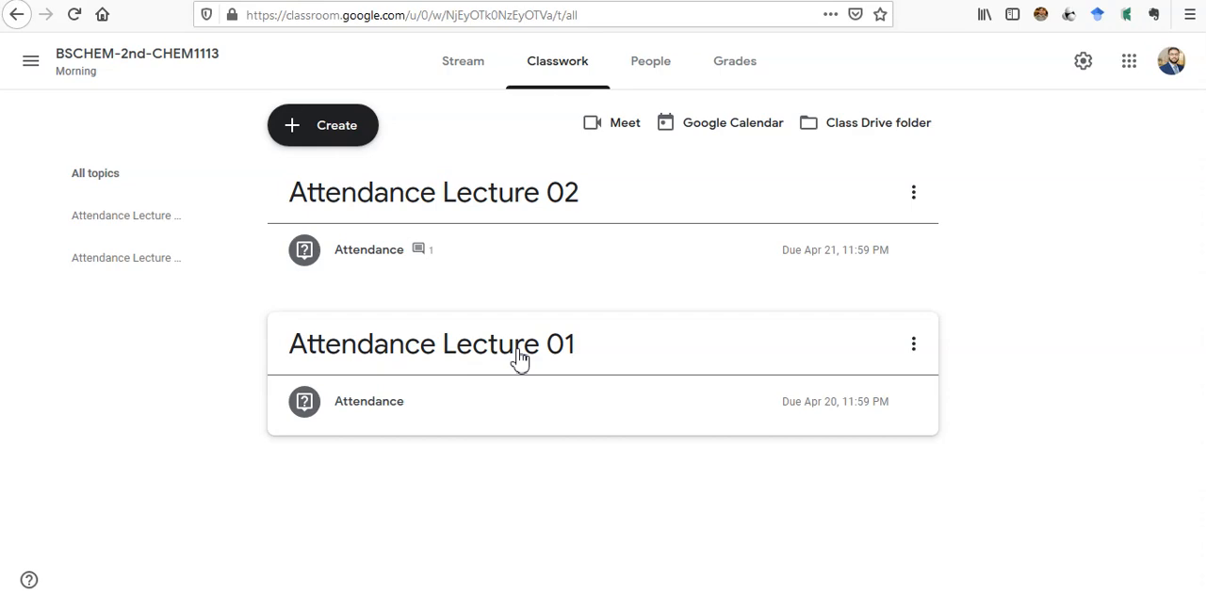
mouse_move(526, 318)
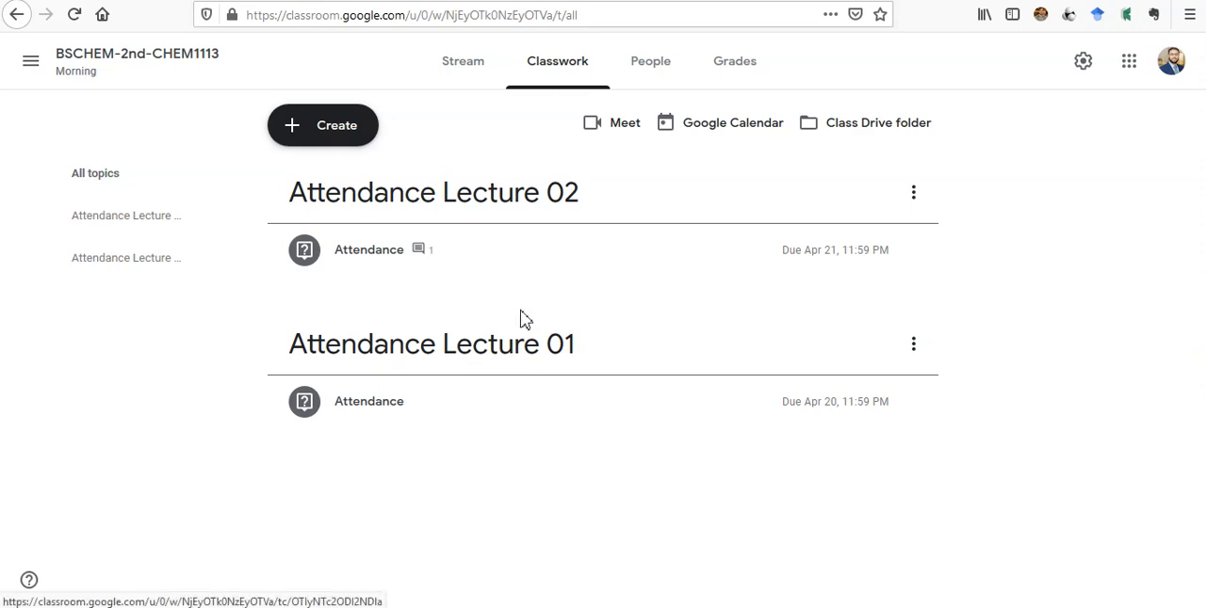
mouse_move(503, 358)
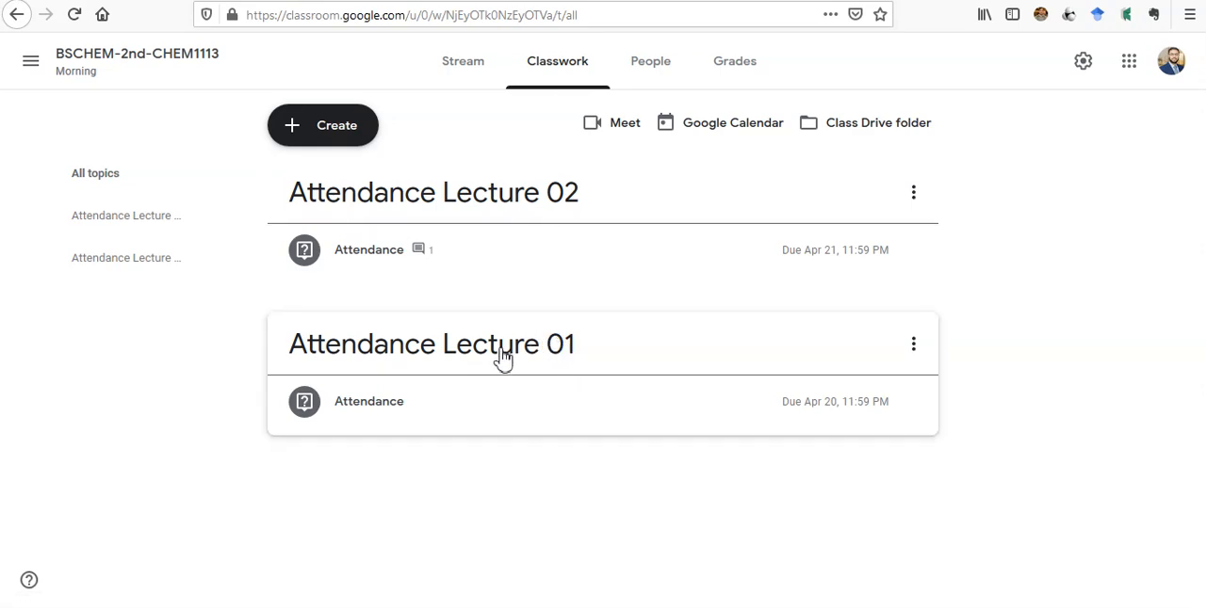
mouse_move(514, 237)
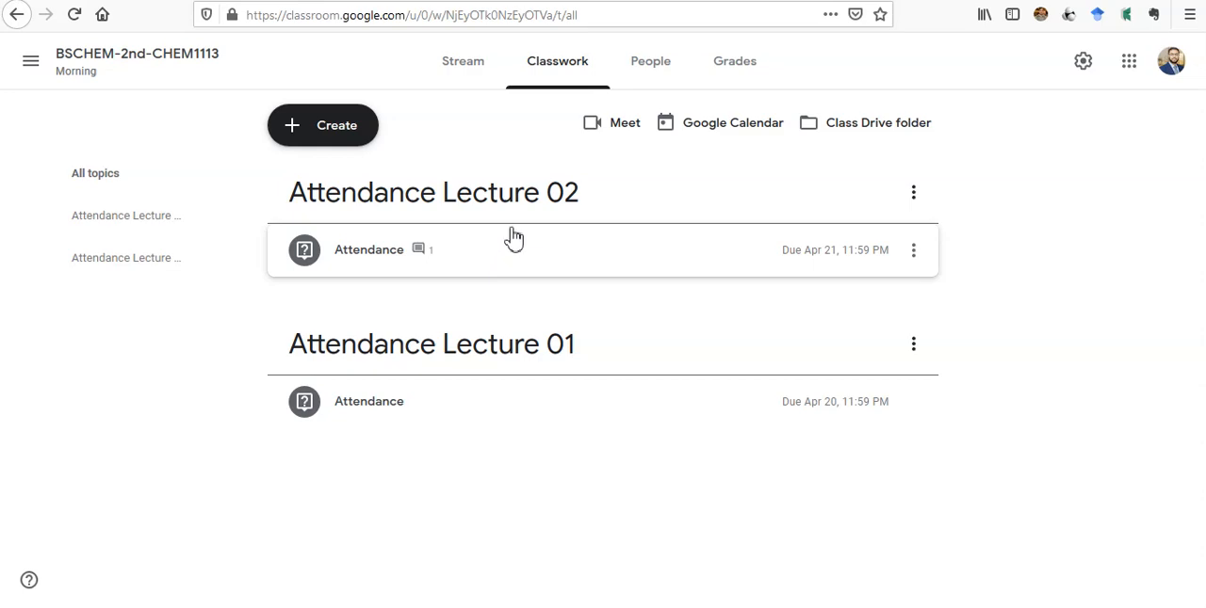
mouse_move(531, 239)
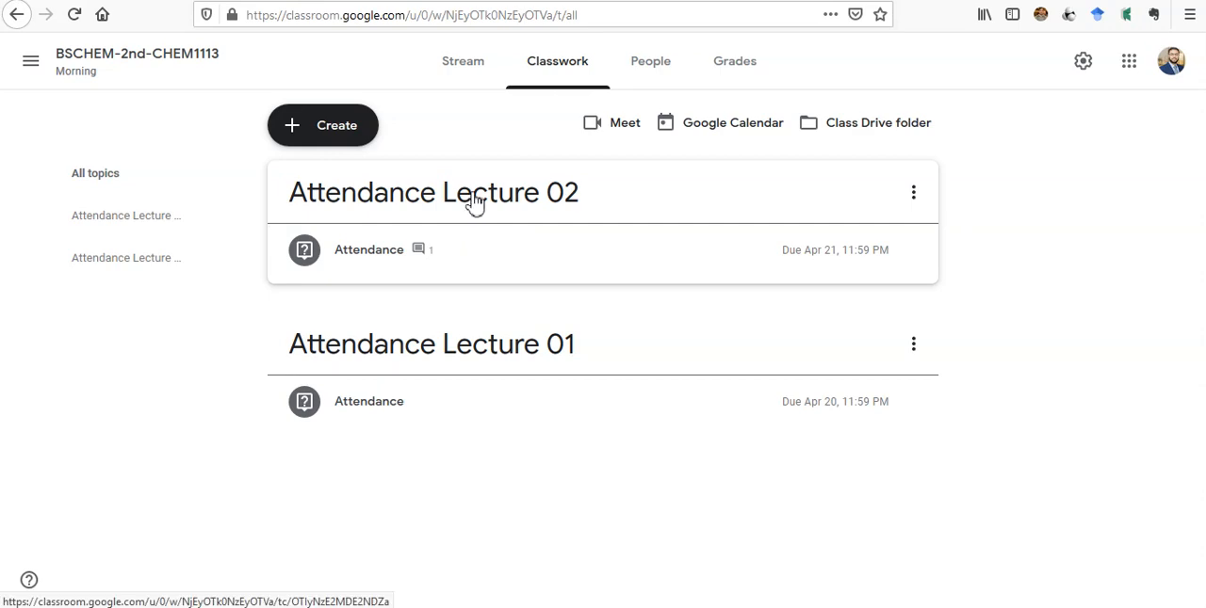
mouse_move(507, 197)
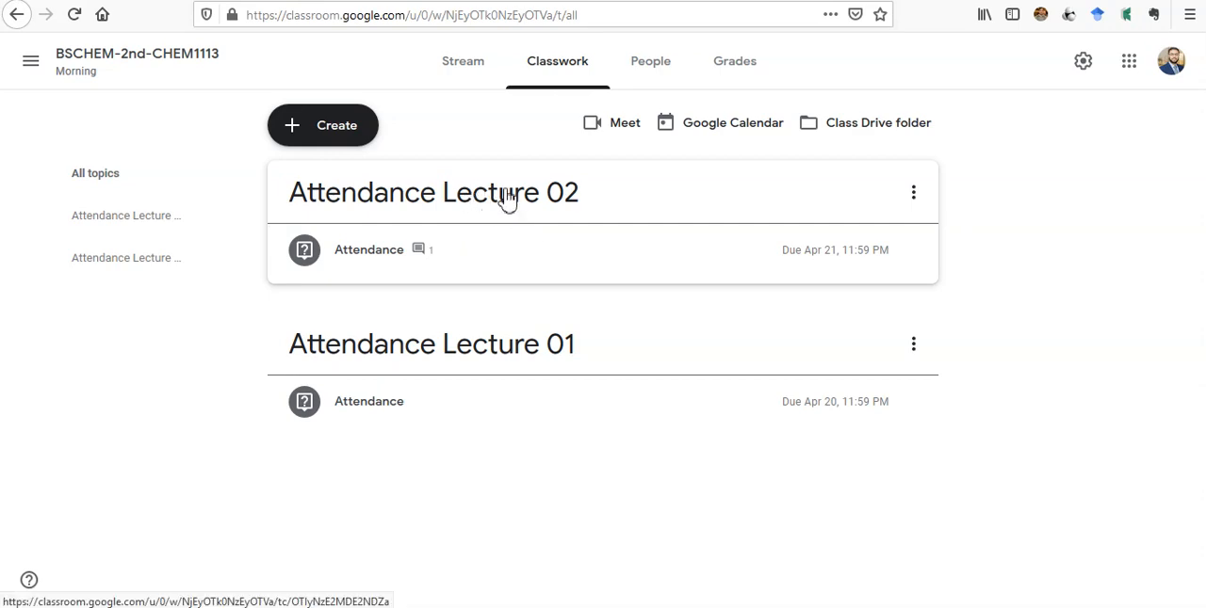
mouse_move(405, 143)
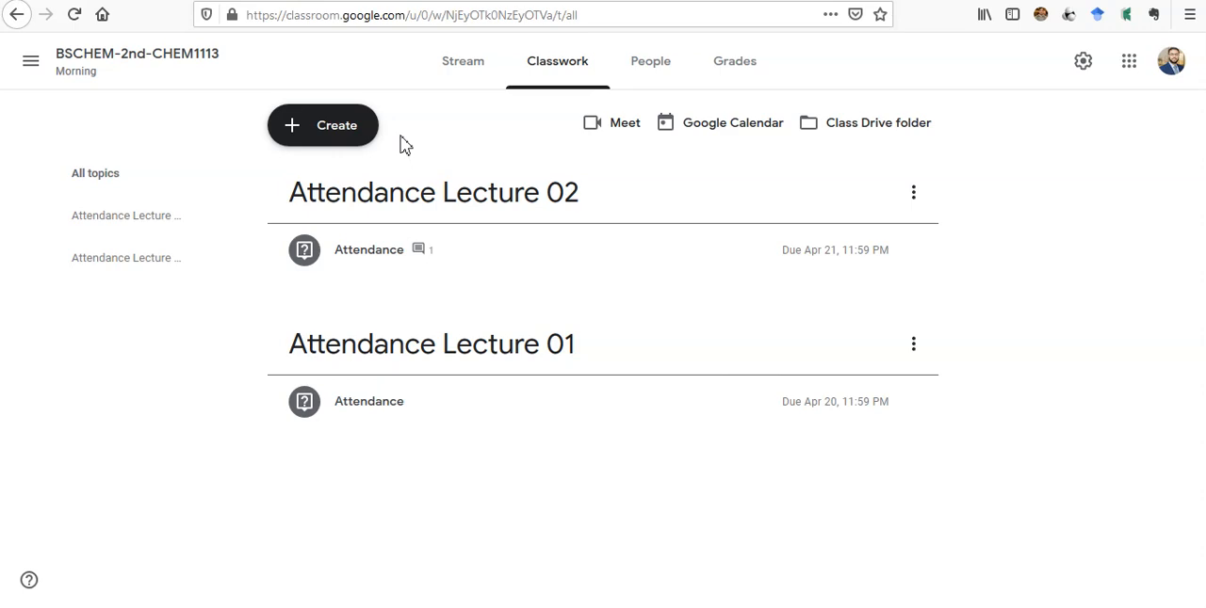
mouse_move(332, 119)
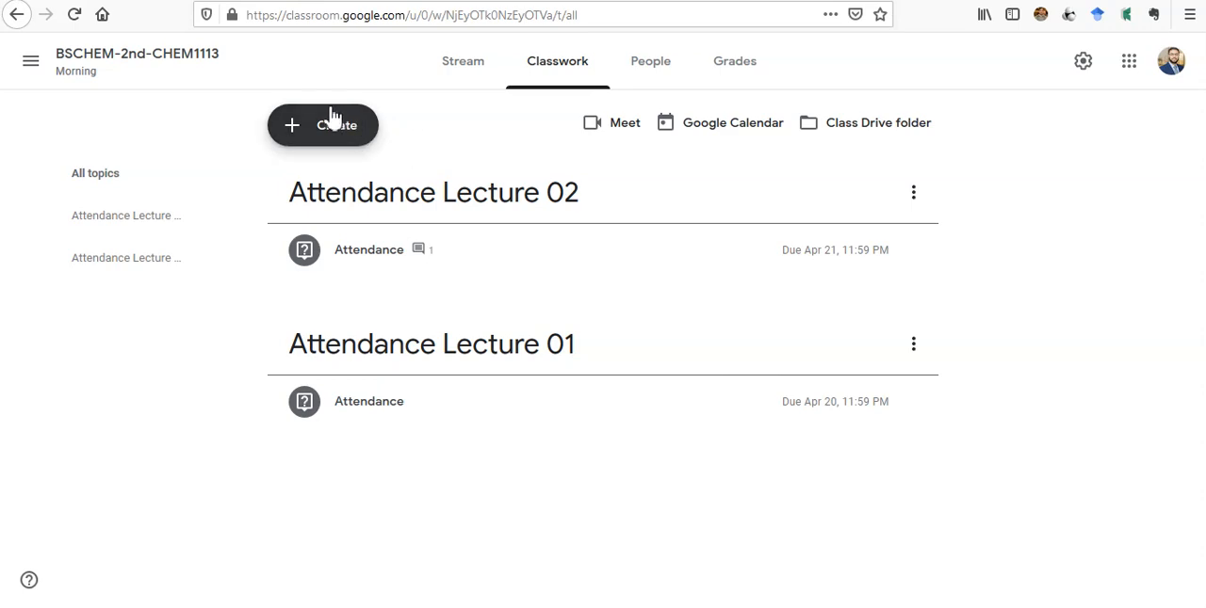
mouse_move(350, 132)
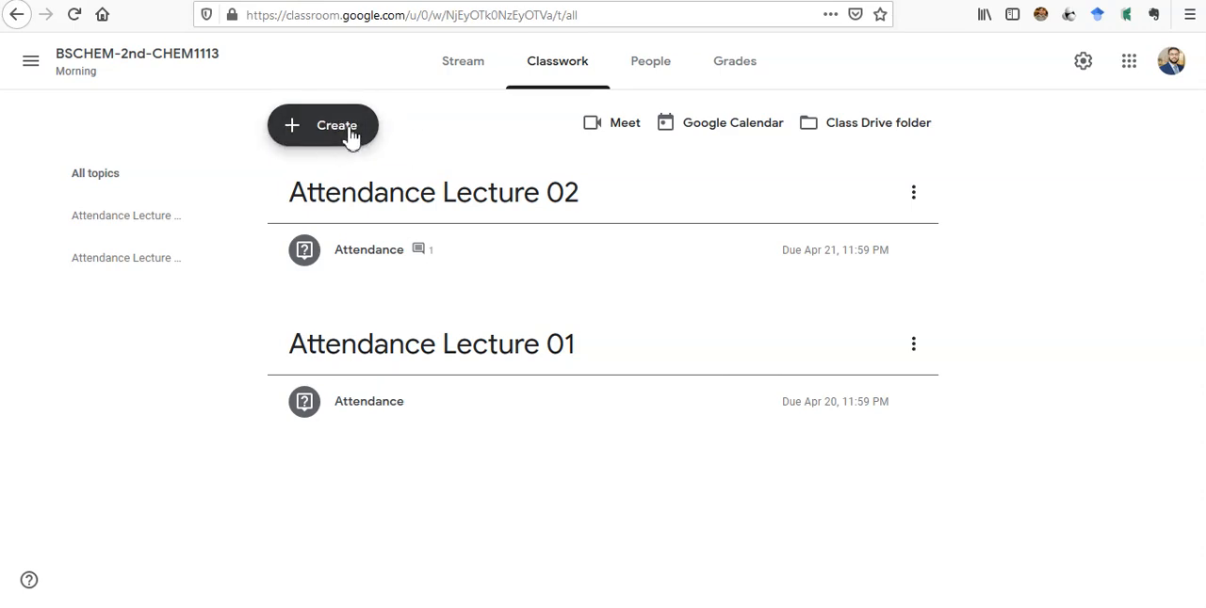
left_click(323, 124)
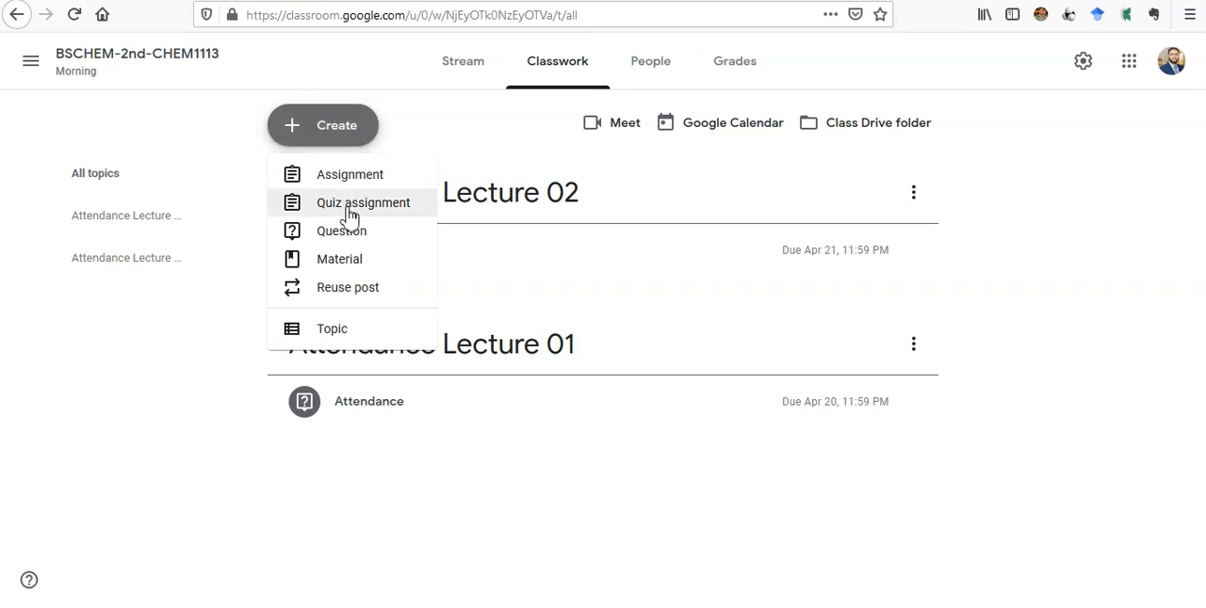
mouse_move(381, 236)
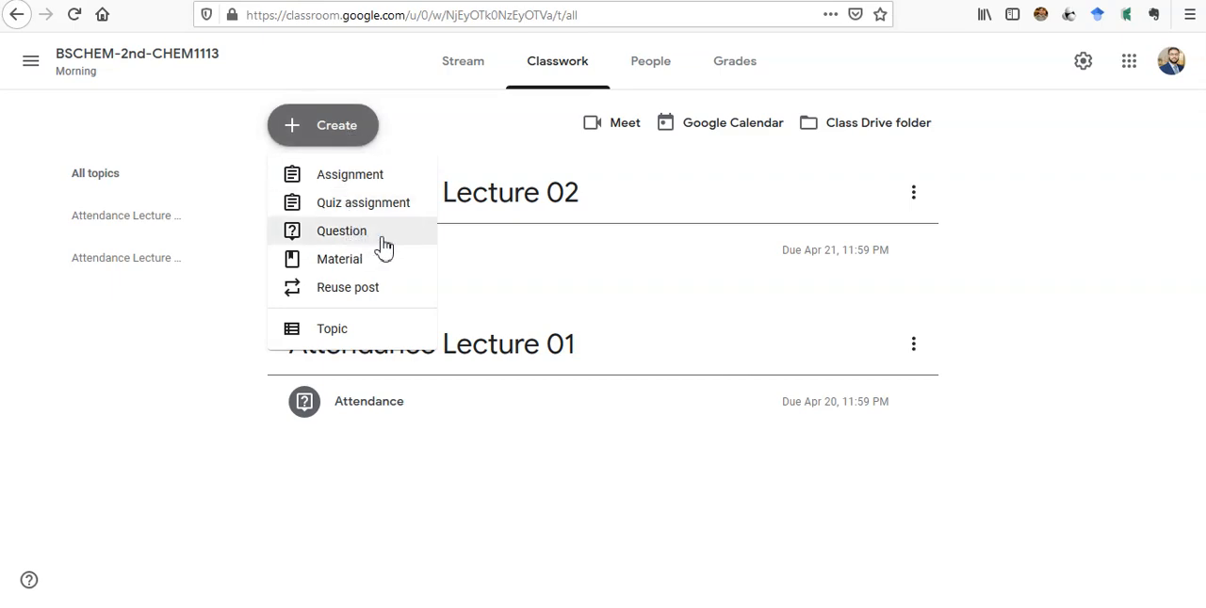
mouse_move(384, 241)
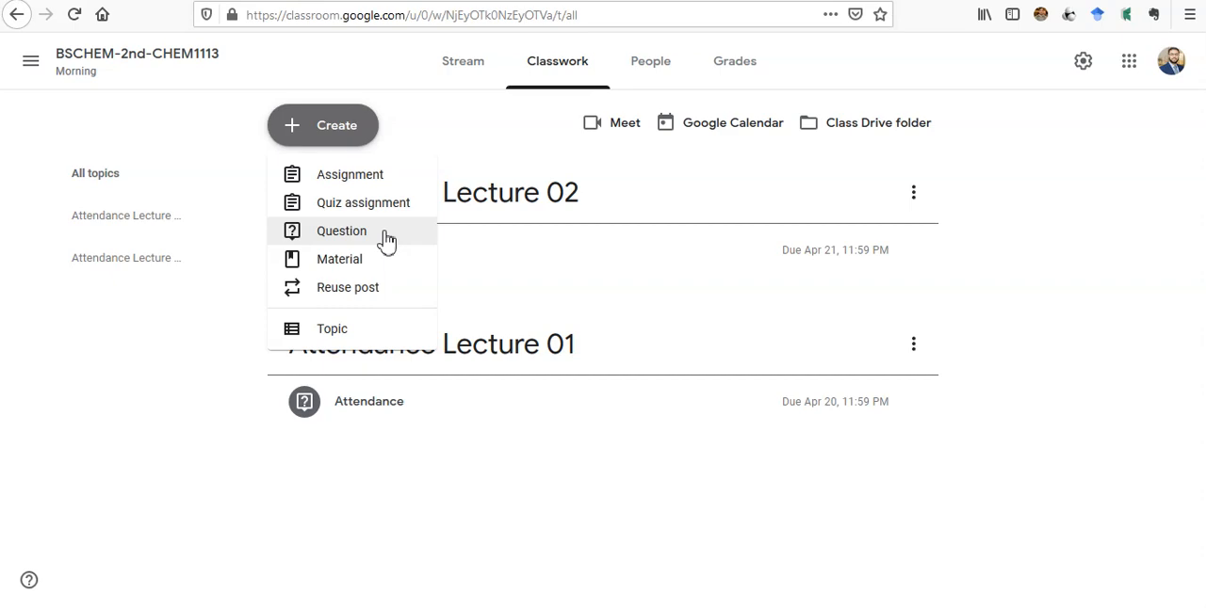
mouse_move(375, 235)
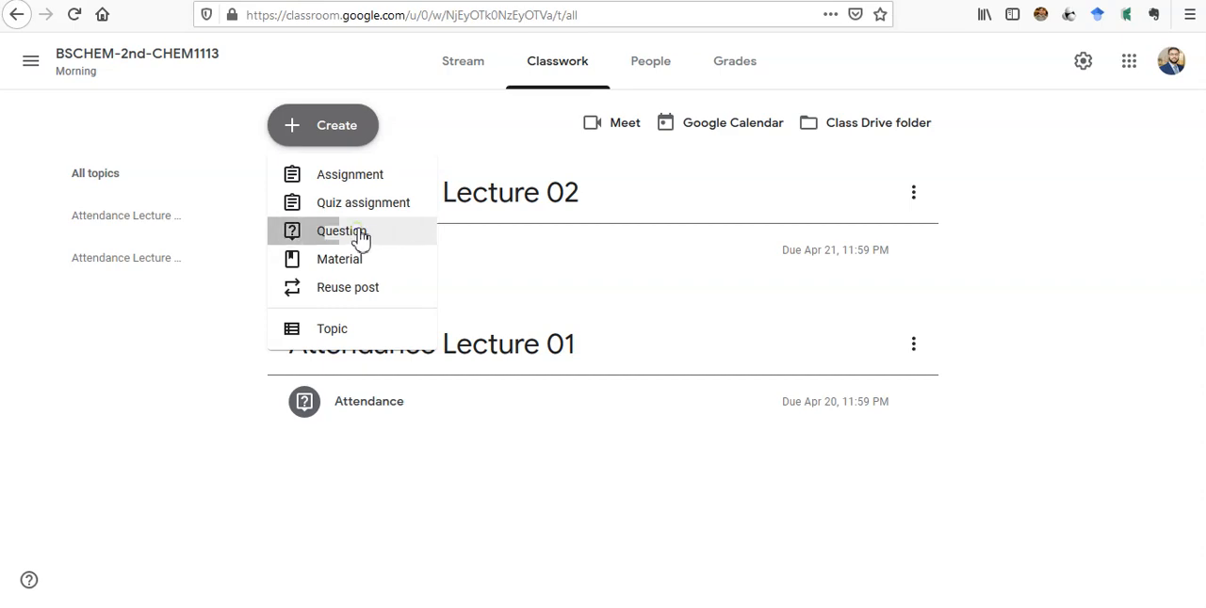
Start a new Question titled 'Attendance'.
left_click(341, 230)
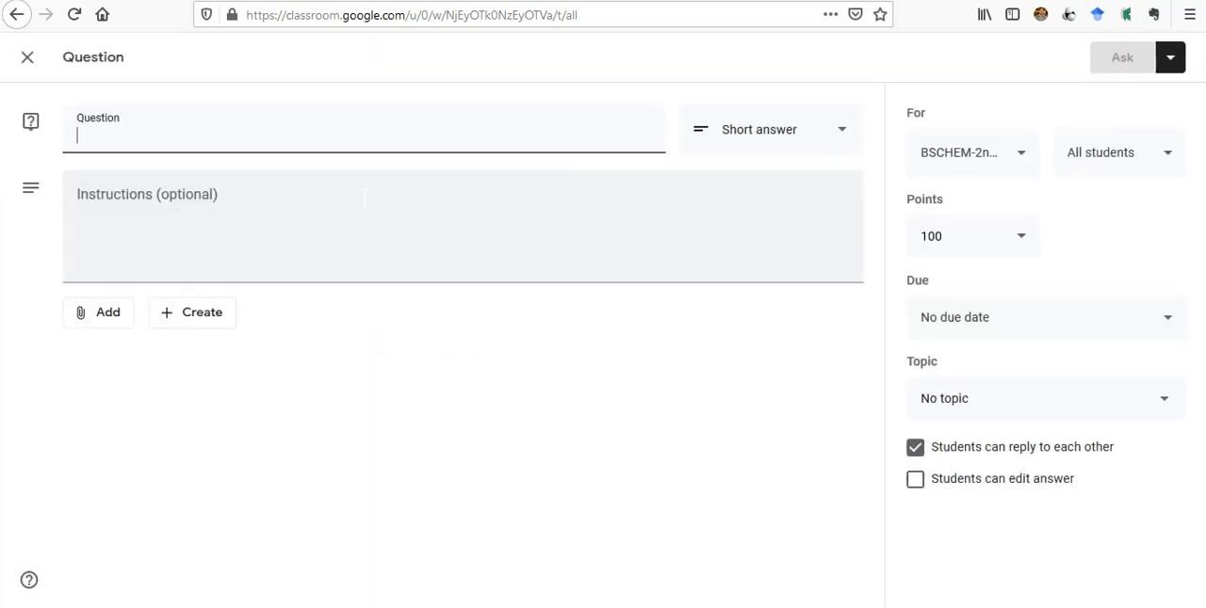
type("A")
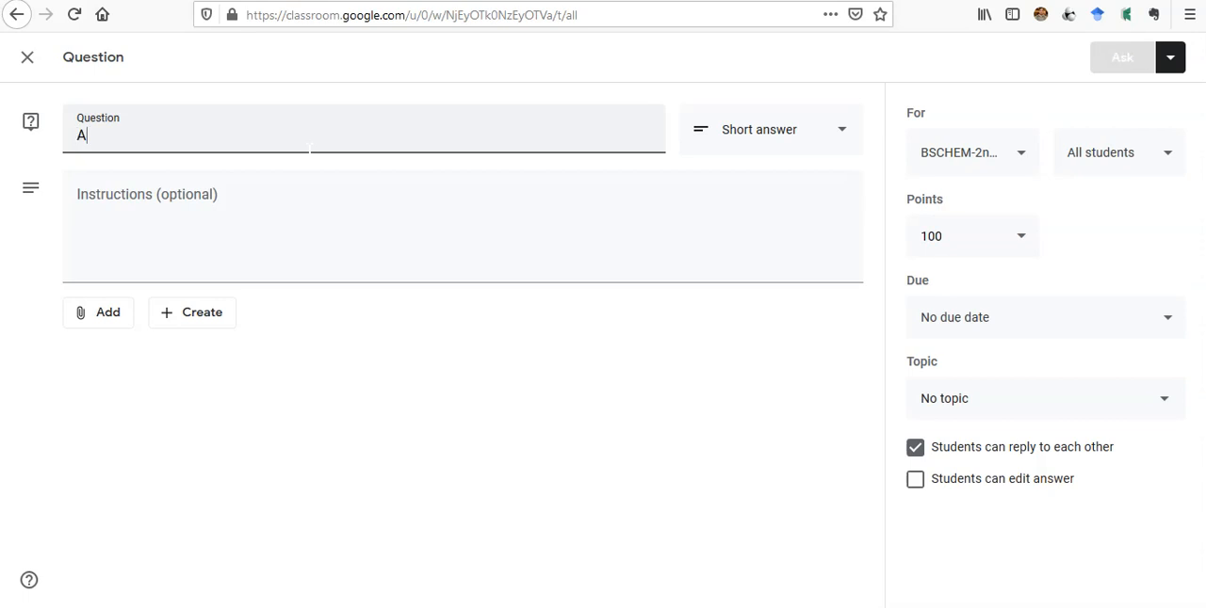
type("ttendance")
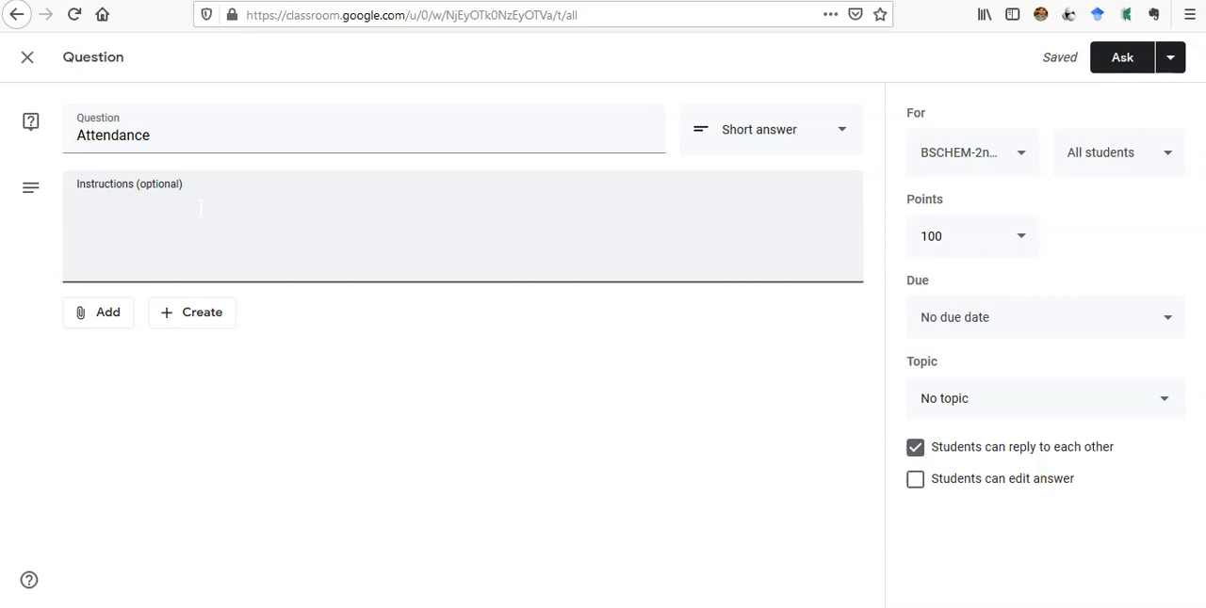
Enter the instruction 'Did you attend lecture # 03? Please select YES instead of commenting.'.
type("Did you att")
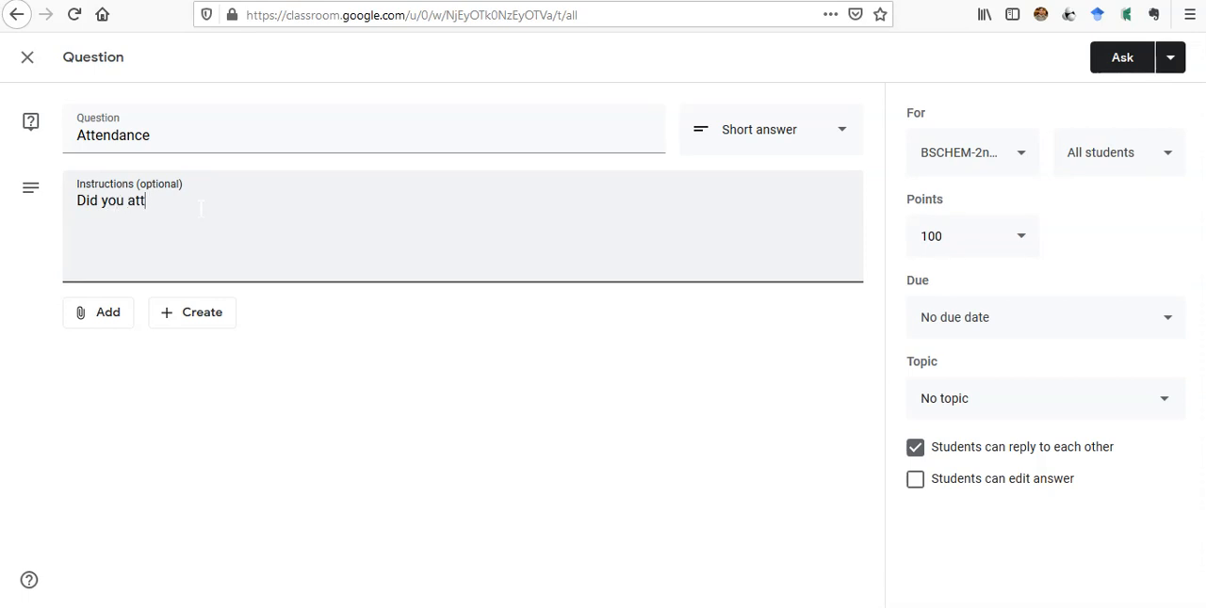
type("end")
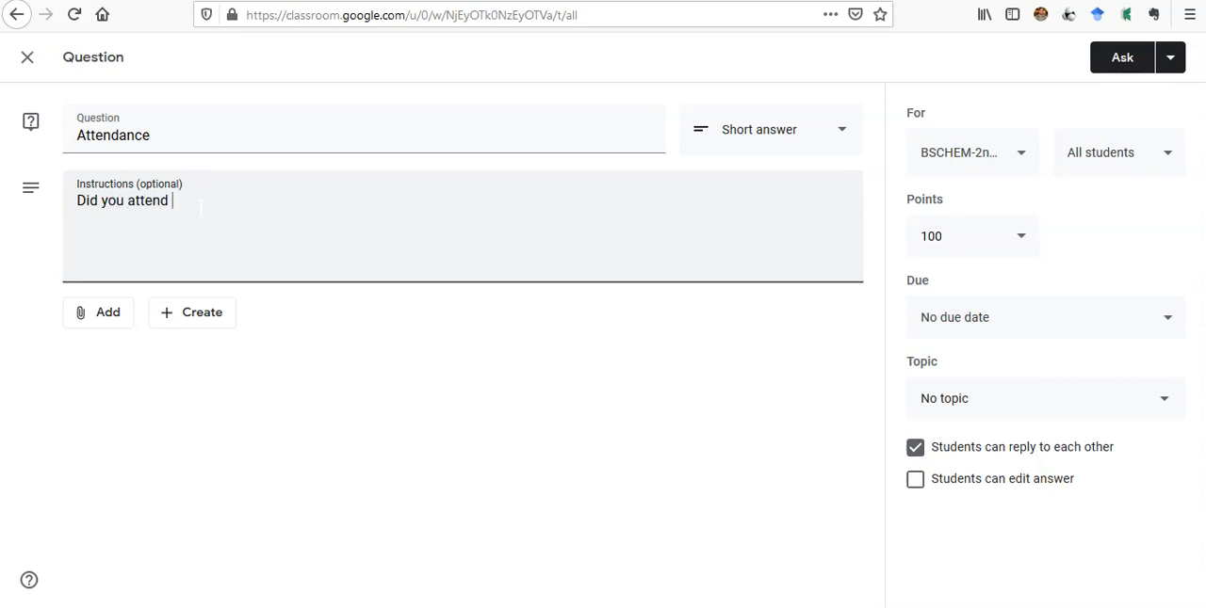
type("lecture # 03")
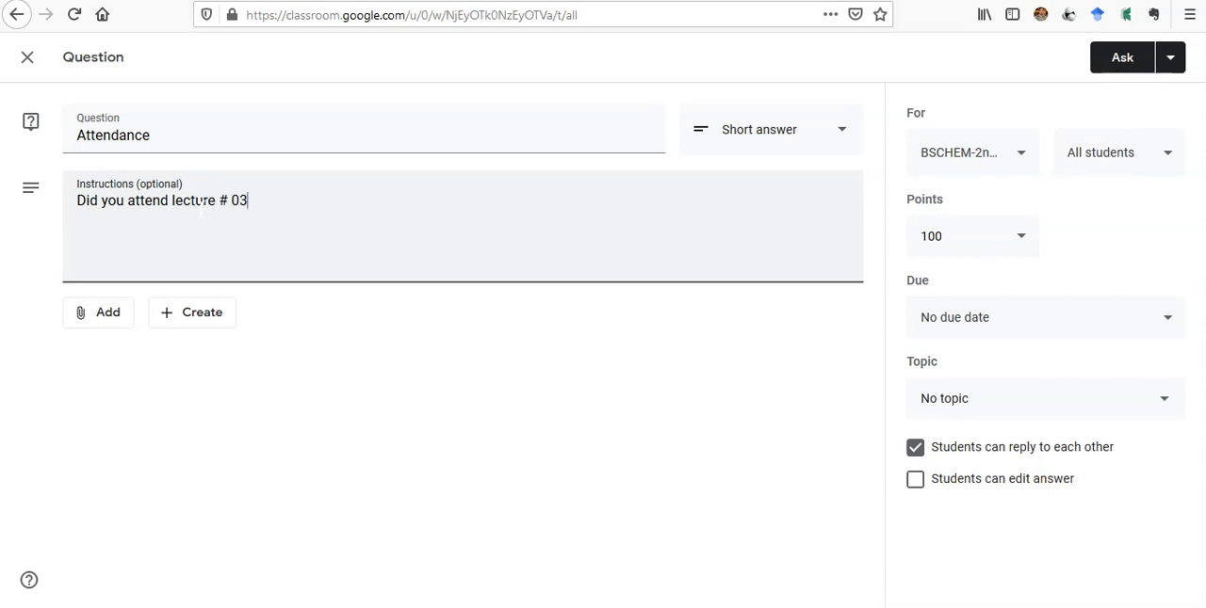
type("? Pl")
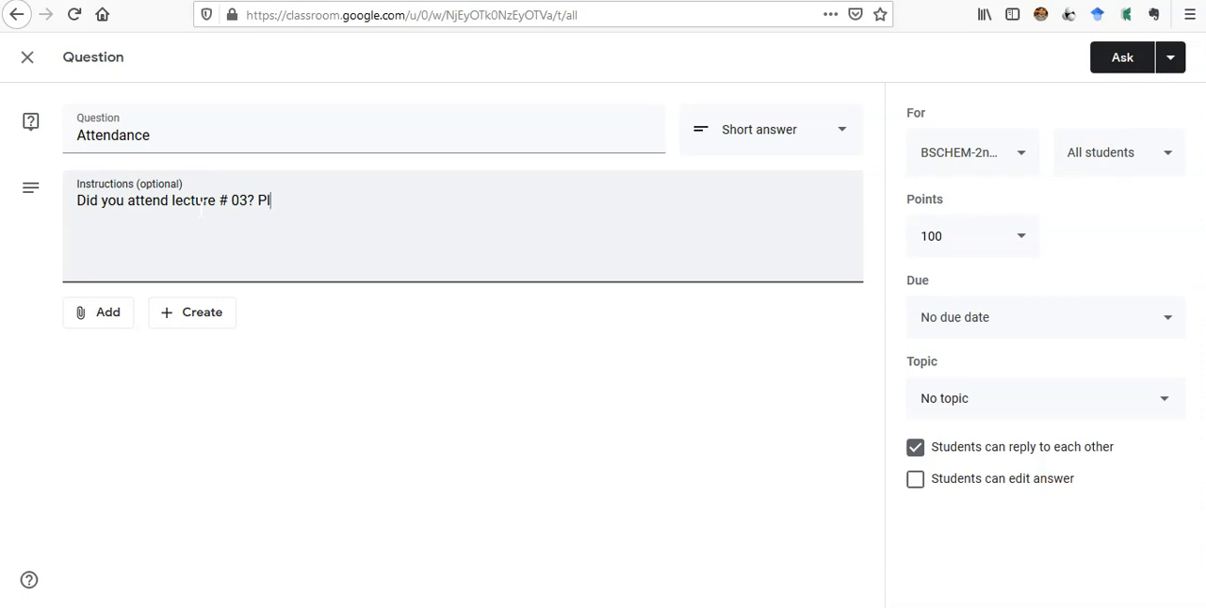
type("ease")
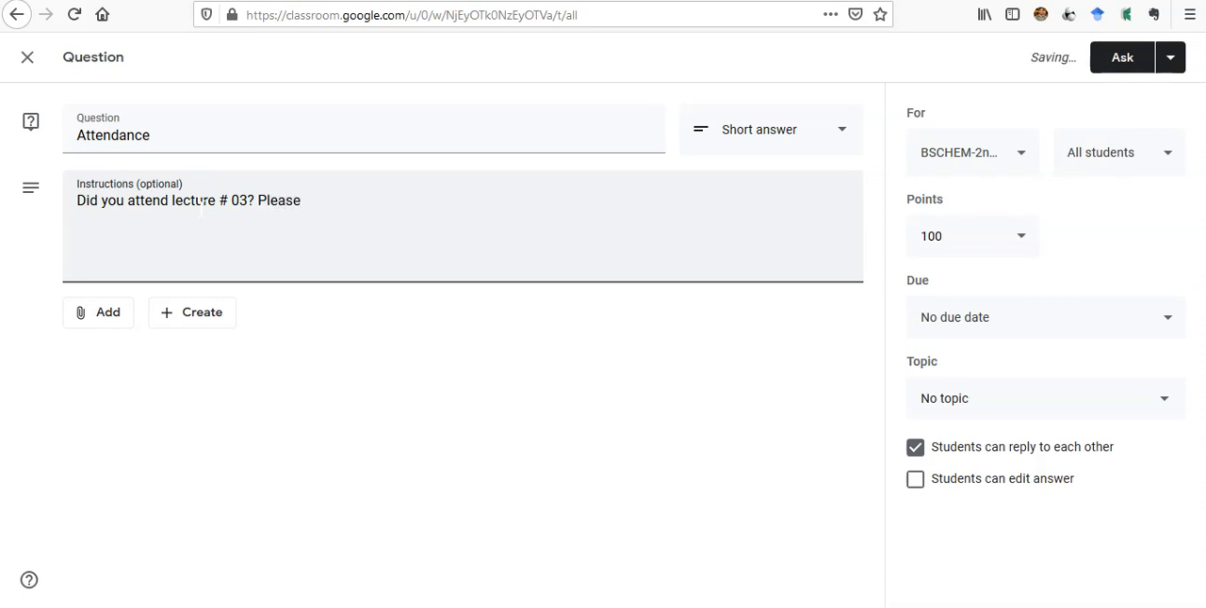
type("select")
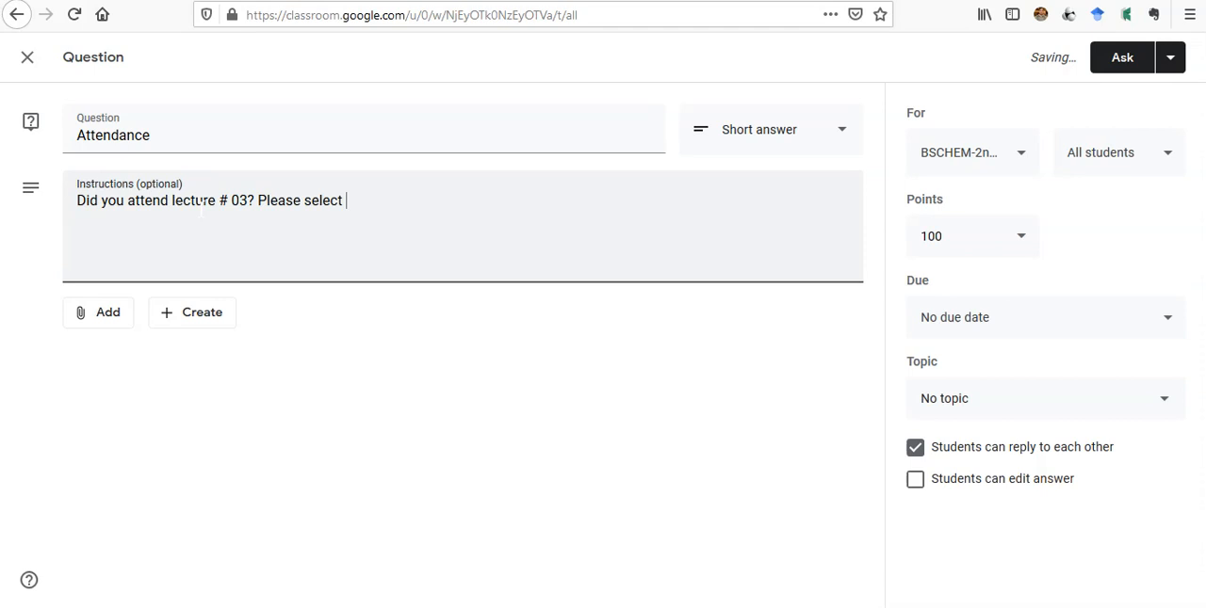
type("YES")
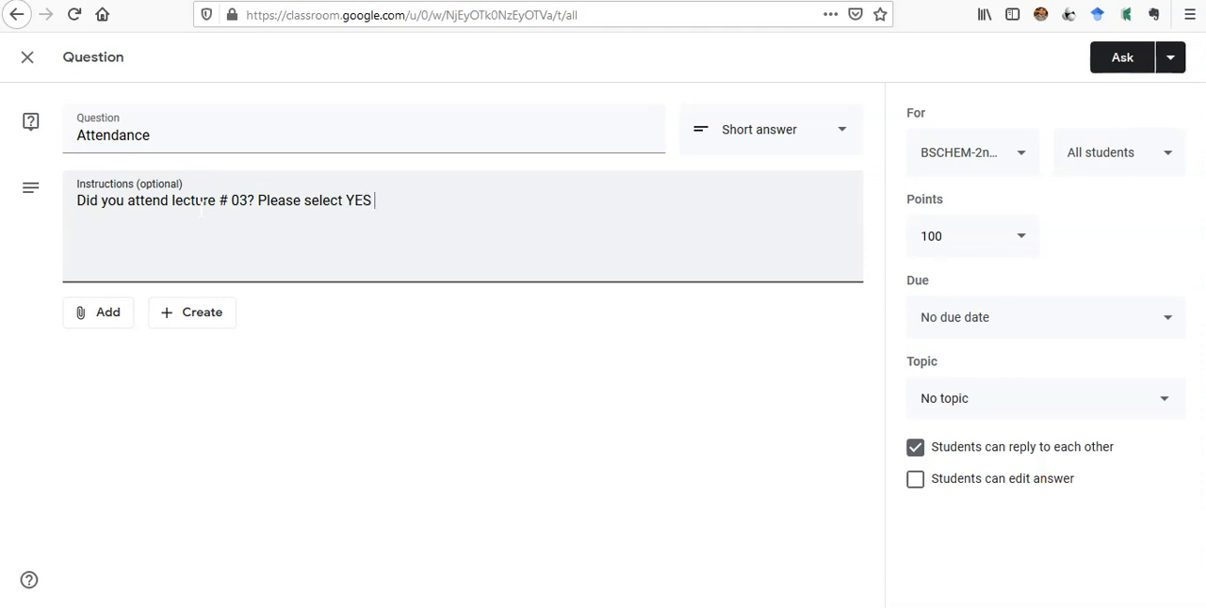
type("instead of")
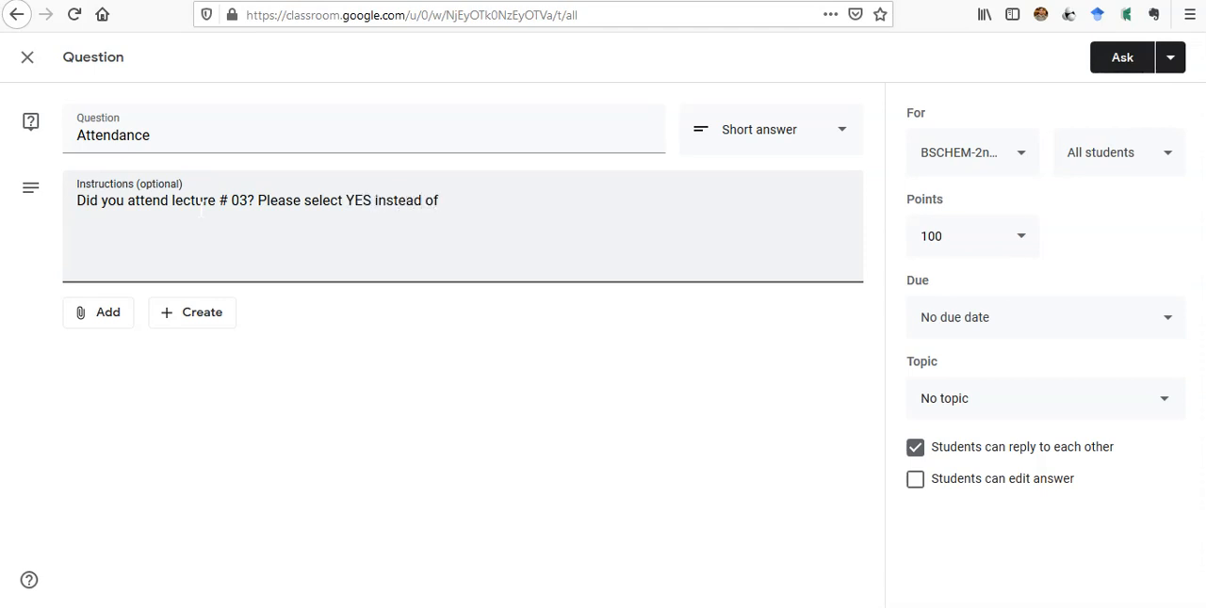
type("commen")
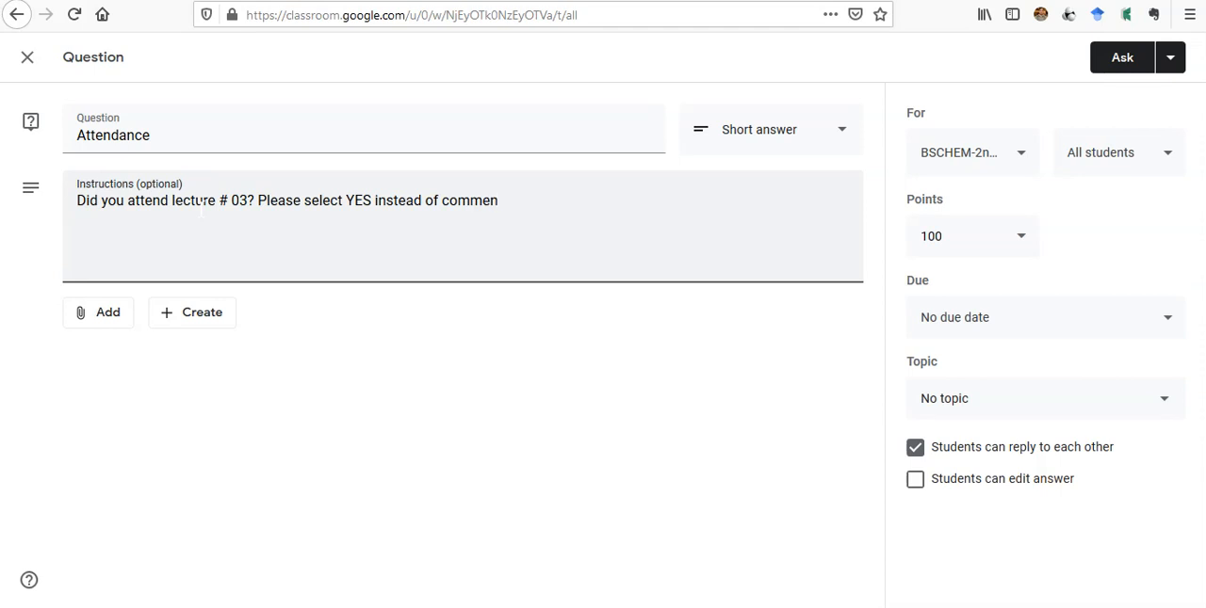
type("ting.")
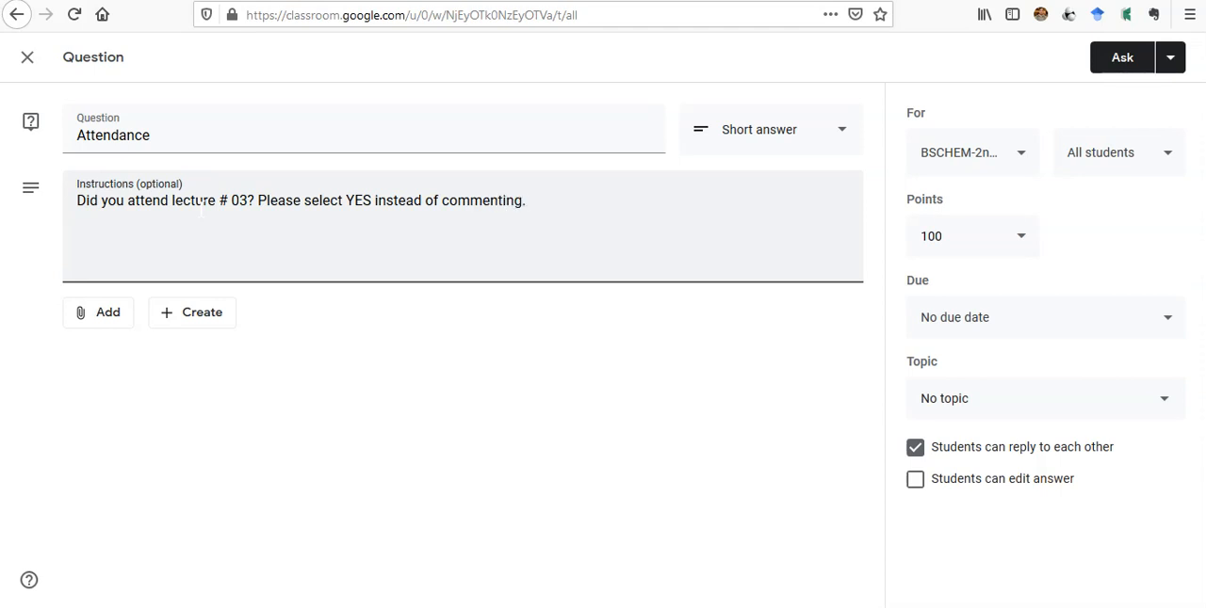
left_click(525, 199)
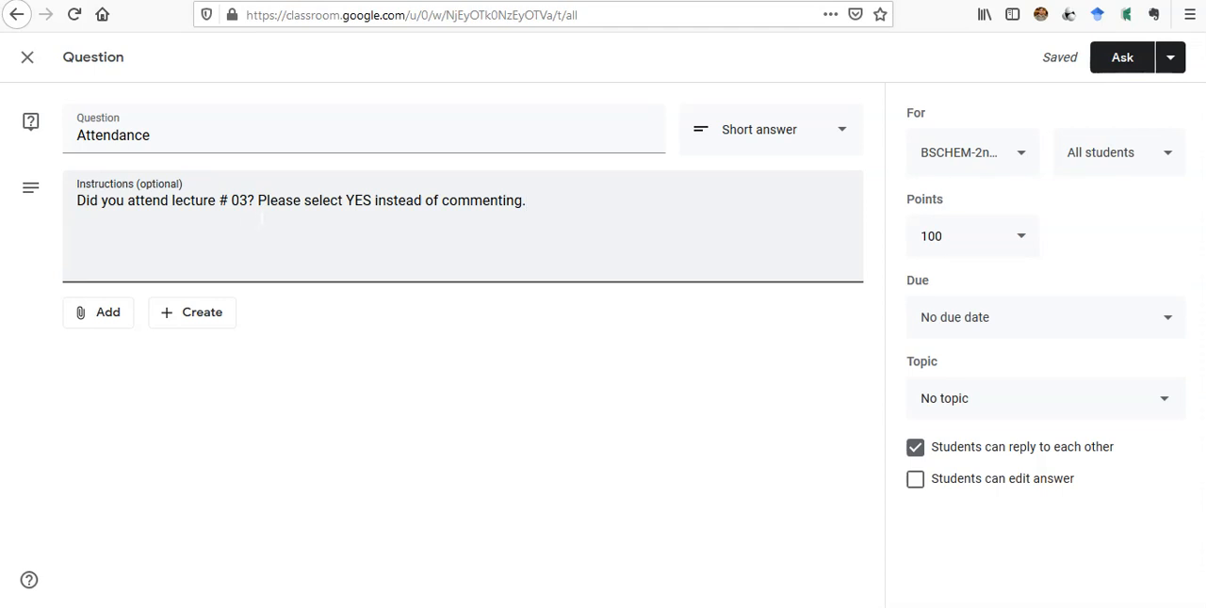
left_click_drag(258, 200, 392, 200)
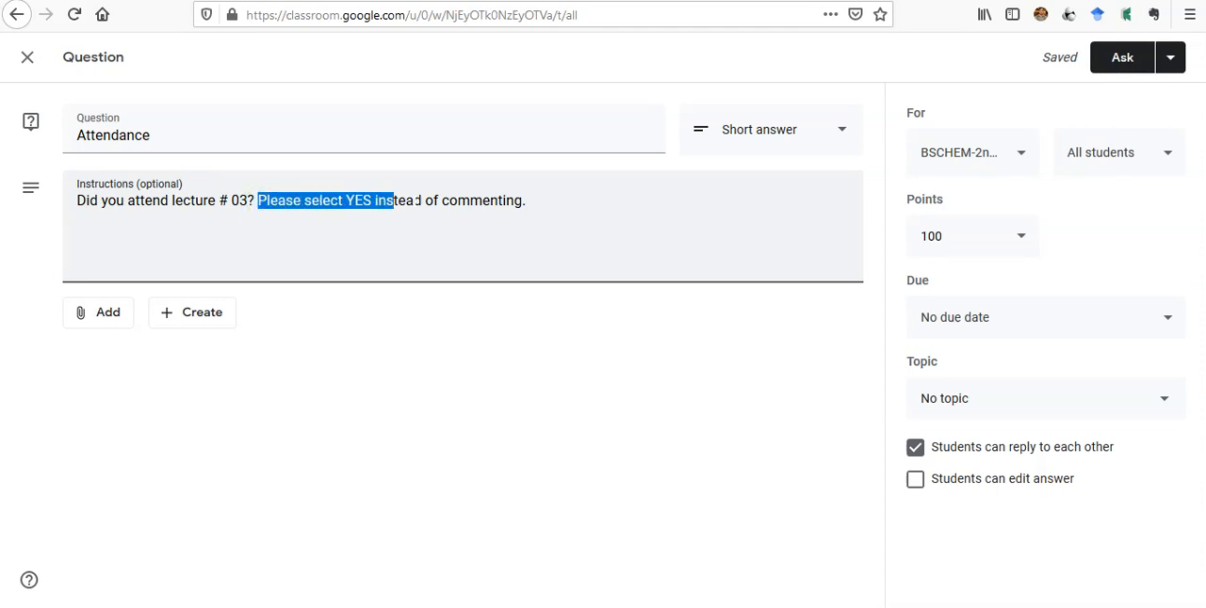
left_click_drag(391, 199, 525, 200)
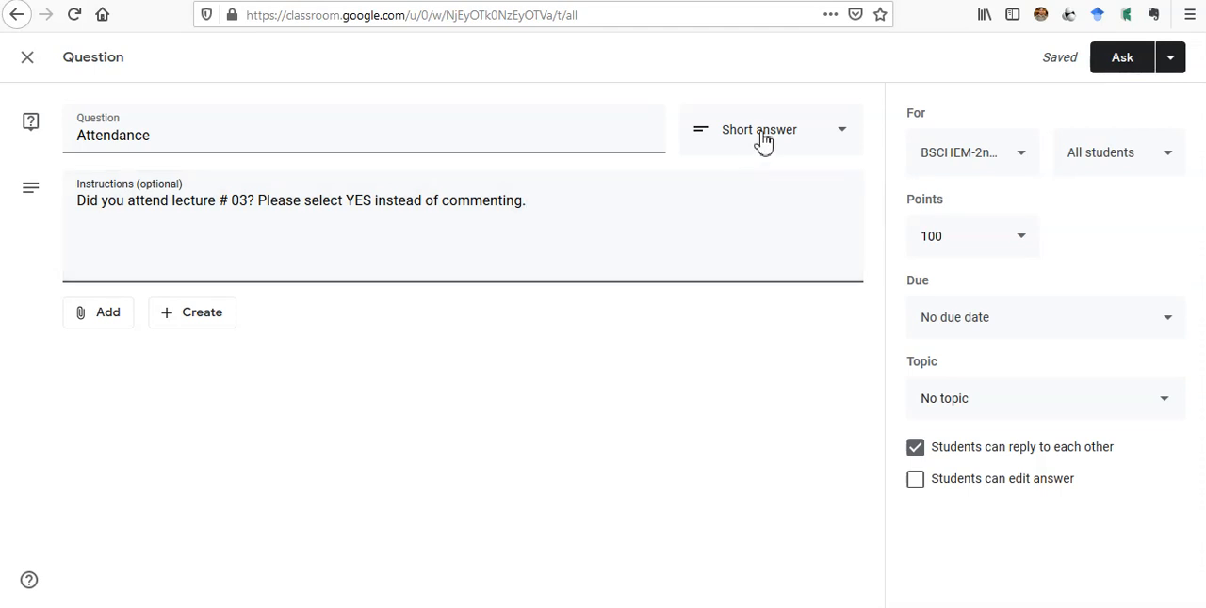
mouse_move(797, 143)
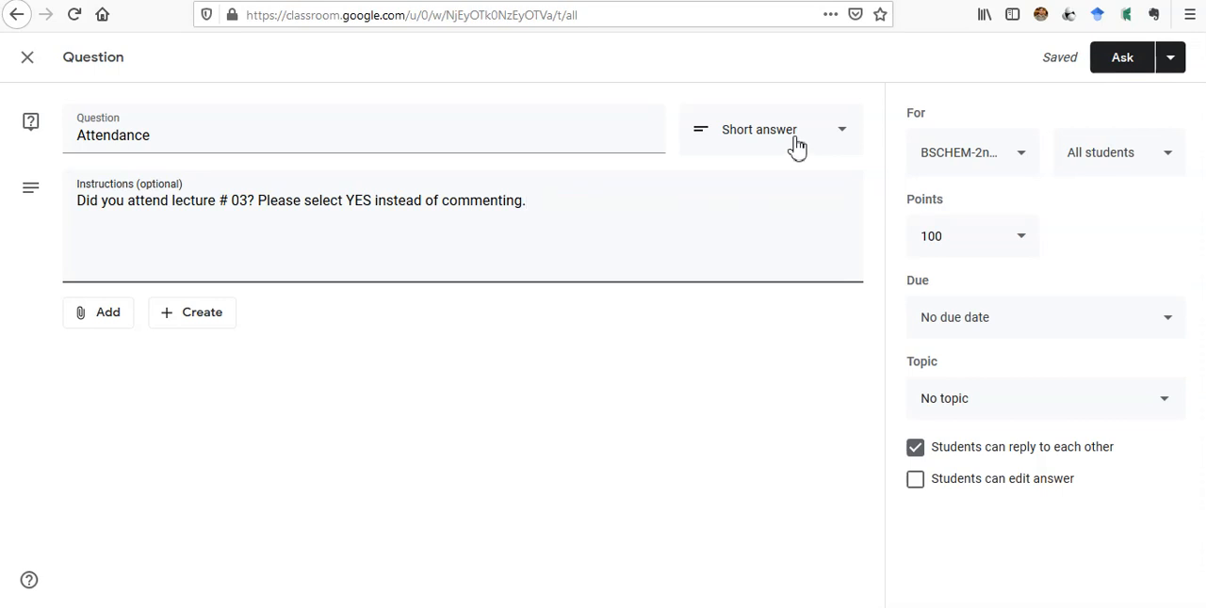
Make the question Multiple choice with a single option 'YES'.
left_click(769, 128)
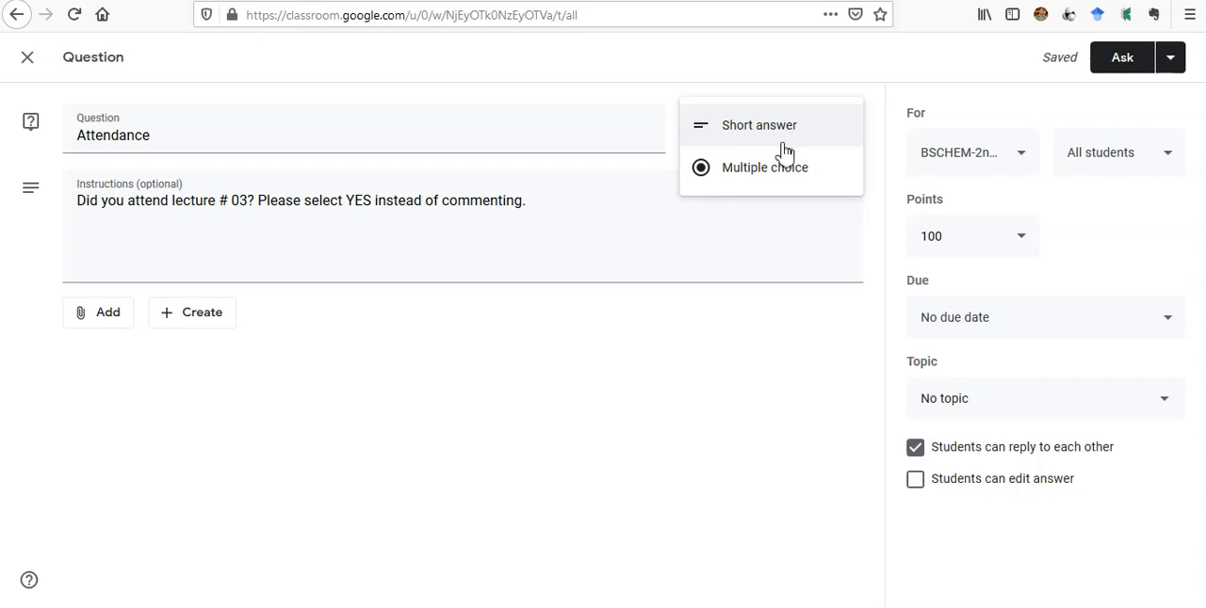
mouse_move(783, 143)
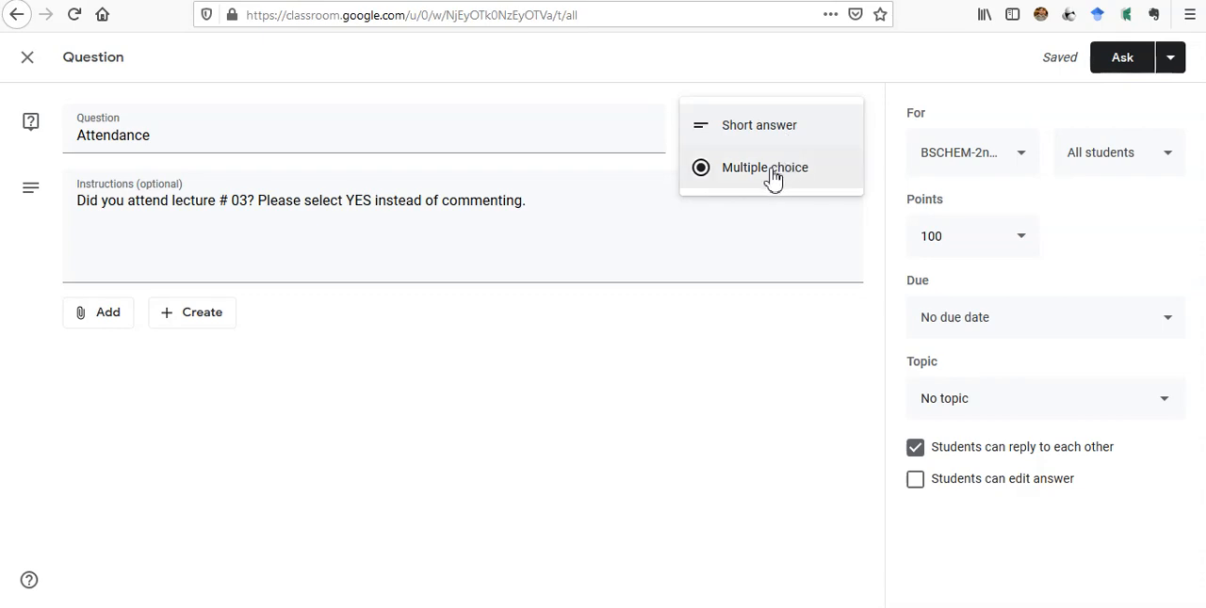
left_click(765, 168)
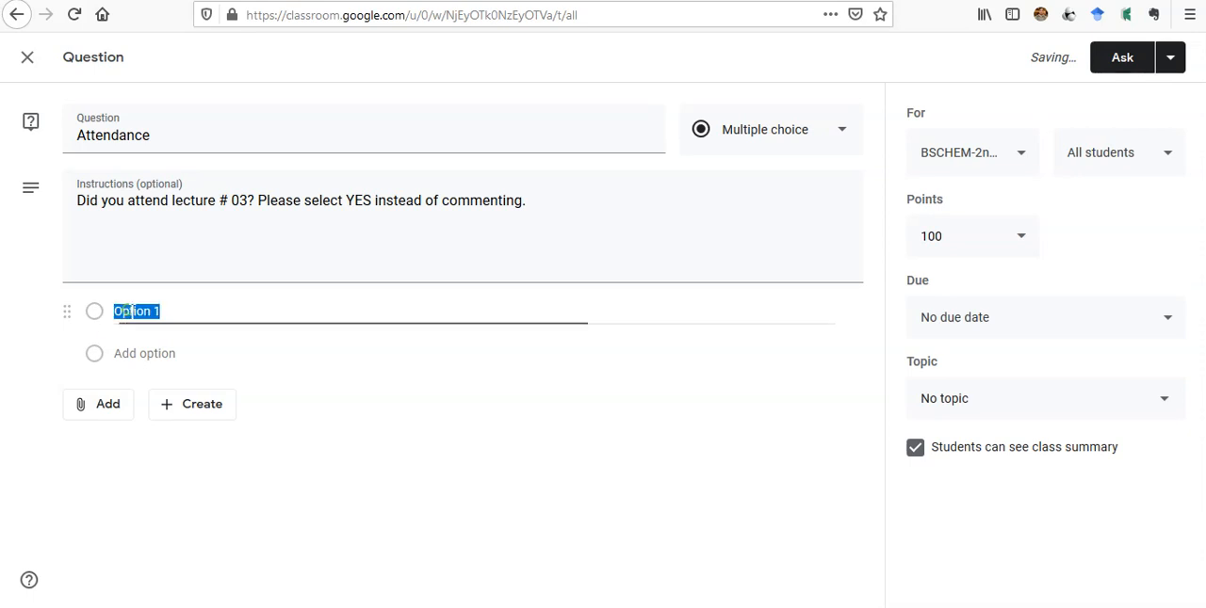
type("YES")
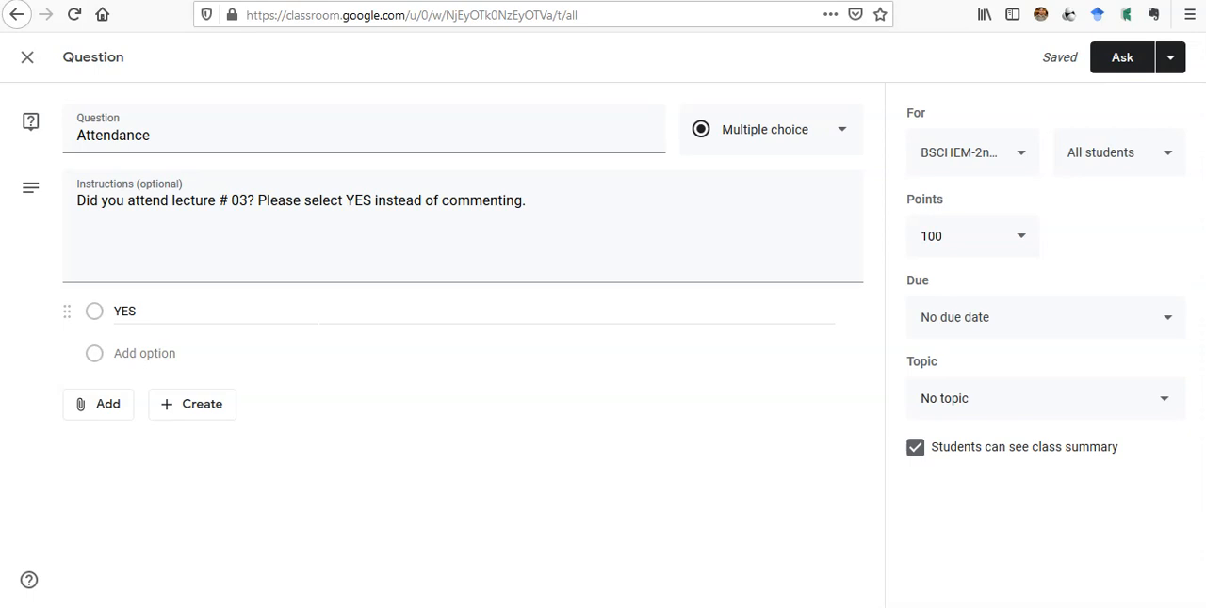
mouse_move(407, 294)
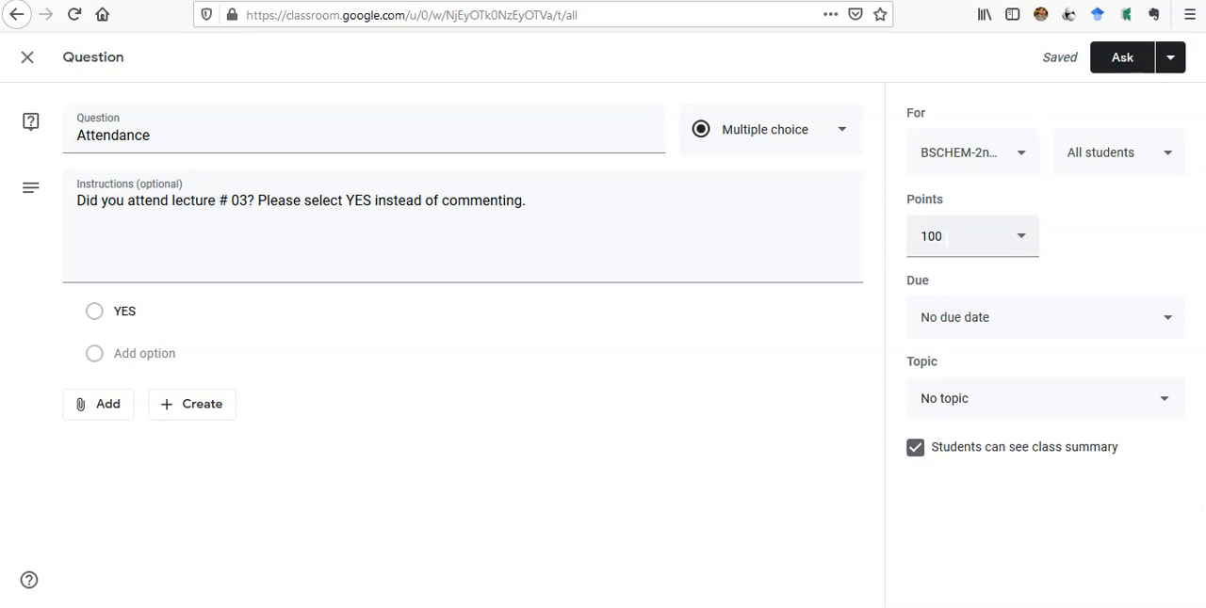
mouse_move(1025, 247)
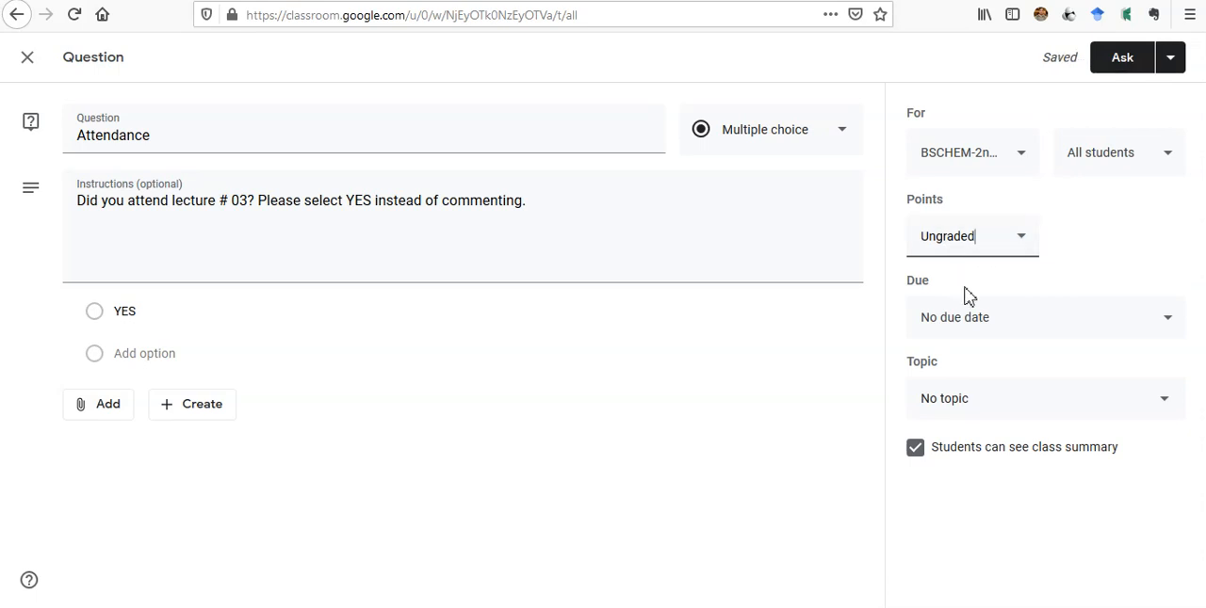
mouse_move(979, 316)
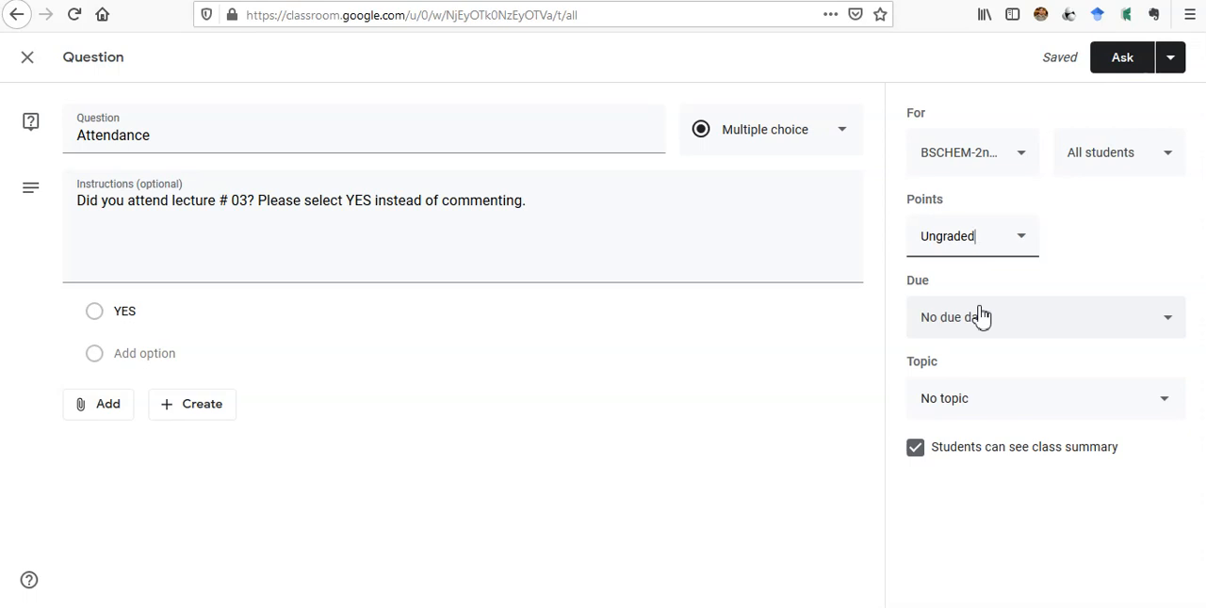
Set the due date to April 23 at 11:59 PM, leaving points Ungraded.
left_click(1044, 316)
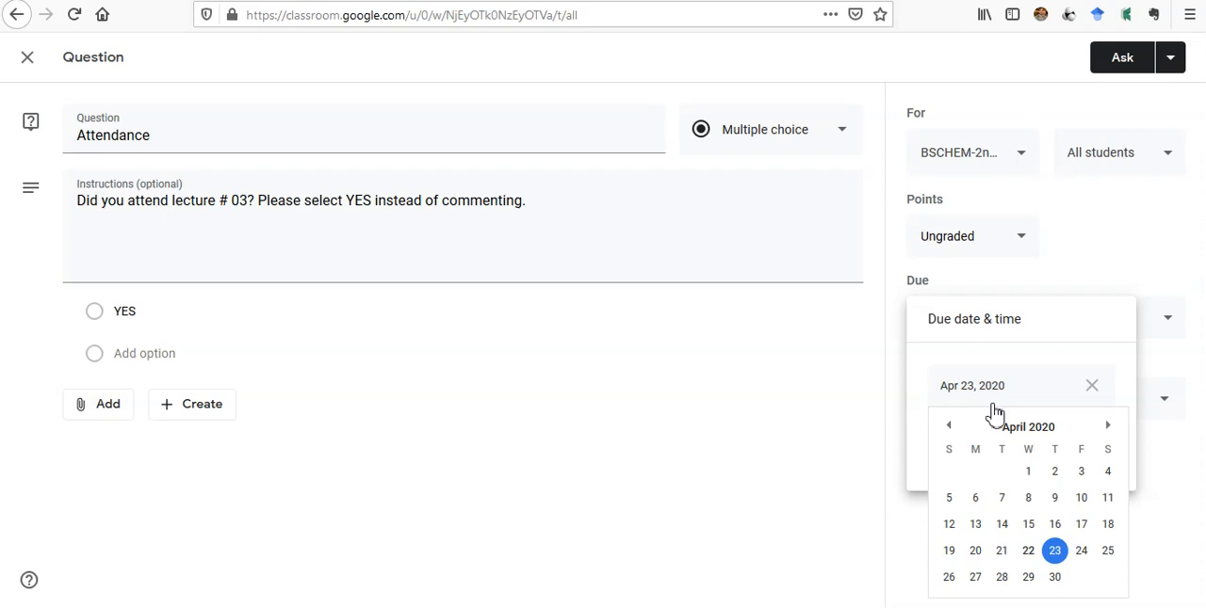
left_click(1029, 471)
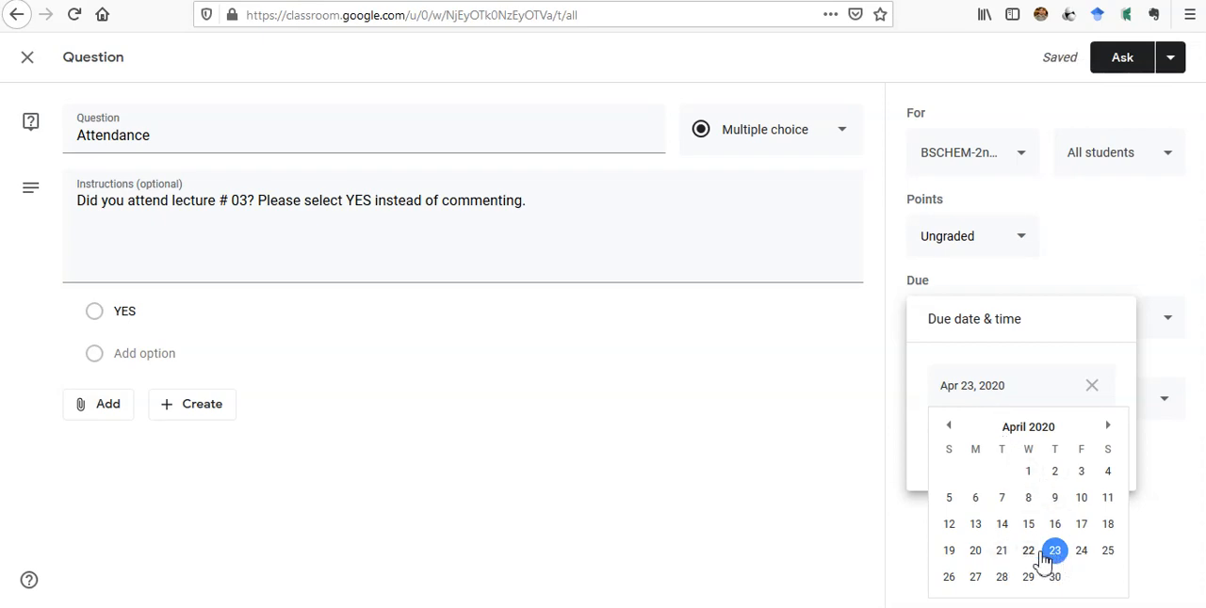
left_click(1028, 550)
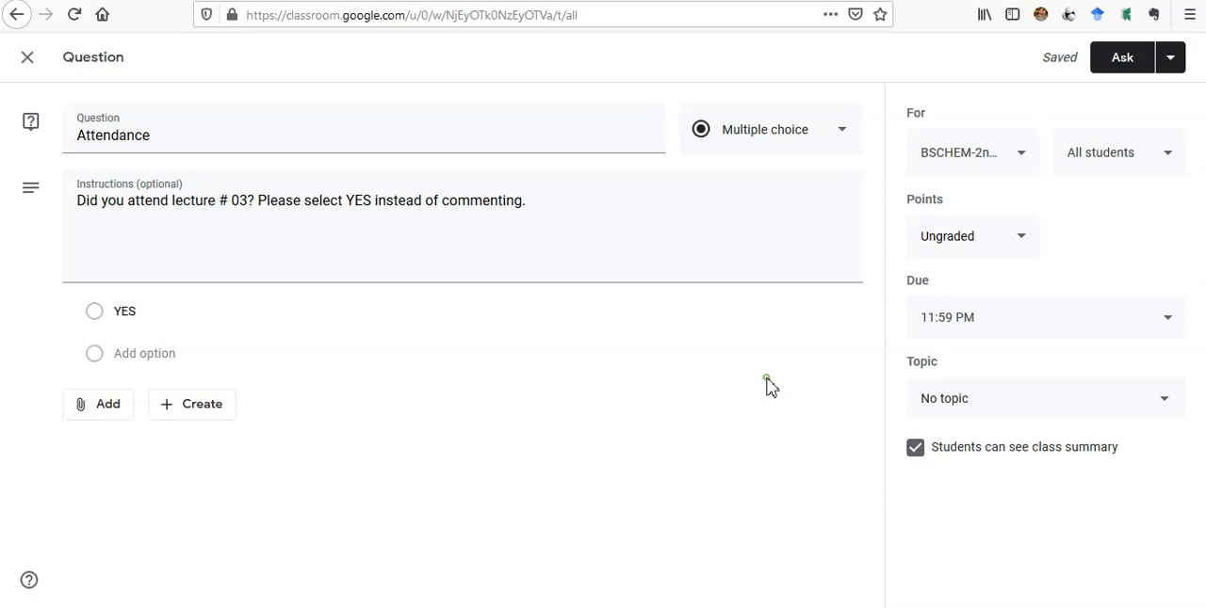
mouse_move(1015, 316)
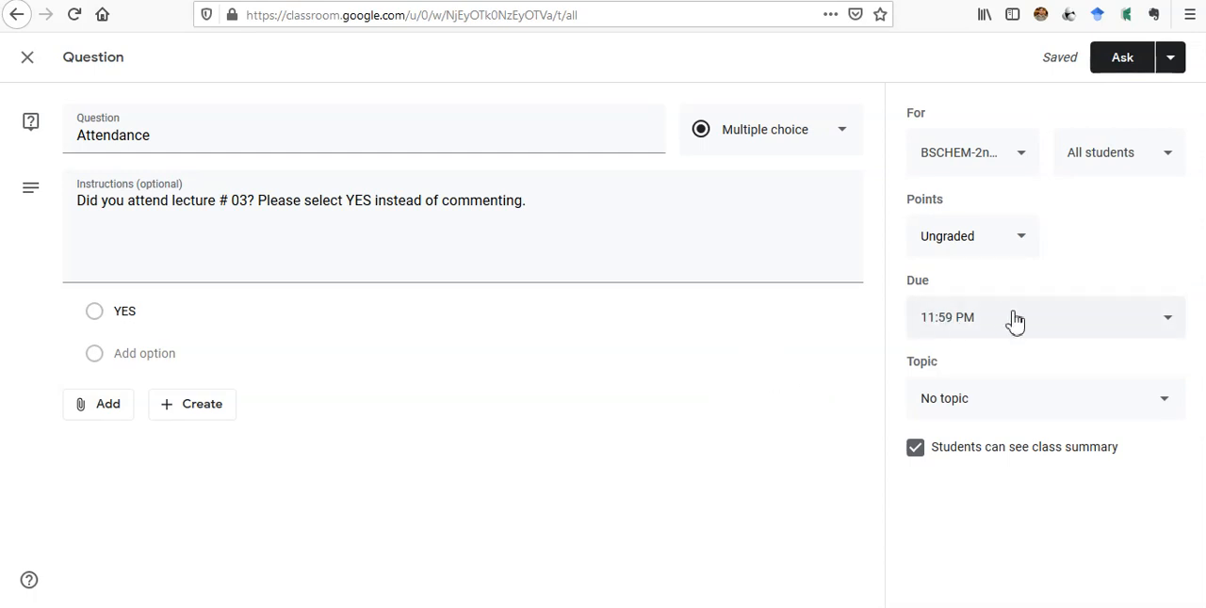
mouse_move(984, 334)
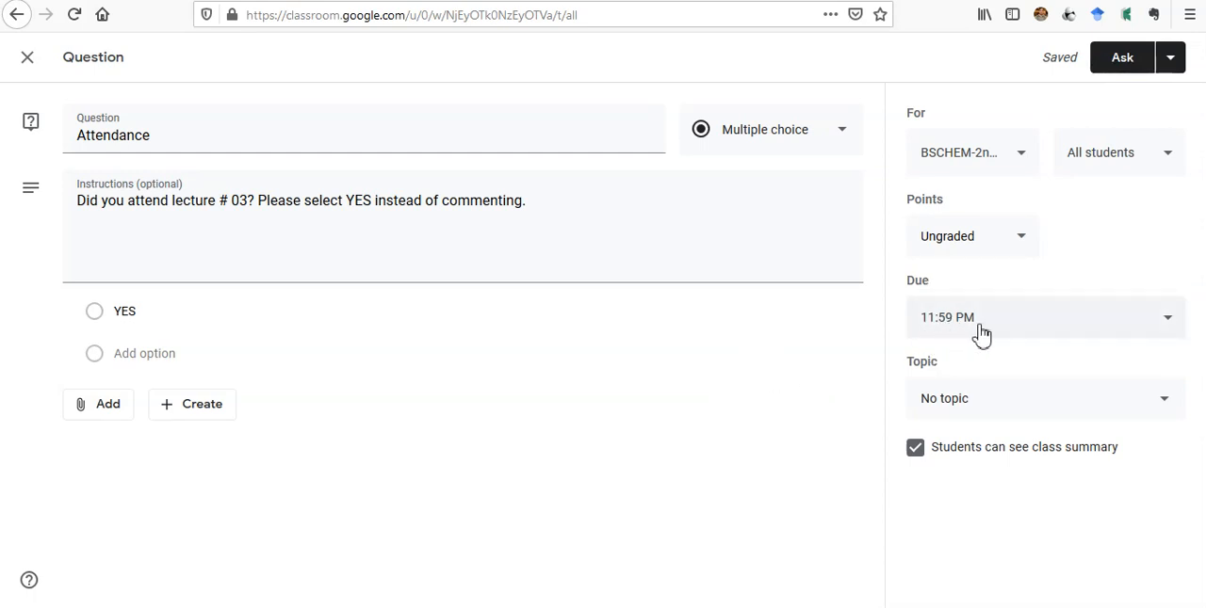
mouse_move(1179, 418)
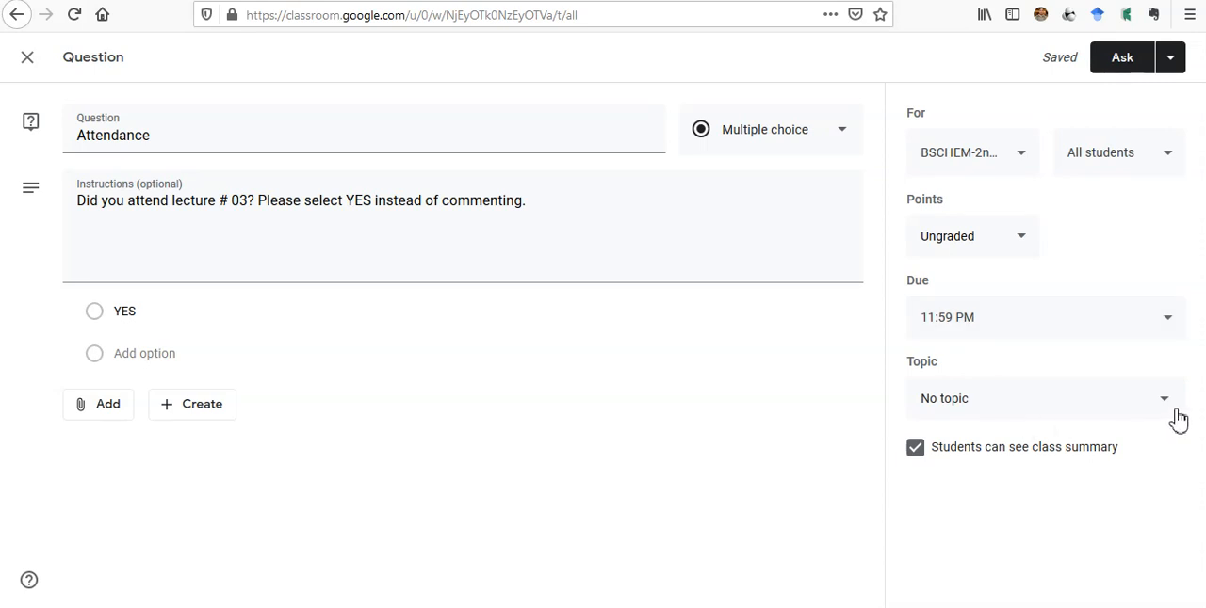
Create a new topic 'Attendance Lecture 03' for the question.
left_click(1043, 397)
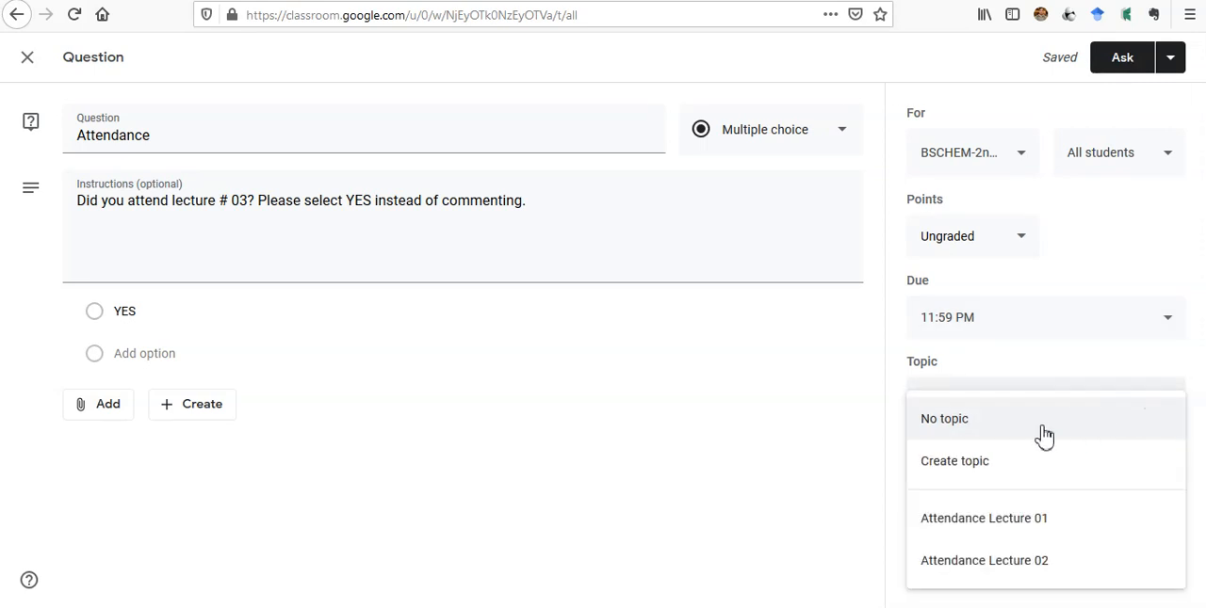
mouse_move(980, 460)
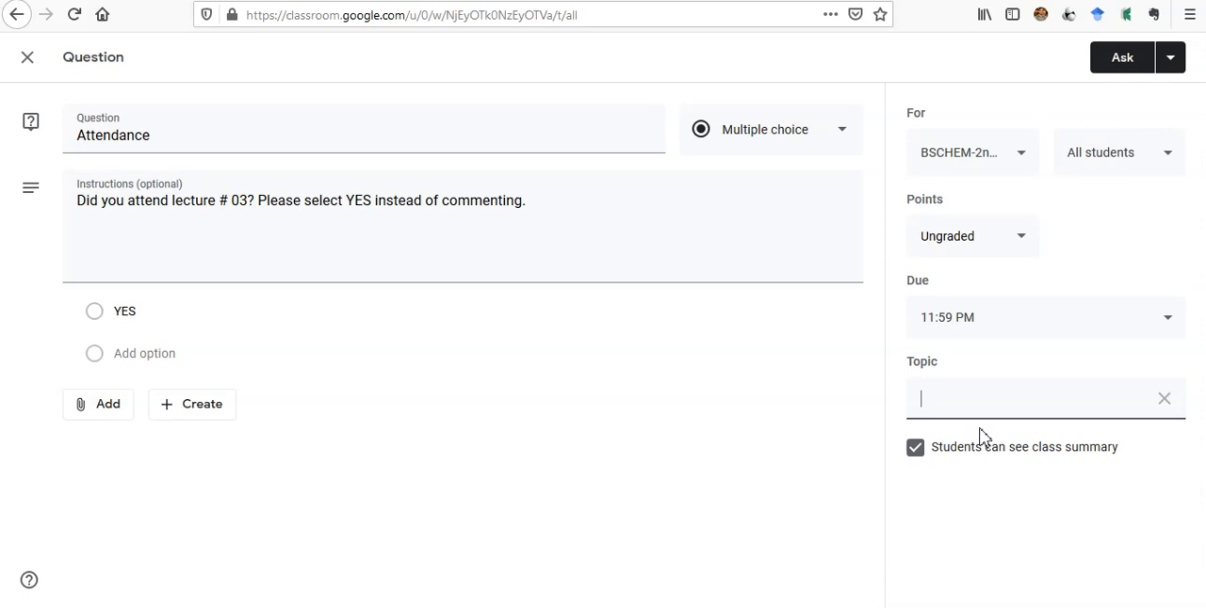
type("Attendance Lecture")
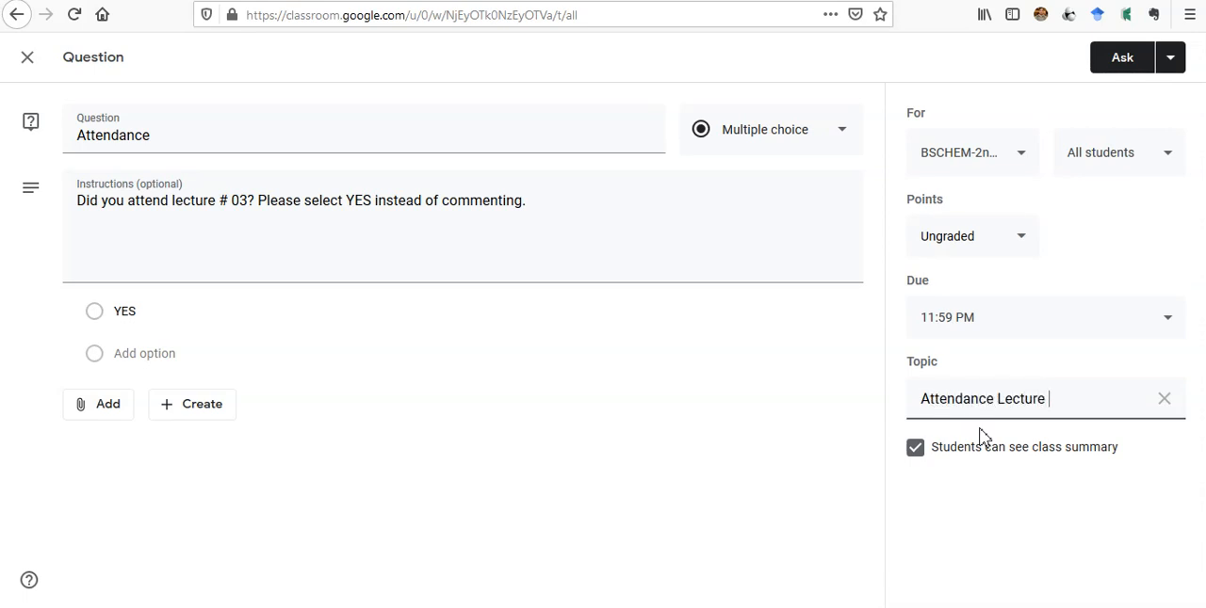
type("03")
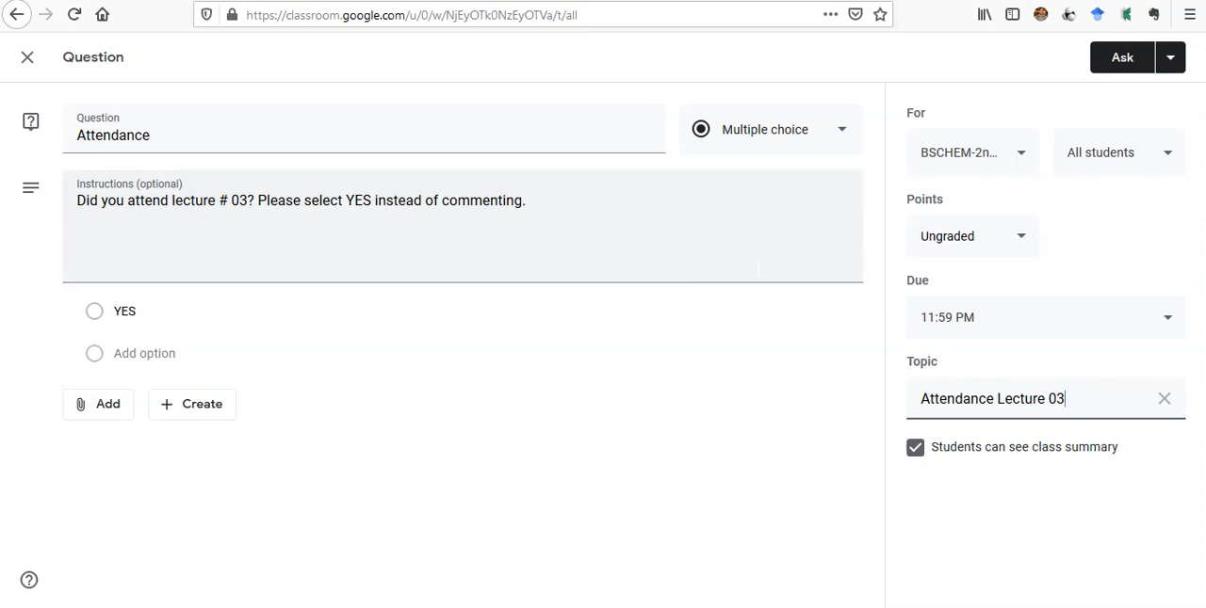
mouse_move(1035, 160)
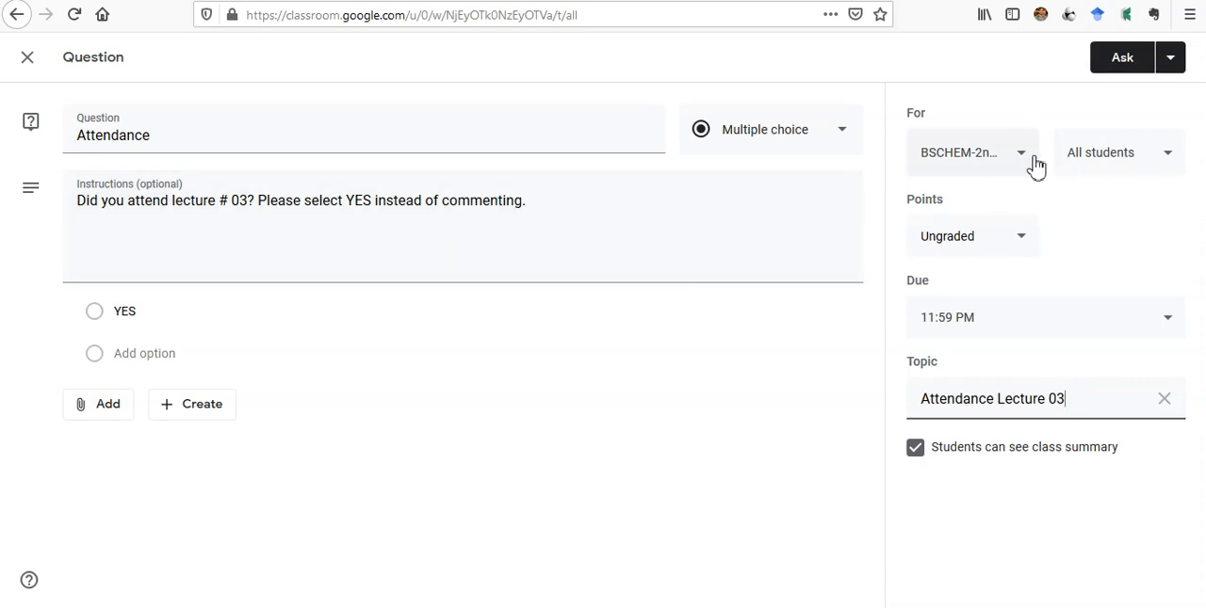
Assign the question to the BSCHEM-2nd Evening class too, unticking classes selected by mistake.
left_click(971, 151)
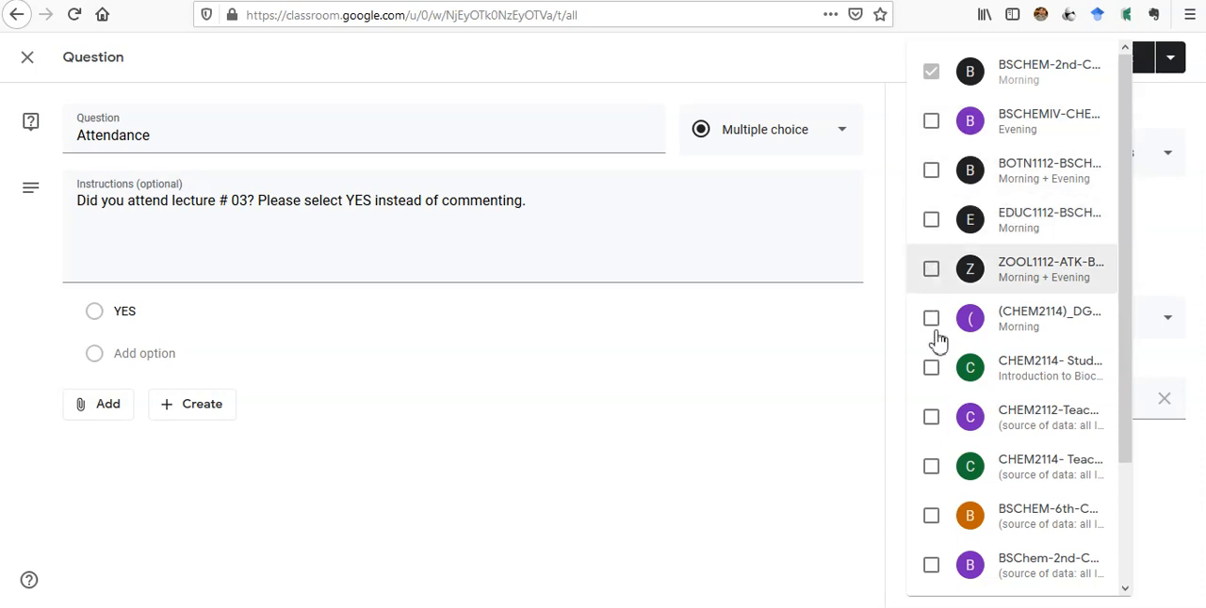
left_click(931, 121)
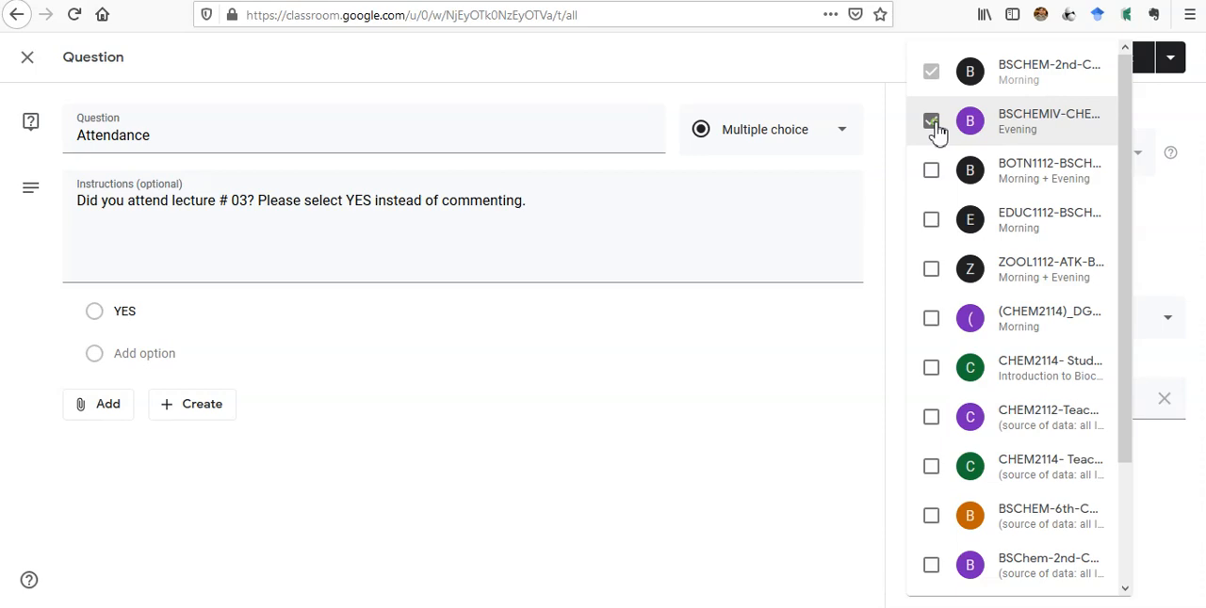
left_click(930, 219)
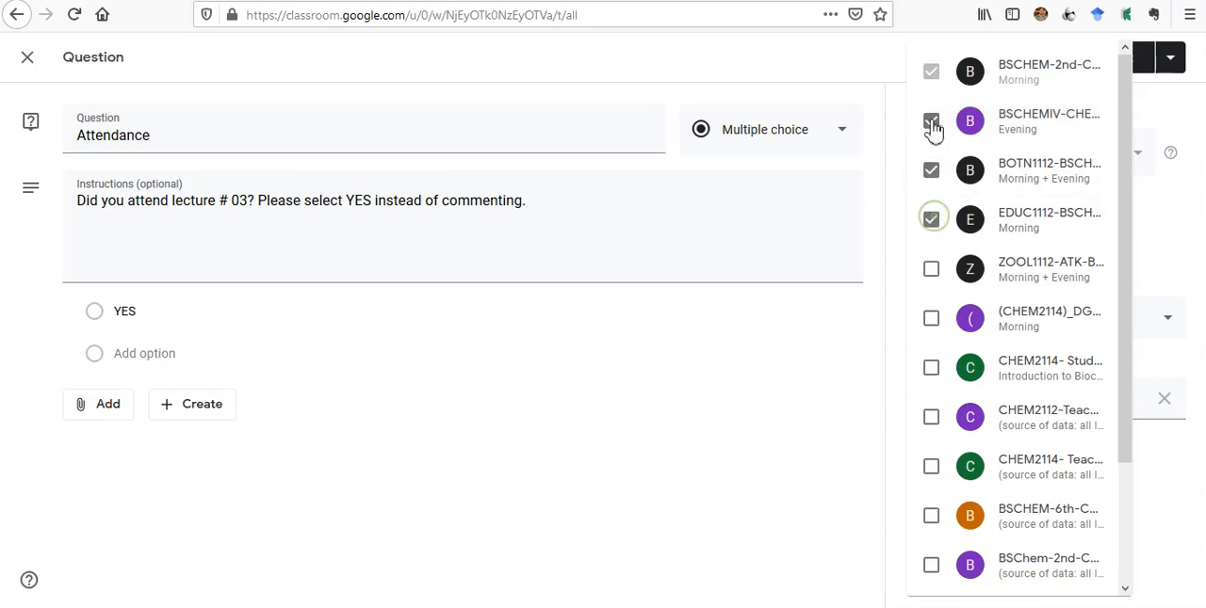
left_click(930, 219)
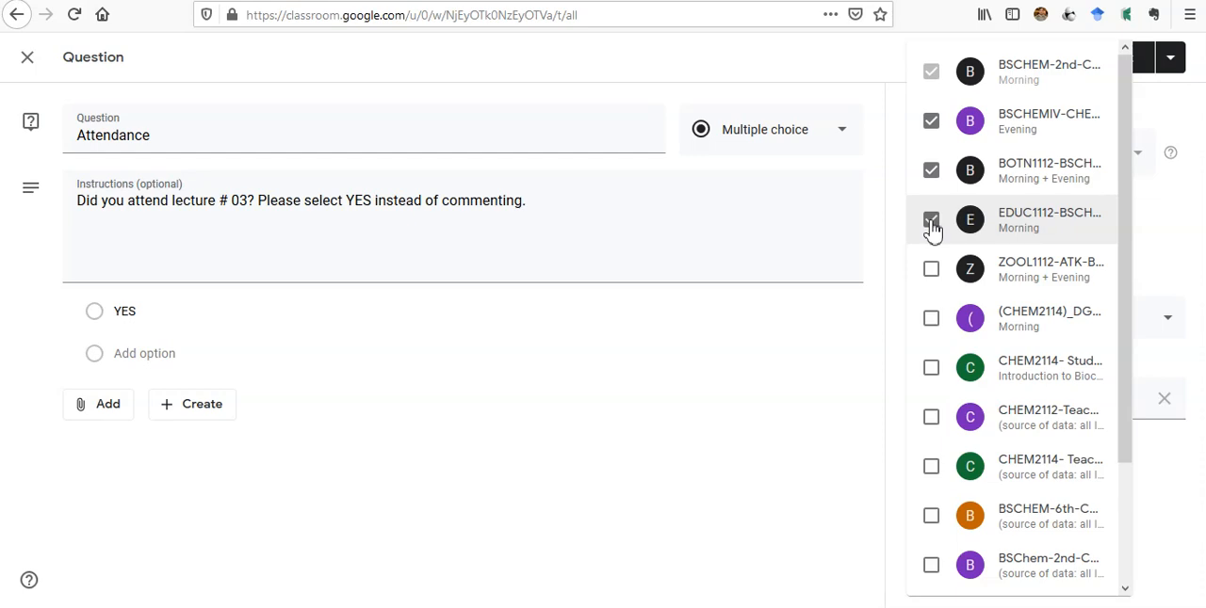
left_click(931, 219)
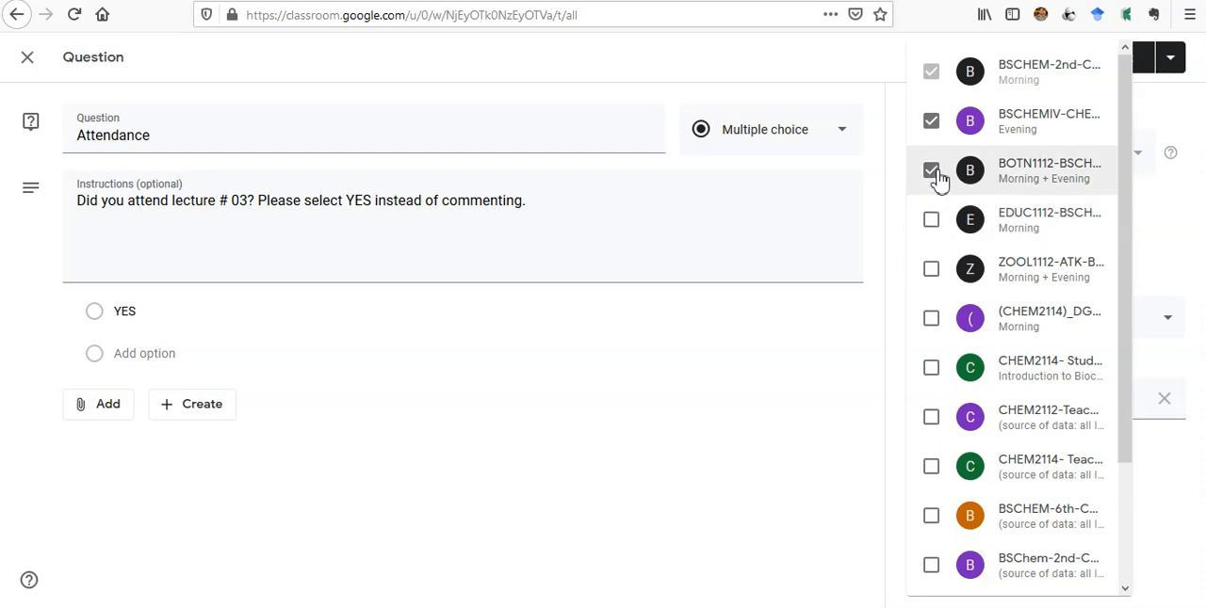
left_click(931, 169)
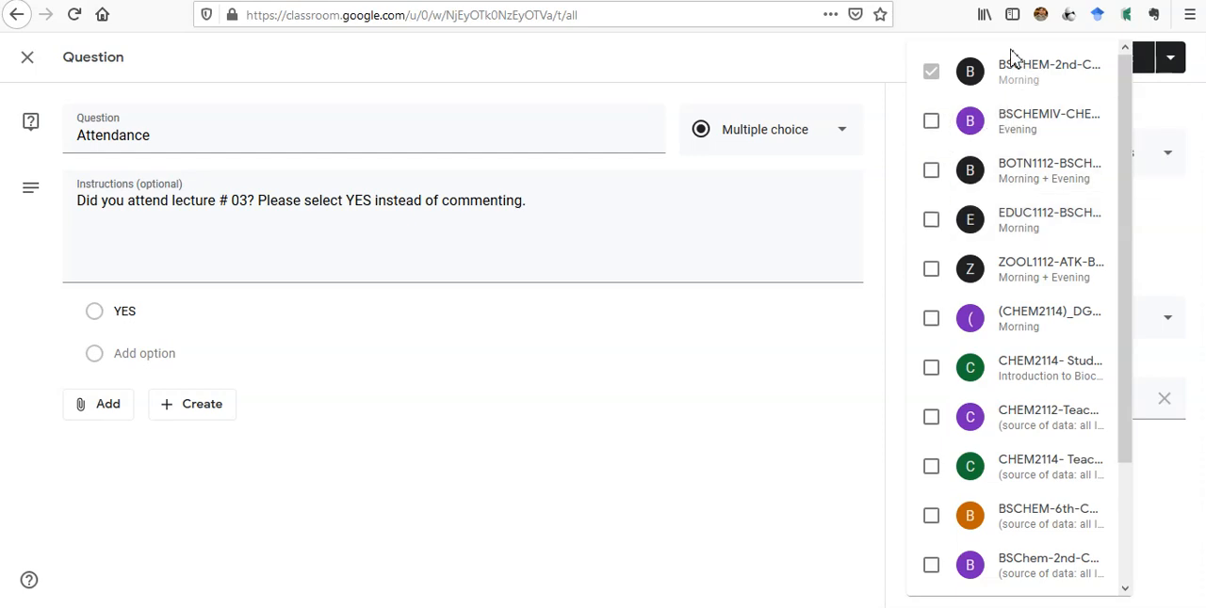
mouse_move(1014, 120)
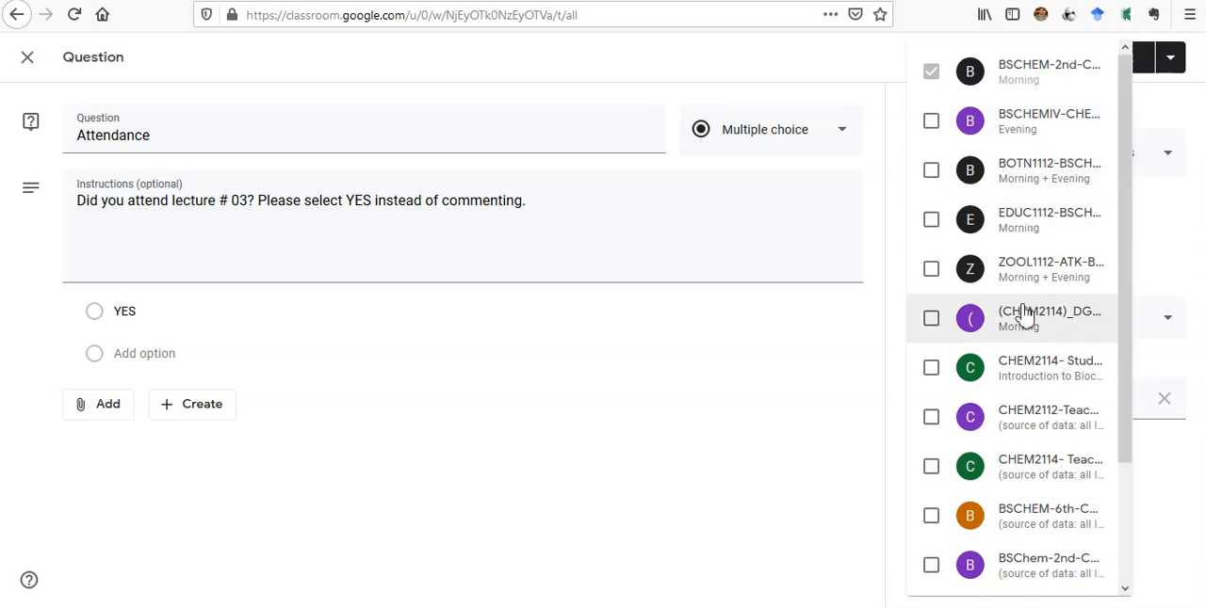
mouse_move(1126, 260)
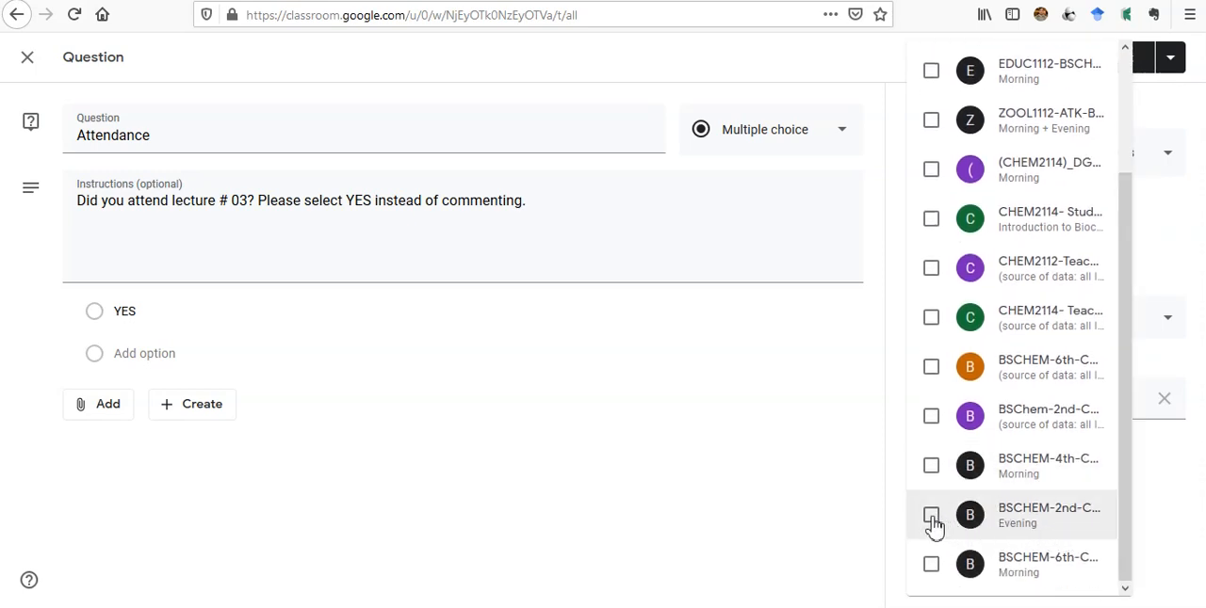
left_click(930, 515)
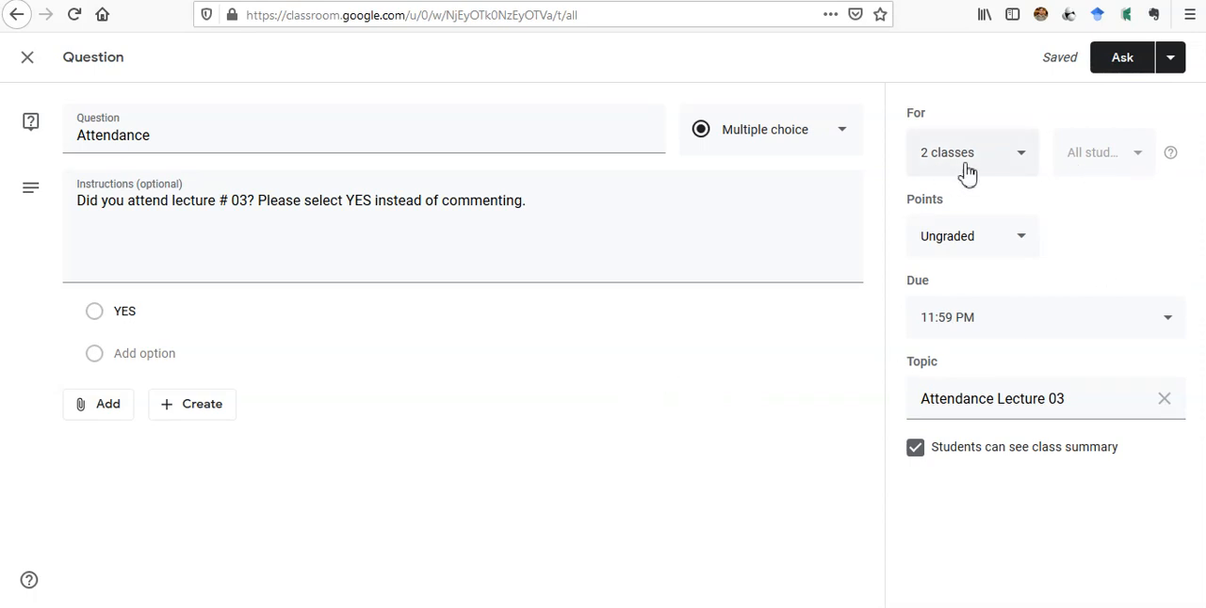
mouse_move(988, 185)
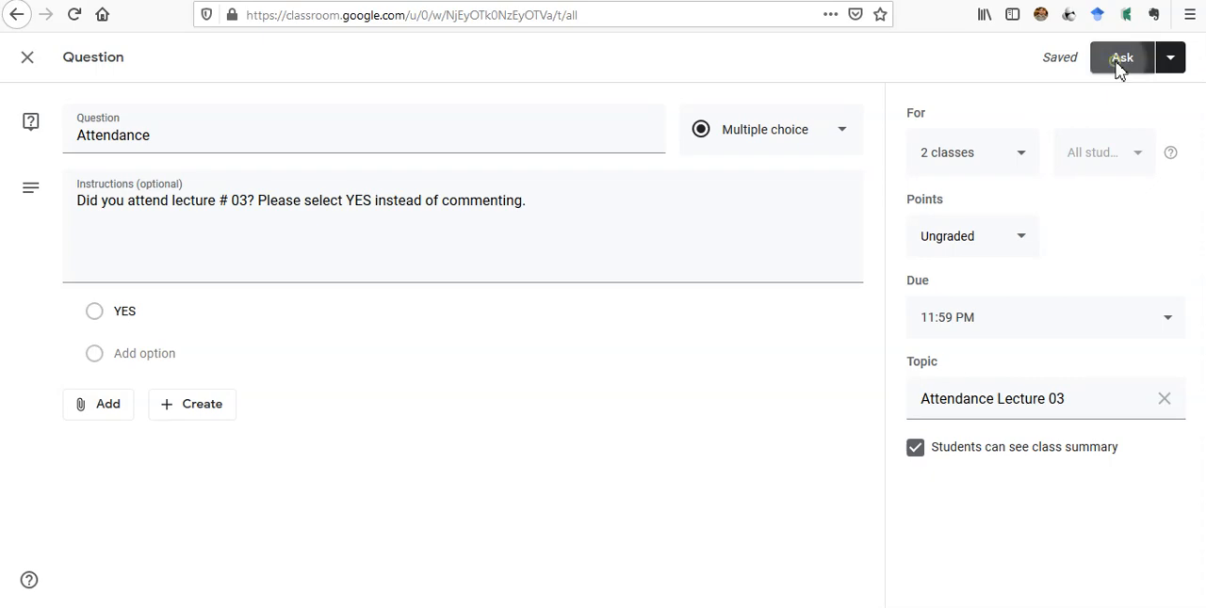
Post the question with Ask and view the new Attendance entry under Attendance Lecture 03.
left_click(1119, 57)
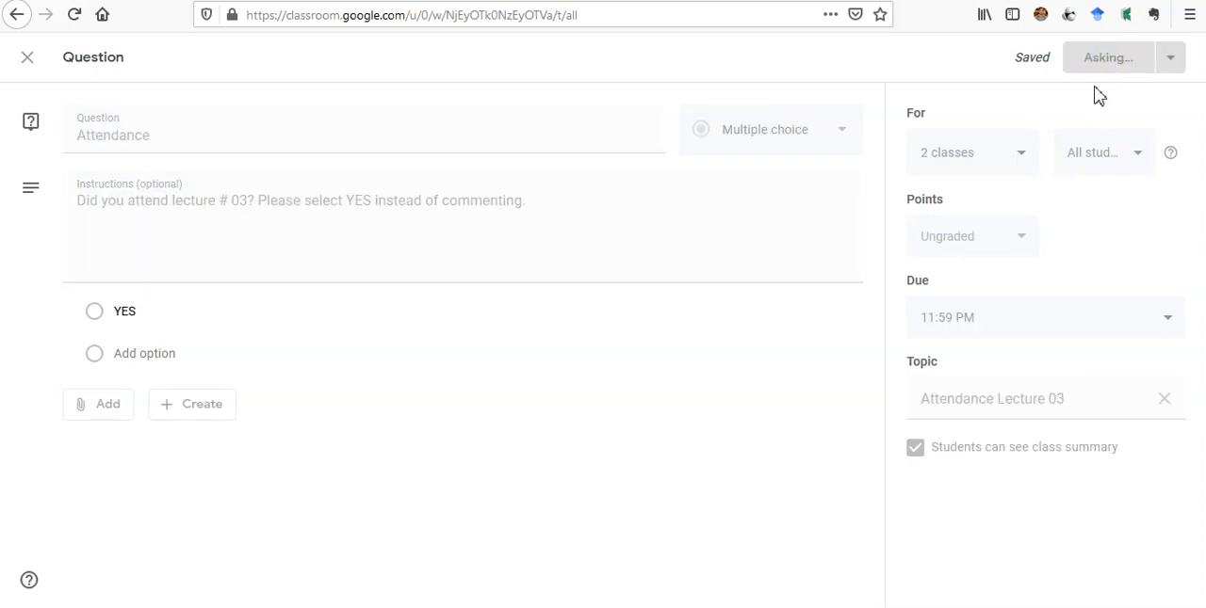
mouse_move(938, 122)
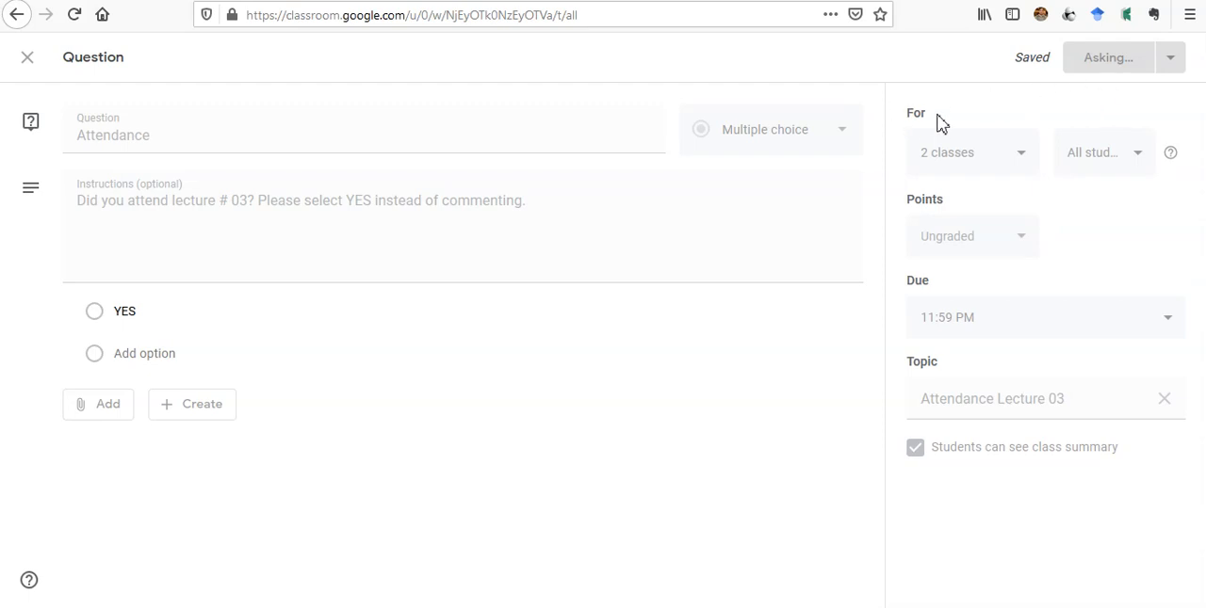
mouse_move(659, 248)
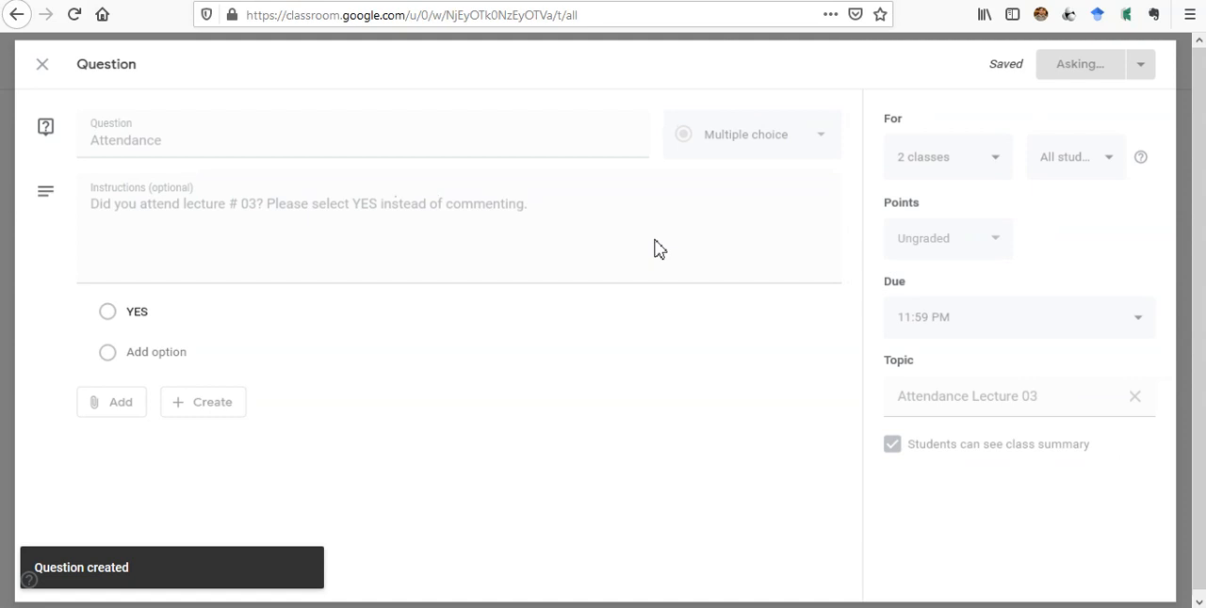
left_click(41, 64)
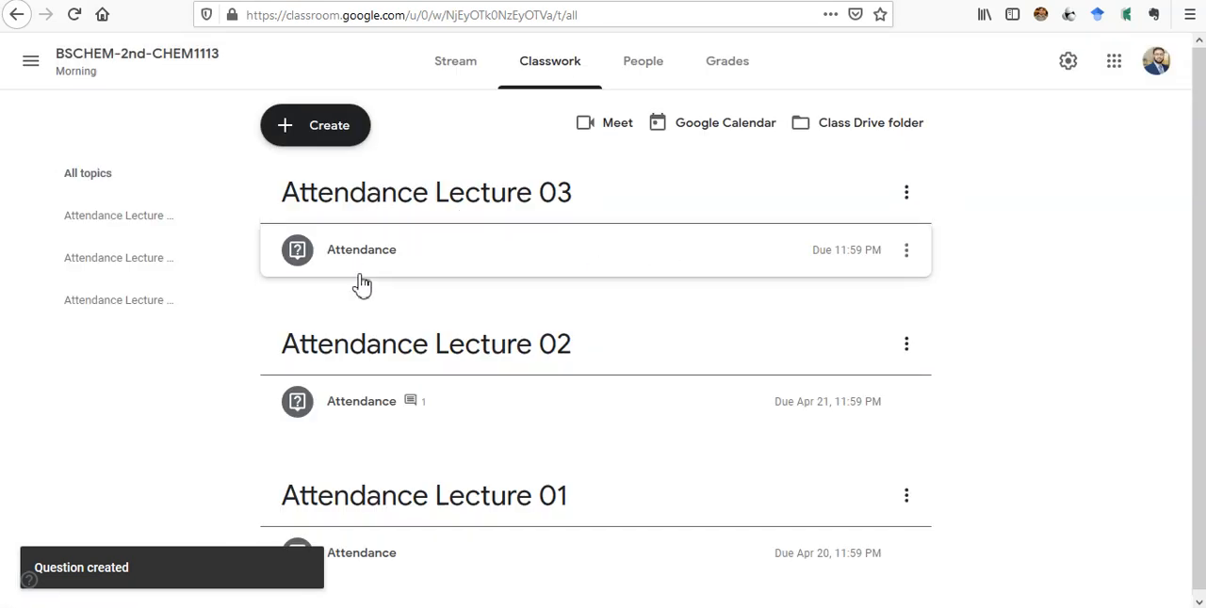
left_click(362, 249)
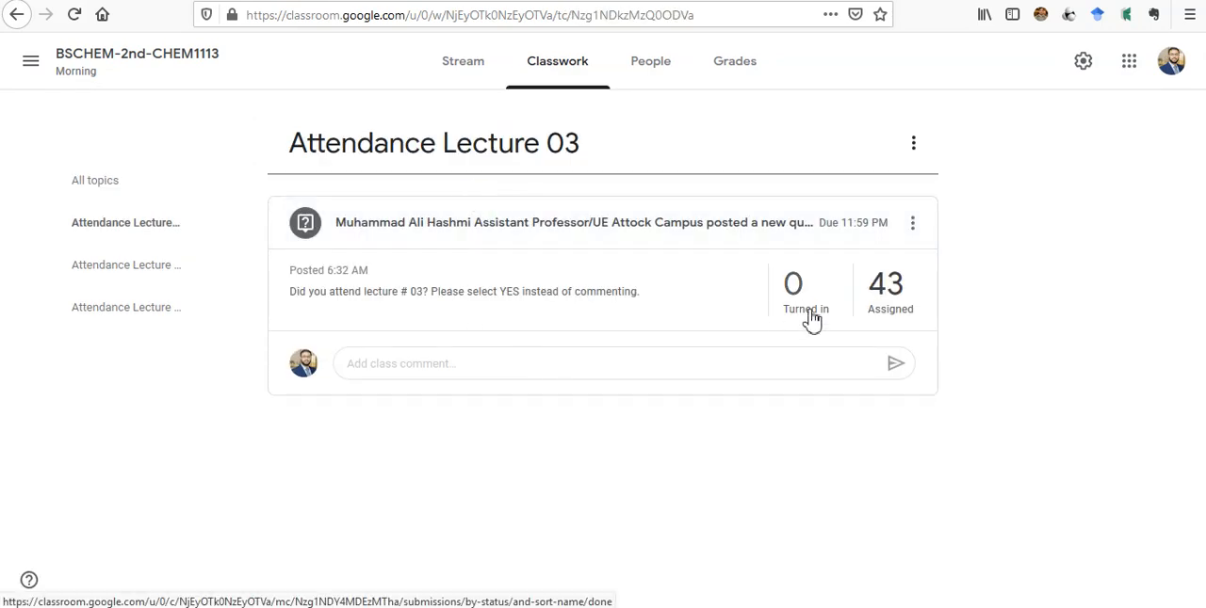
mouse_move(889, 264)
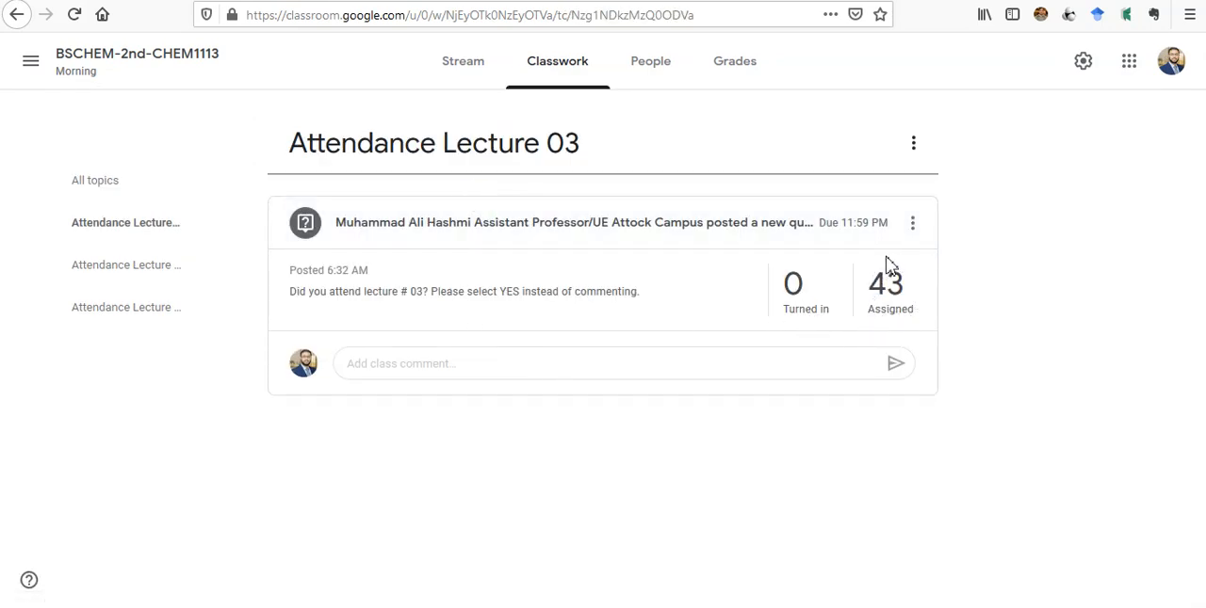
mouse_move(801, 324)
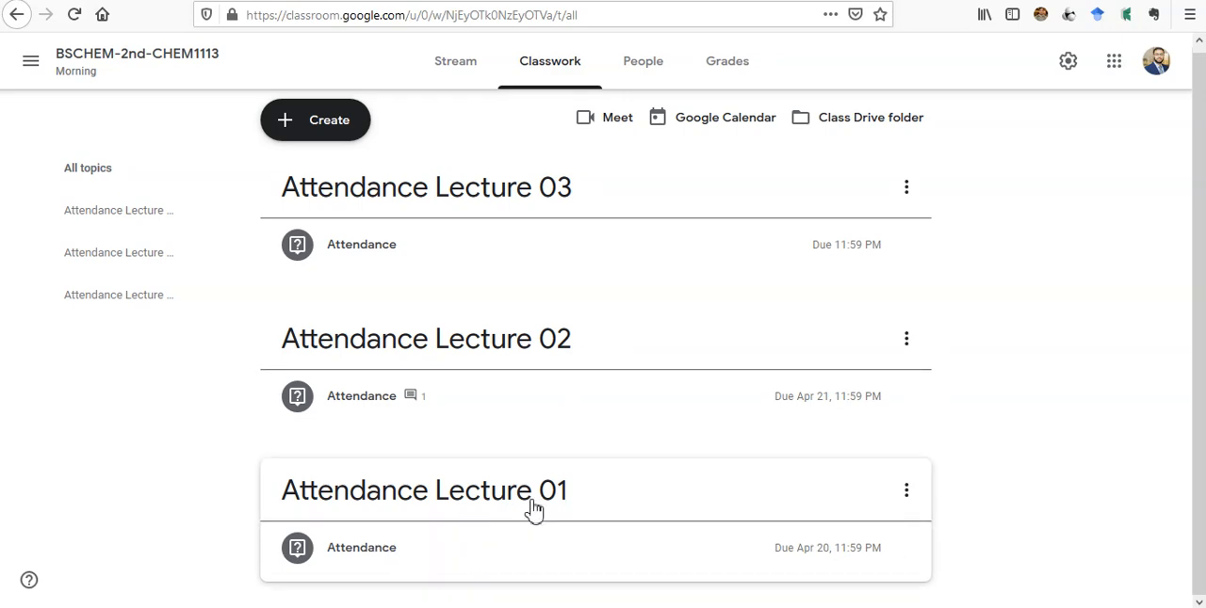
View the Lecture 01 attendance answers showing 36 turned in and 7 assigned.
left_click(423, 489)
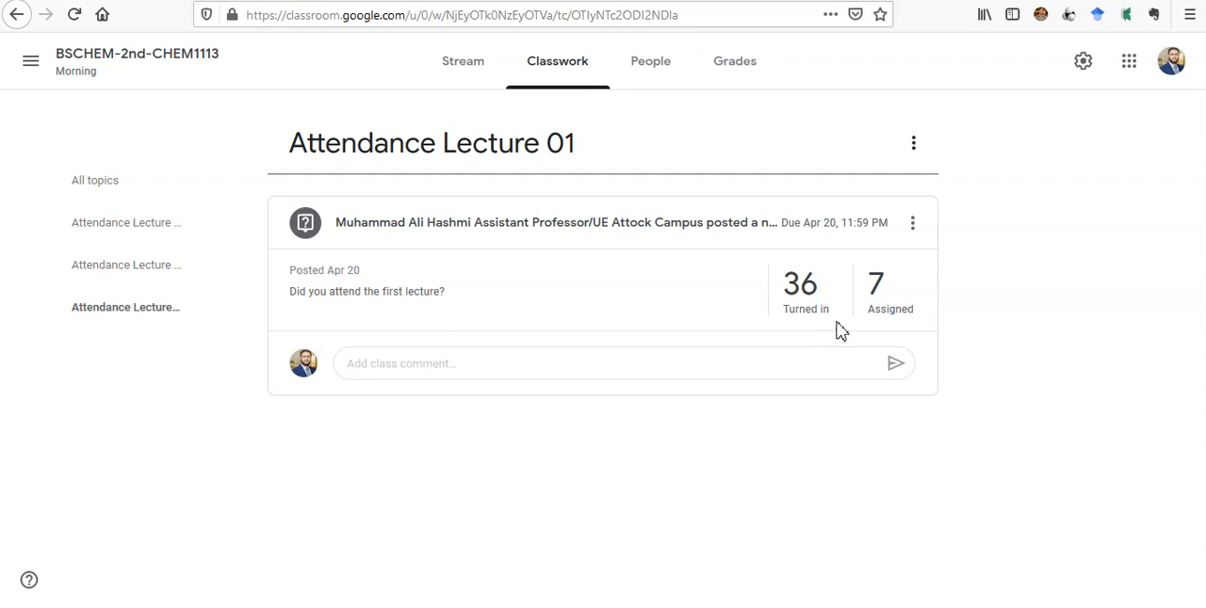
mouse_move(829, 330)
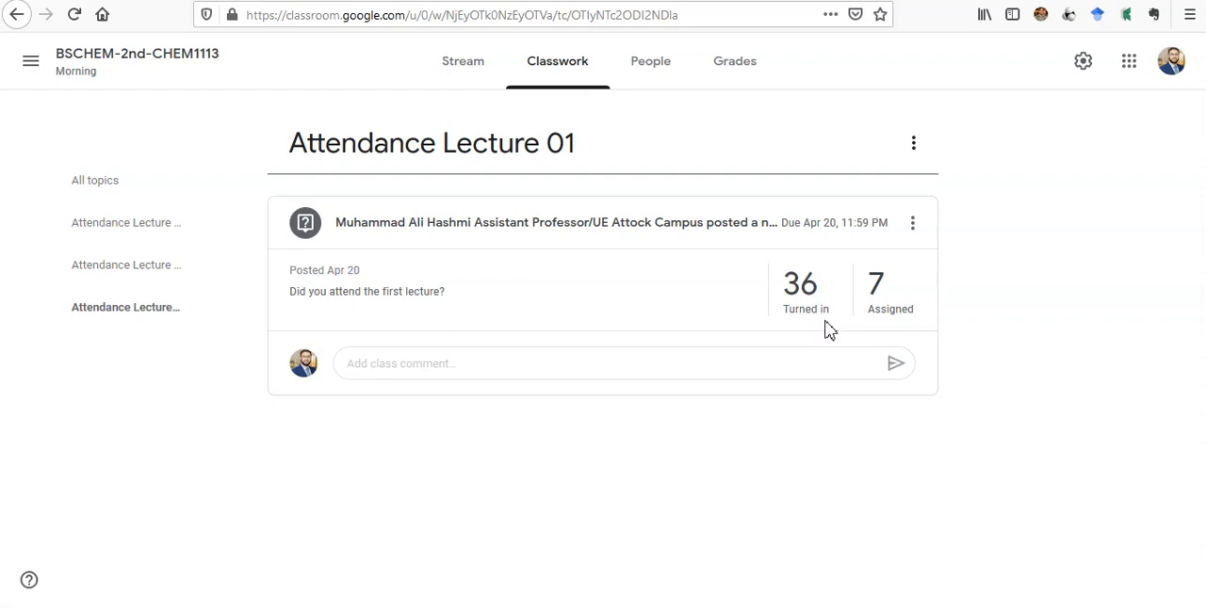
mouse_move(889, 328)
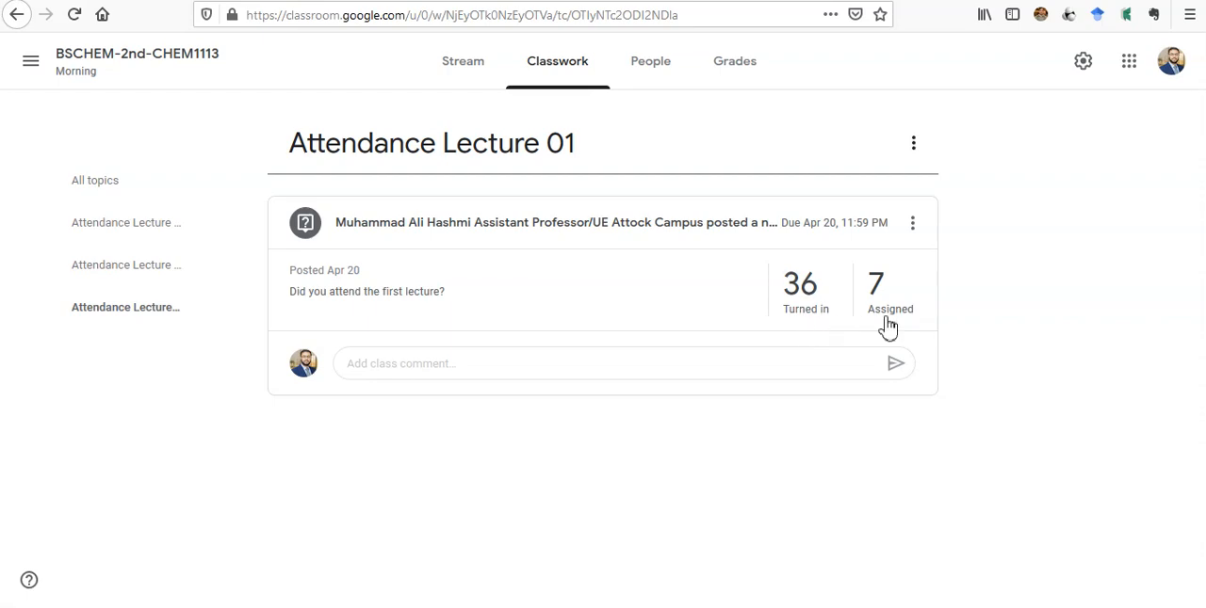
mouse_move(895, 335)
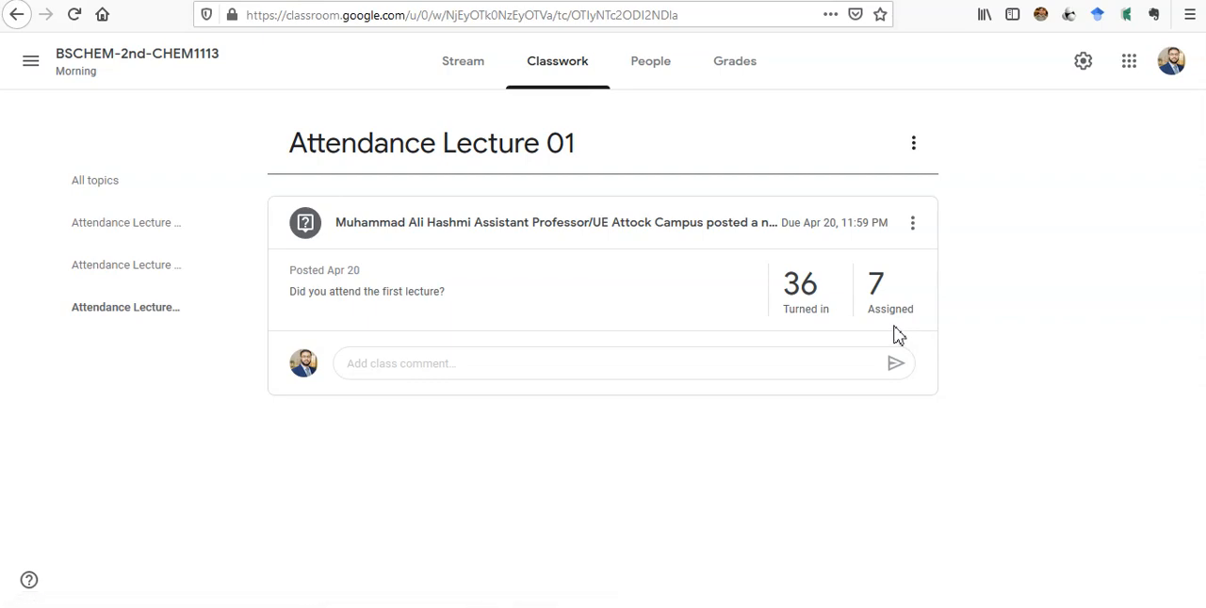
mouse_move(863, 234)
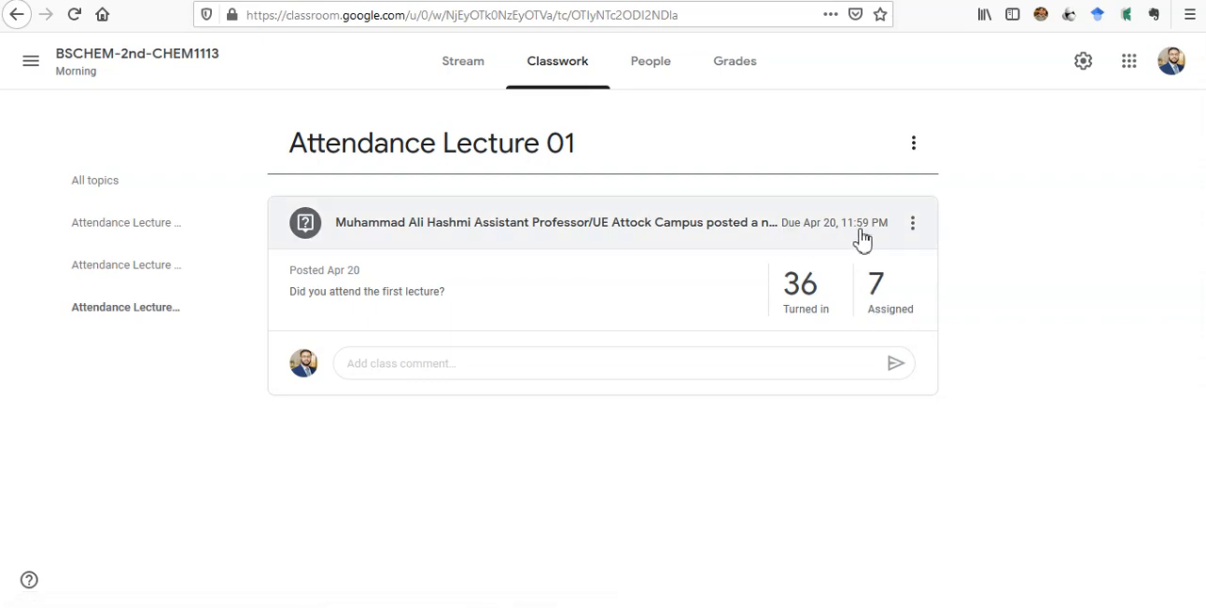
mouse_move(814, 337)
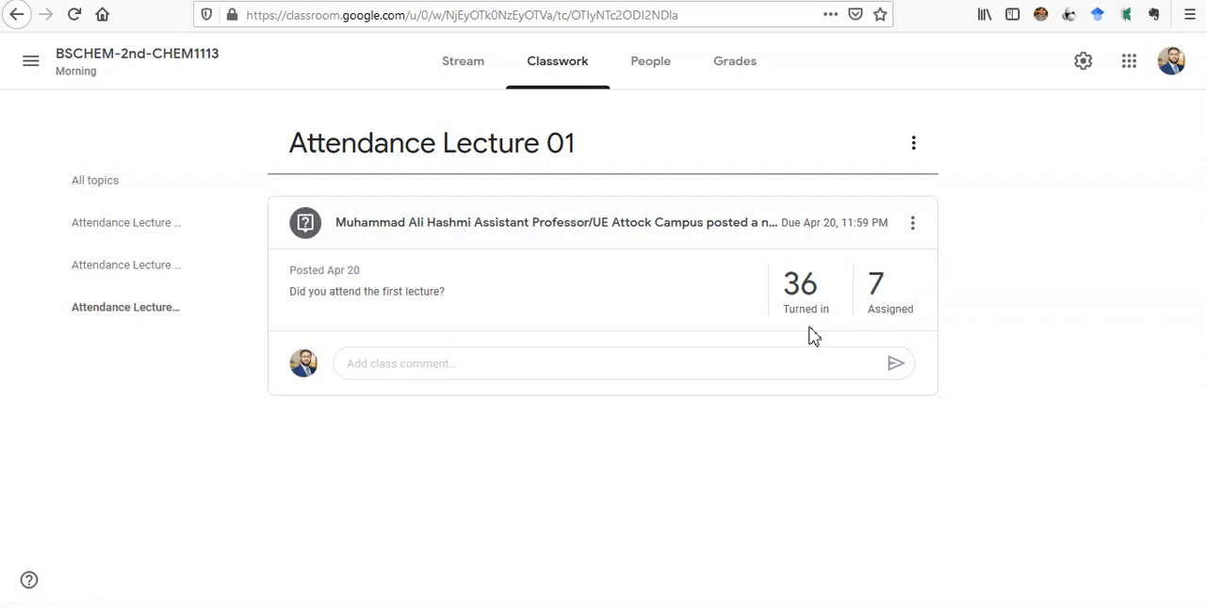
mouse_move(808, 309)
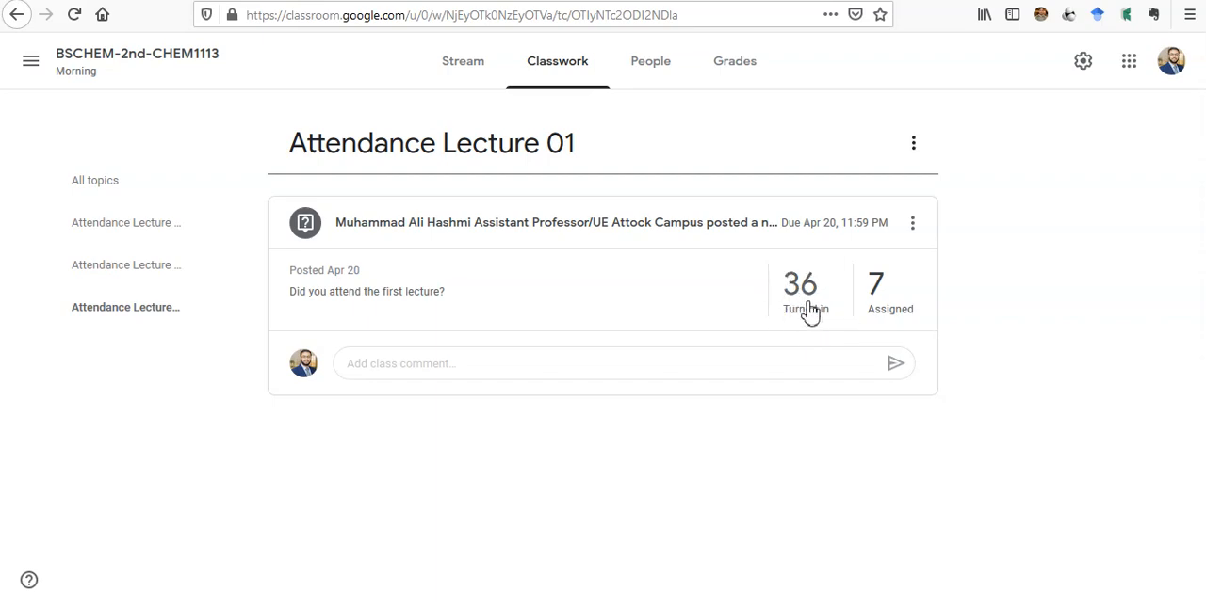
mouse_move(803, 309)
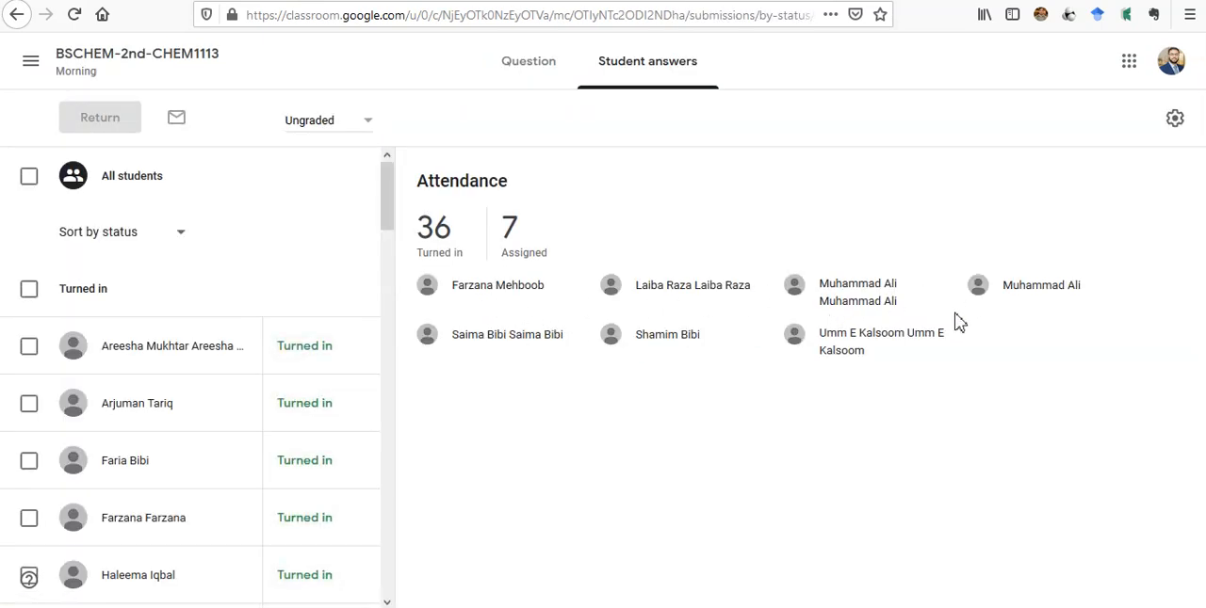
mouse_move(761, 383)
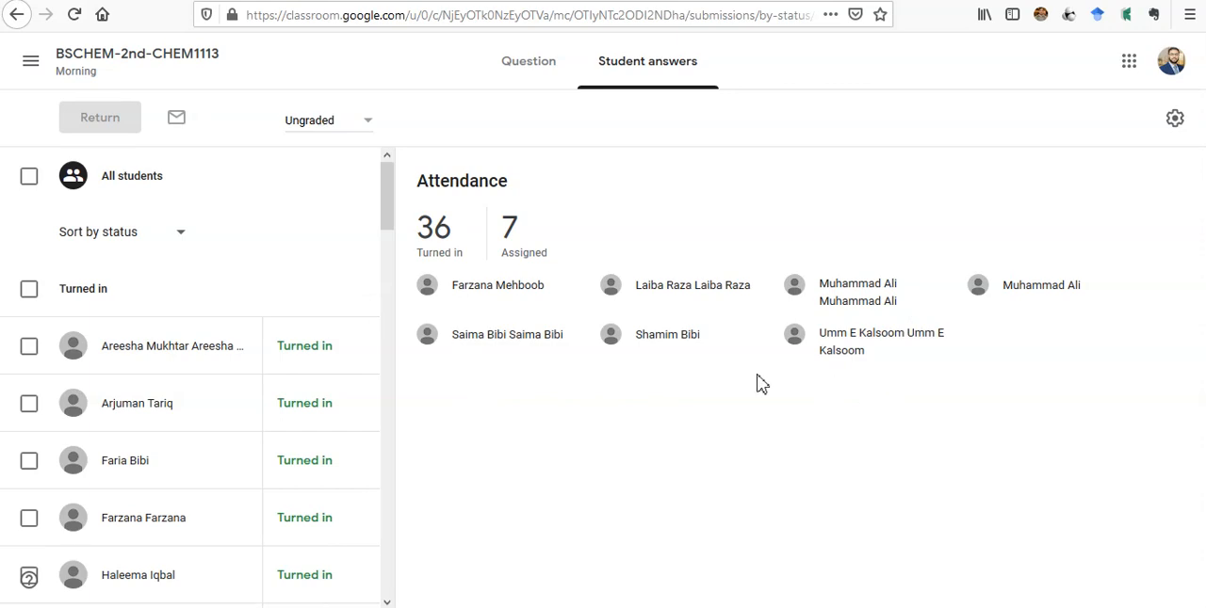
mouse_move(434, 241)
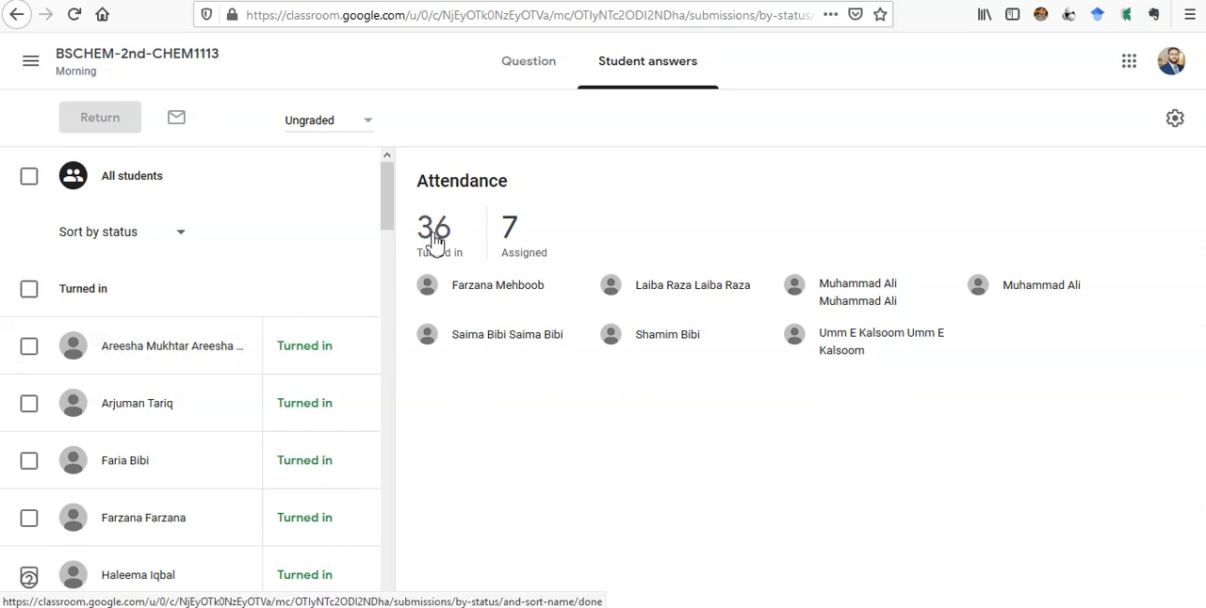
scroll("down", 3)
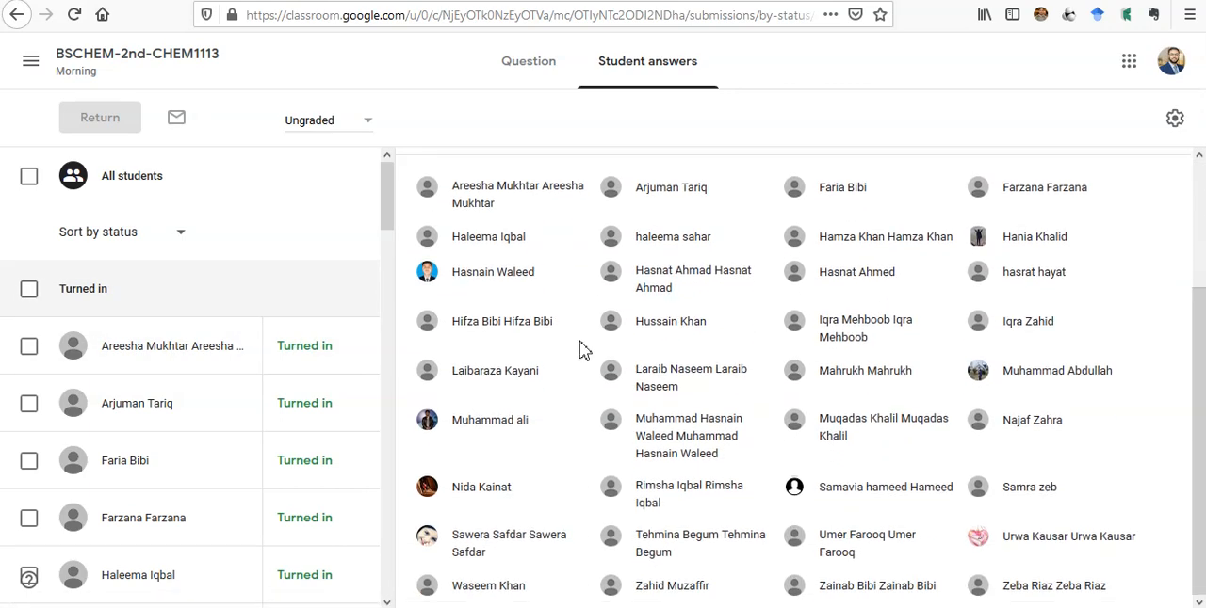
mouse_move(621, 456)
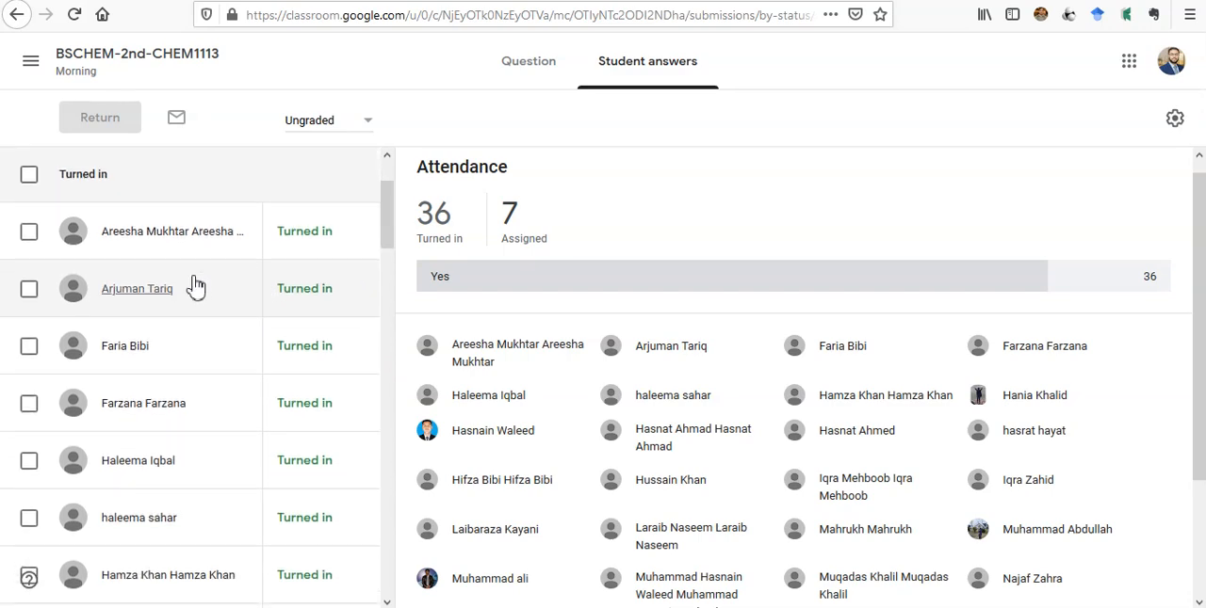
scroll("down", 3)
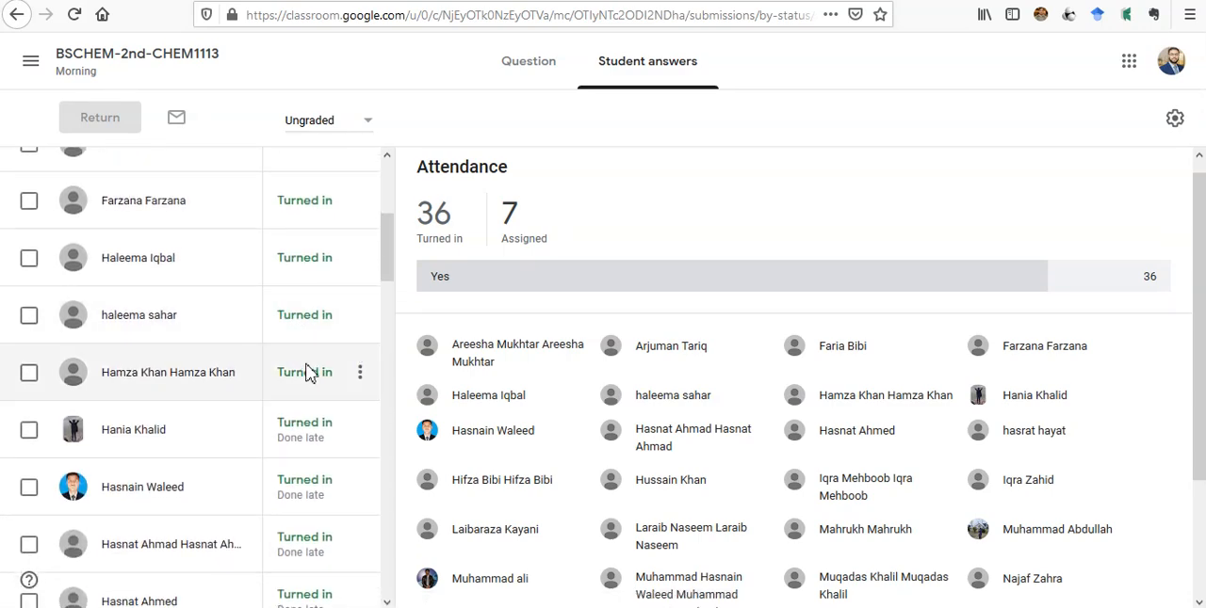
scroll("down", 3)
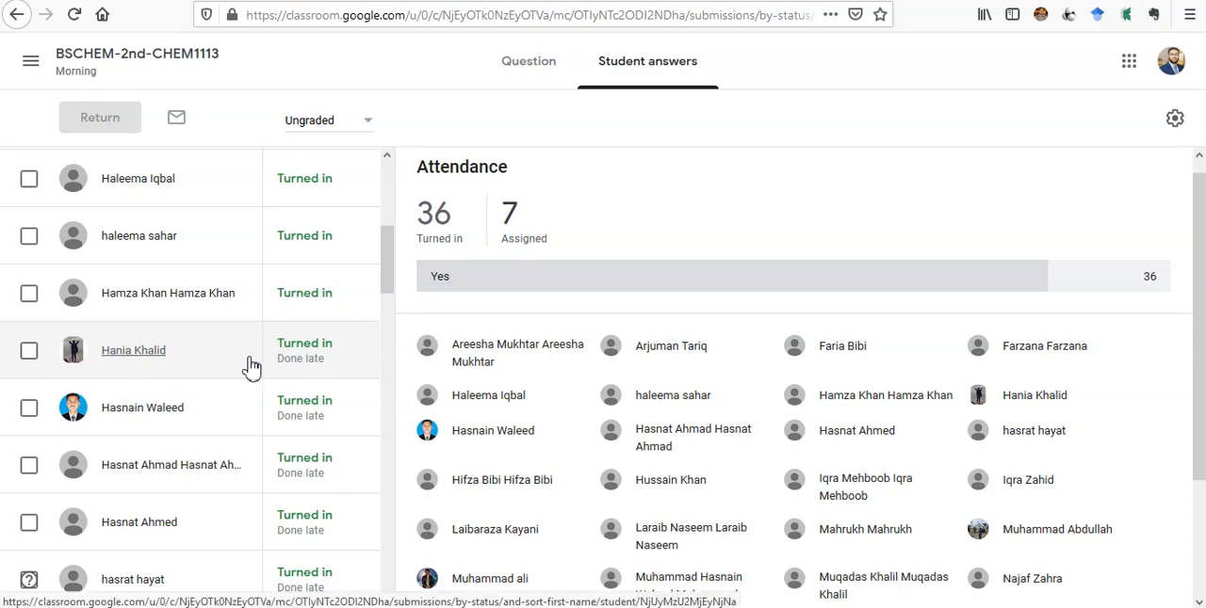
mouse_move(311, 377)
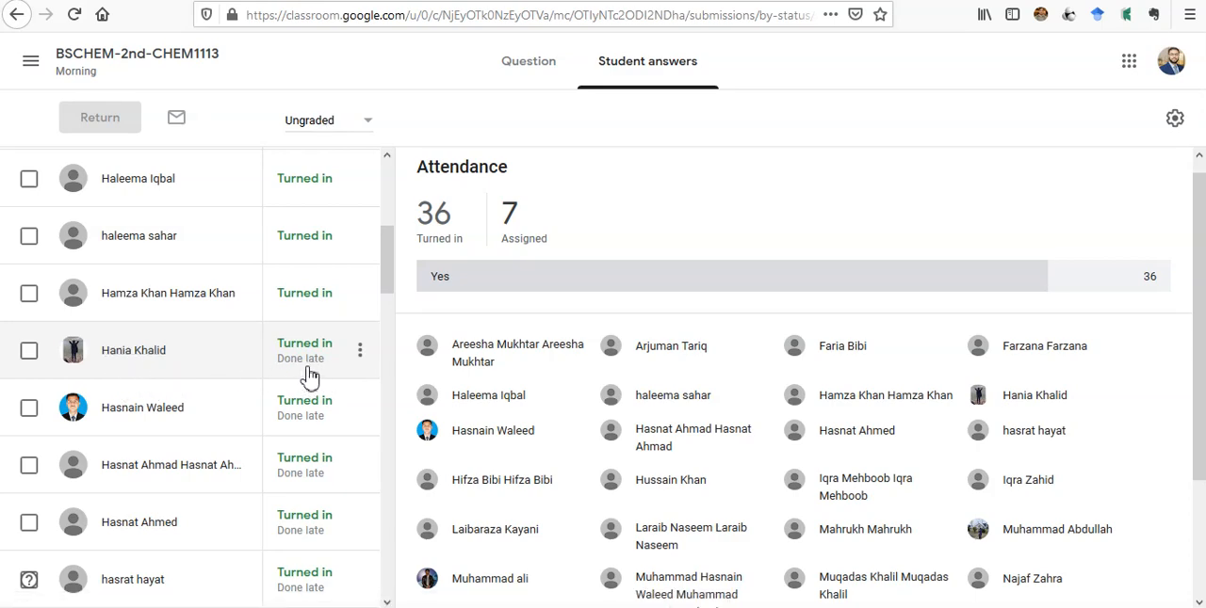
mouse_move(307, 379)
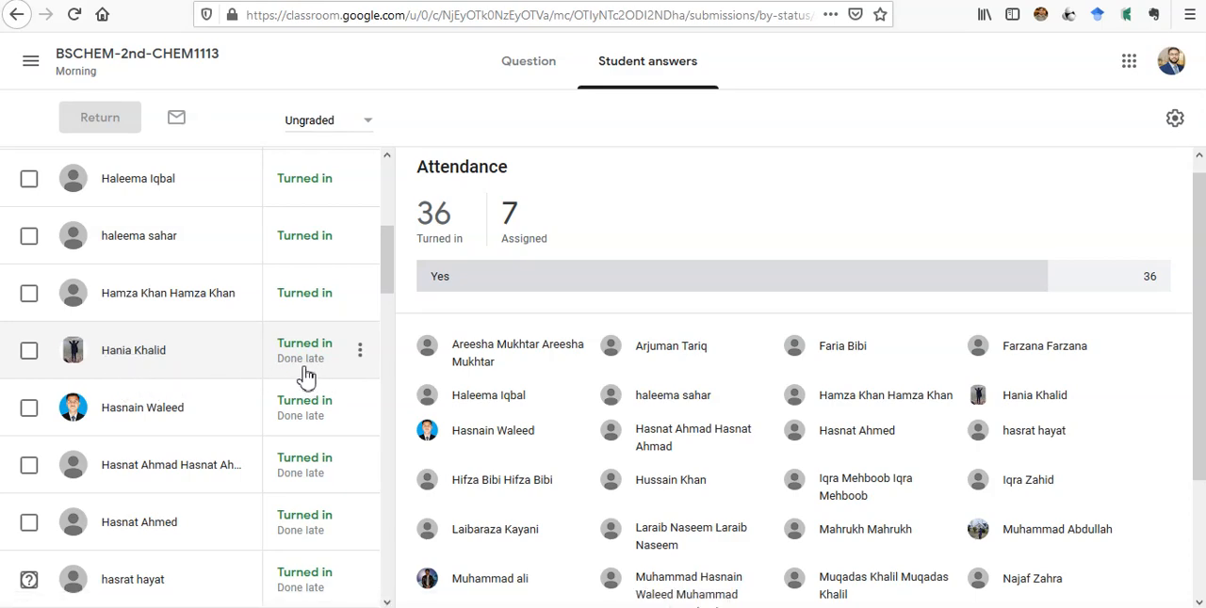
mouse_move(318, 381)
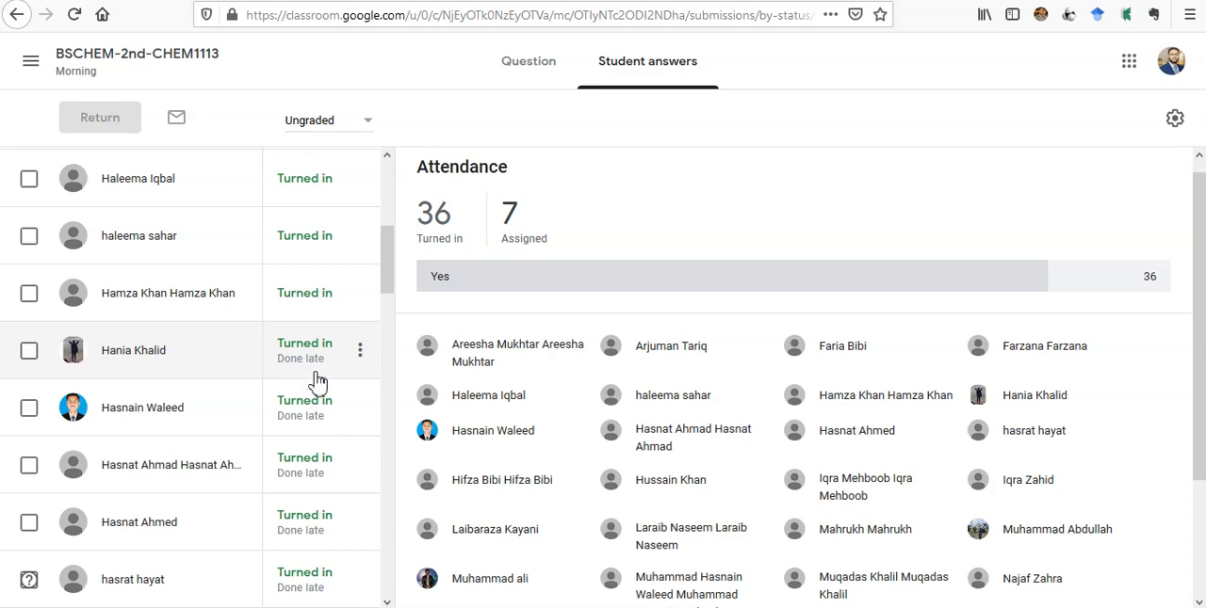
mouse_move(317, 380)
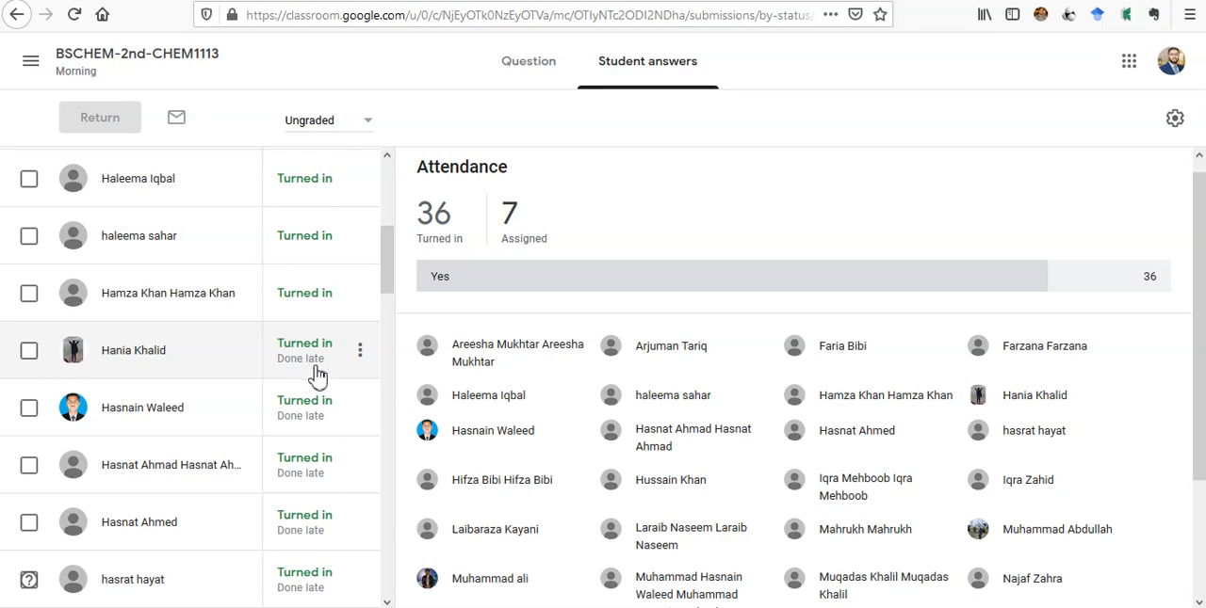
scroll("down", 3)
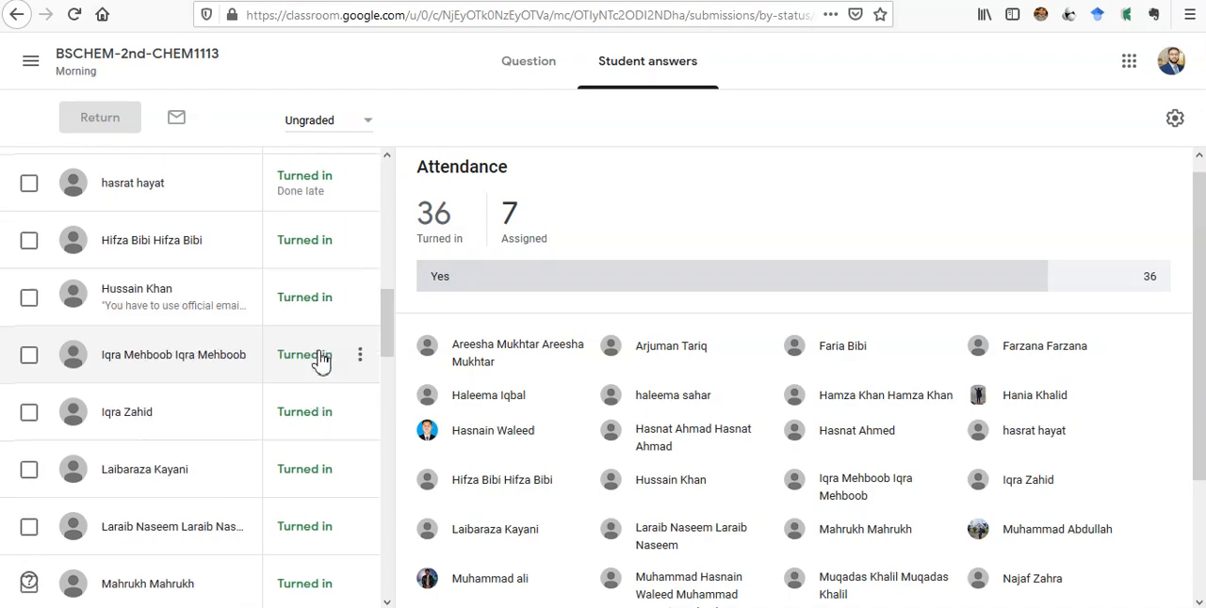
scroll("down", 3)
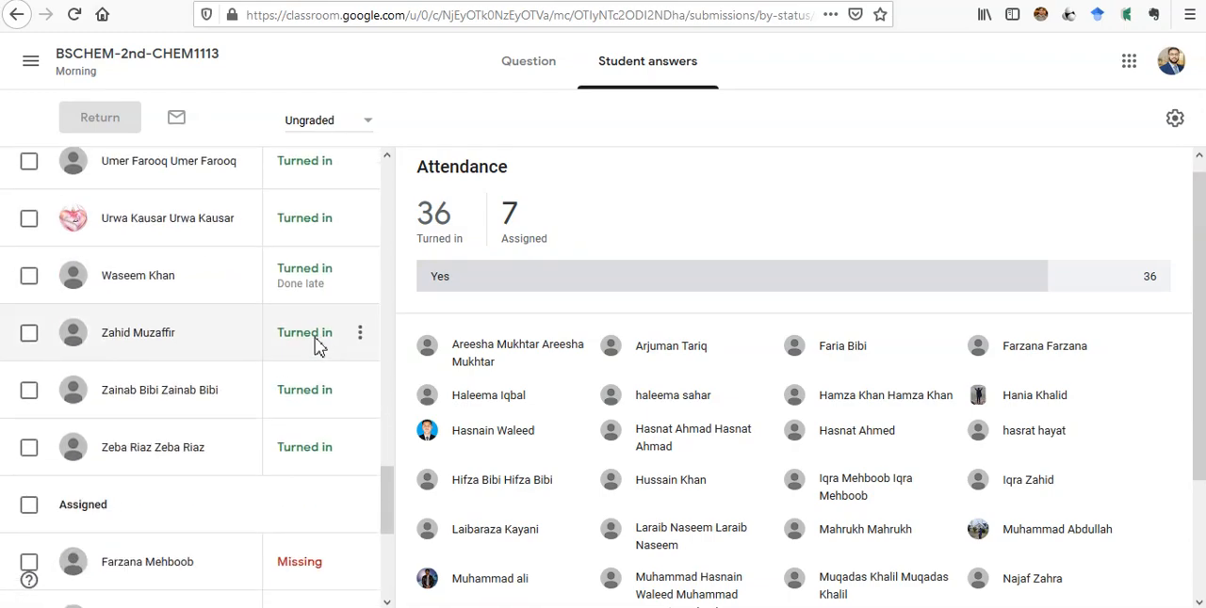
scroll("down", 3)
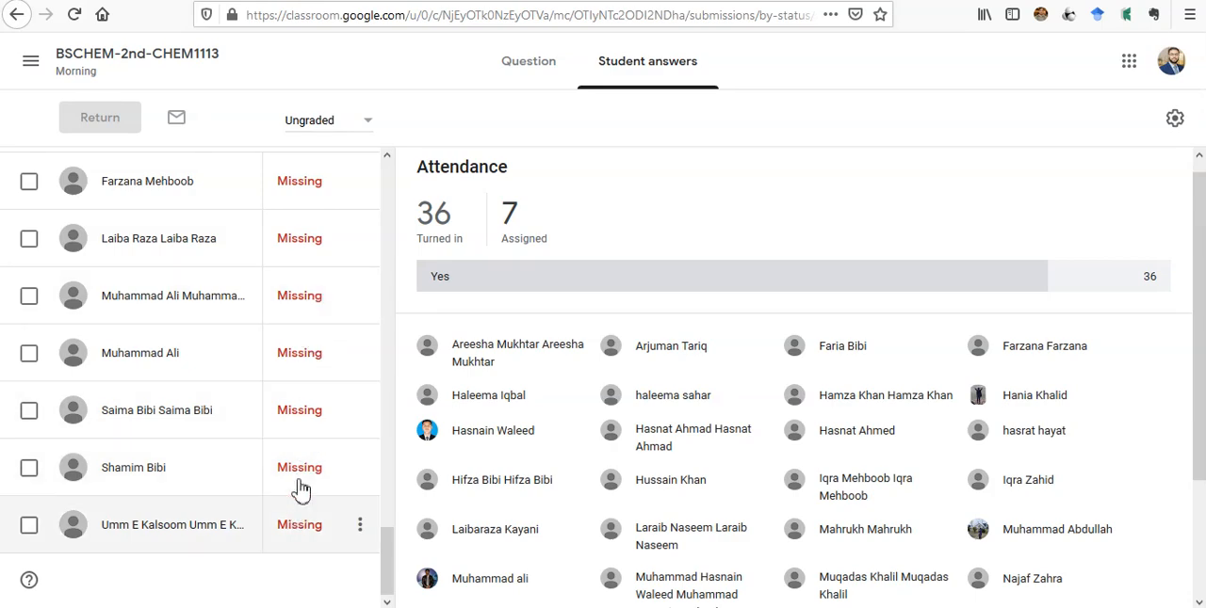
mouse_move(291, 362)
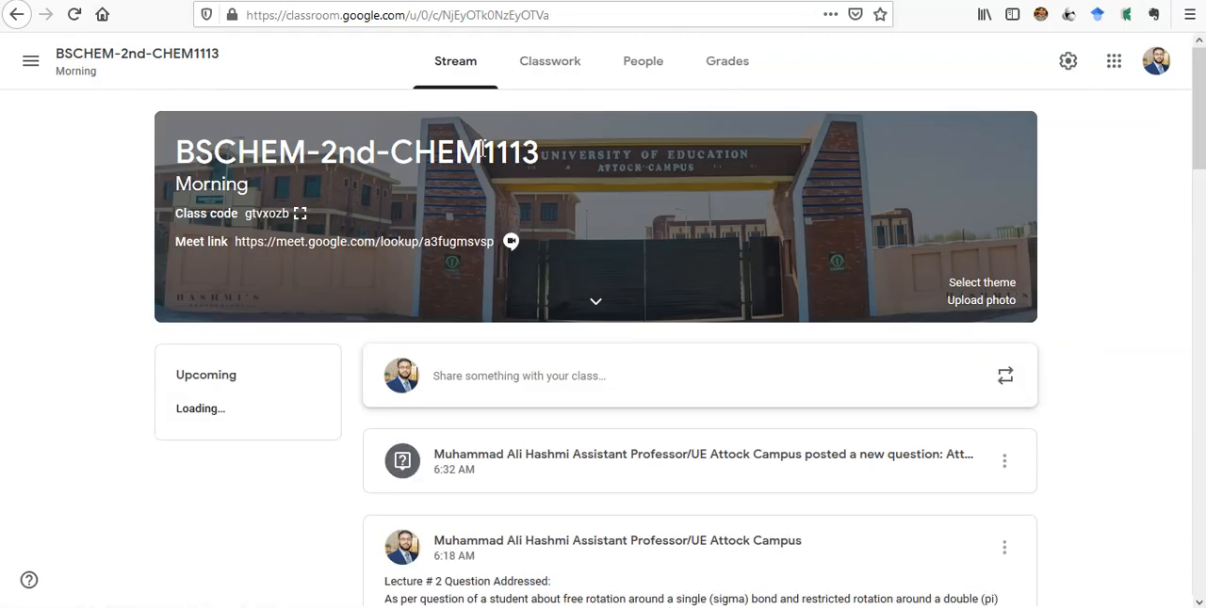
Scroll through the class stream listing the Attendance question due today.
scroll("down", 3)
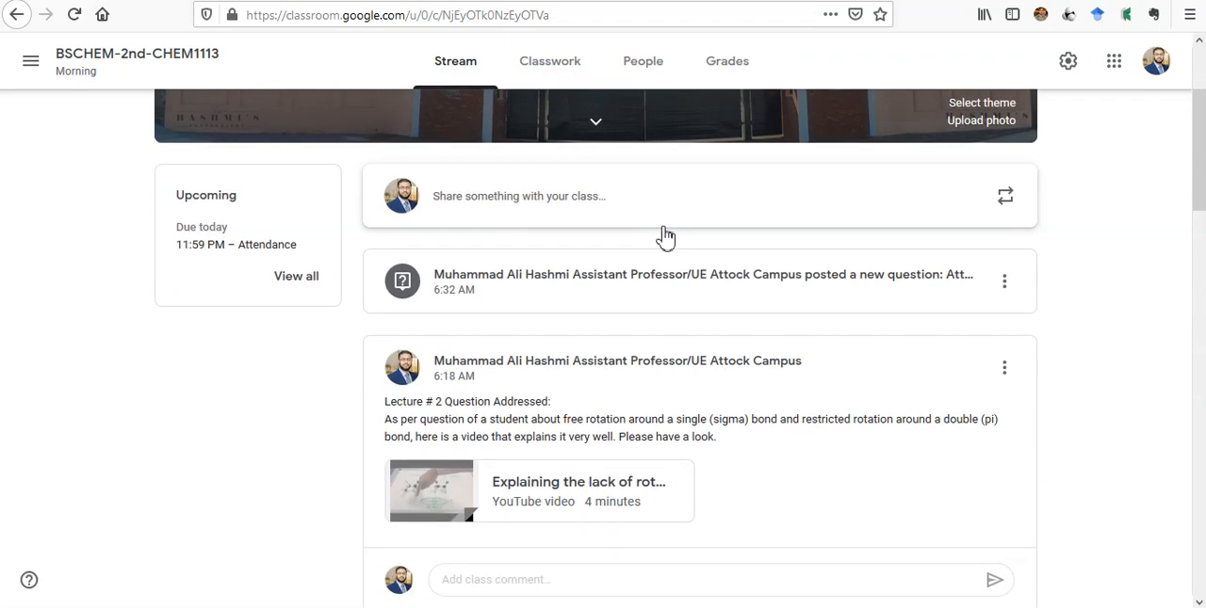
scroll("up", 3)
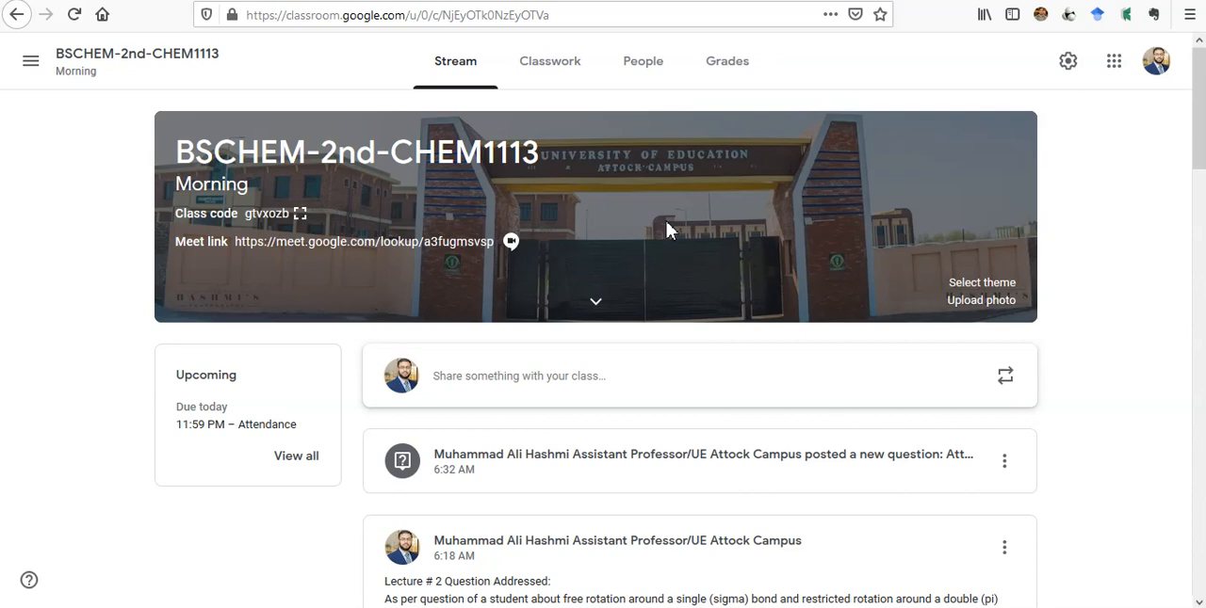
mouse_move(656, 237)
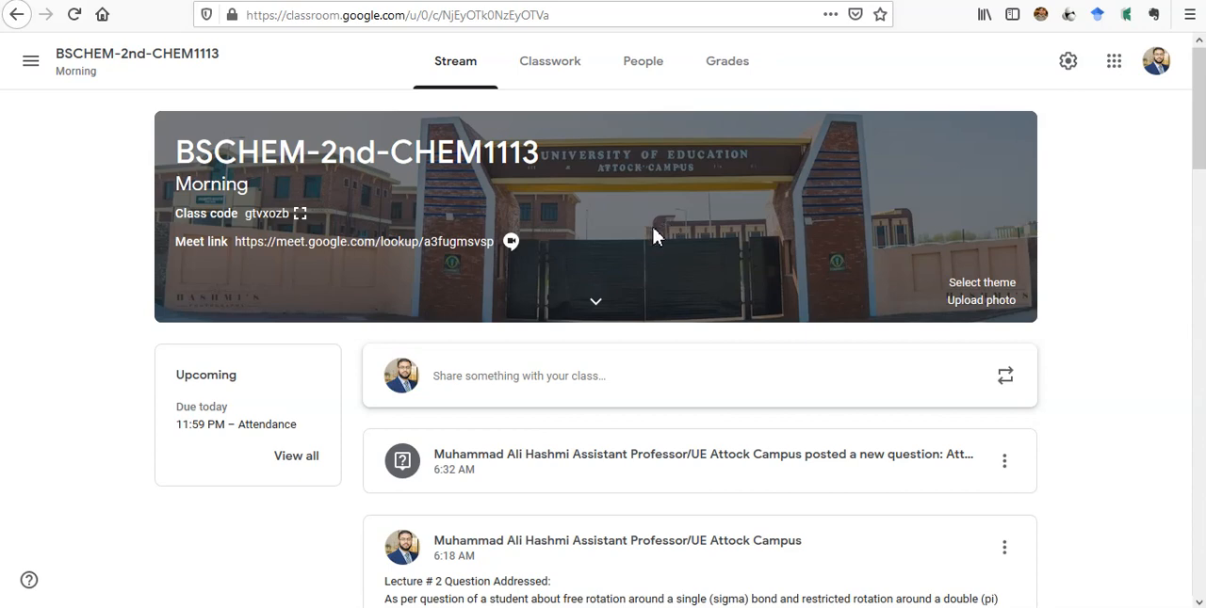
mouse_move(644, 236)
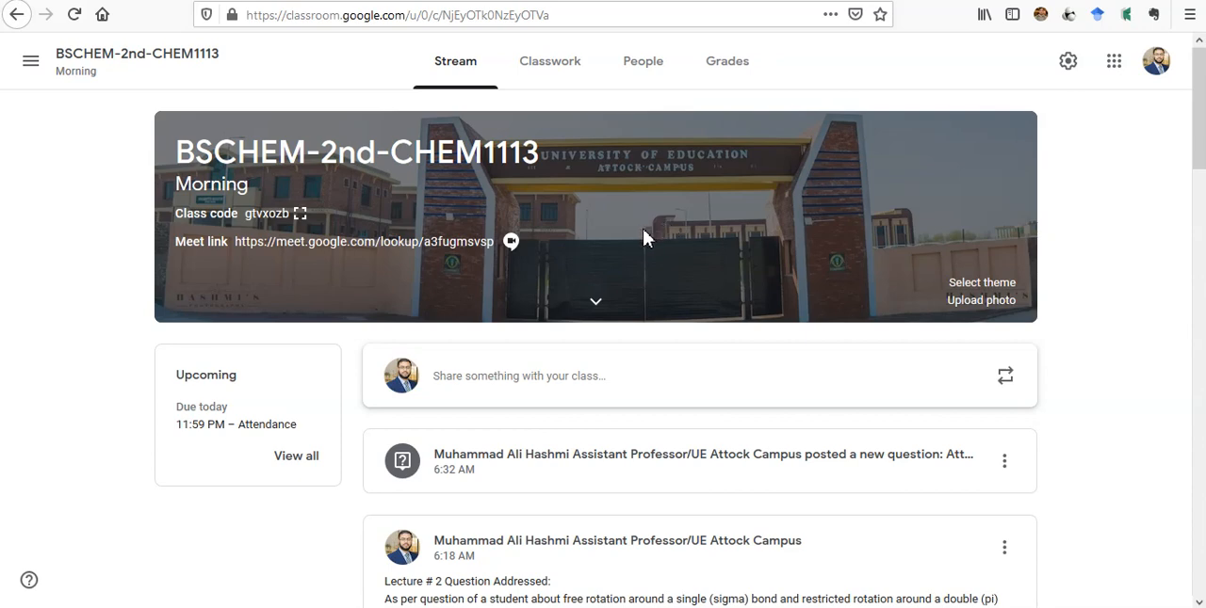